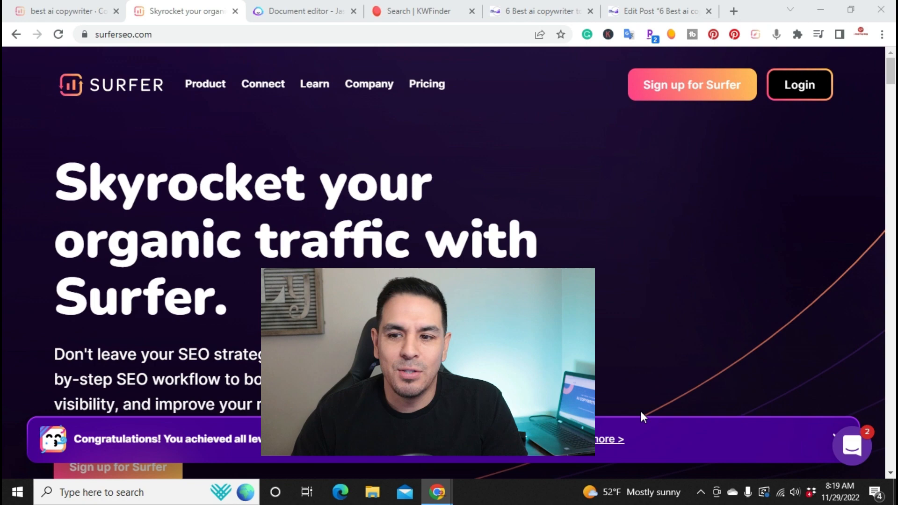
Return to the 'best ai copywriter' Content Editor draft showing its 87/100 score
{"action": "left_click", "coordinate": [353, 11]}
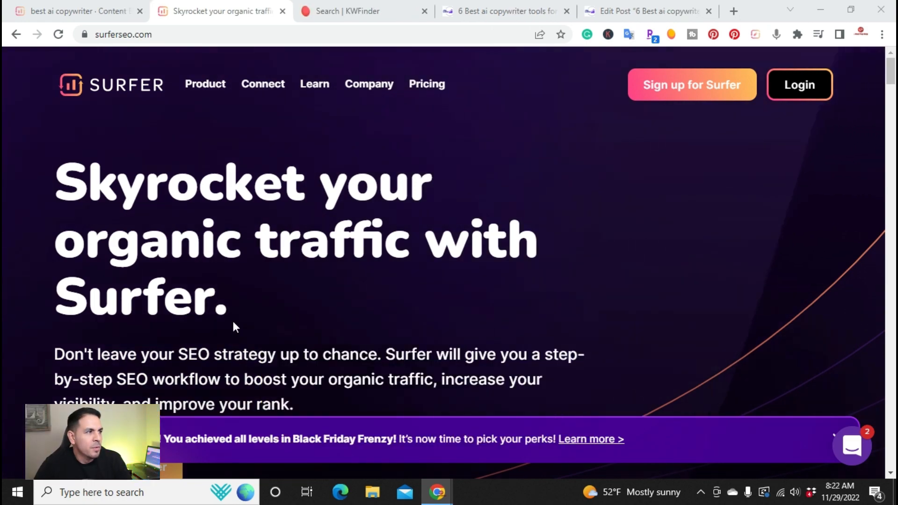
{"action": "left_click", "coordinate": [75, 11]}
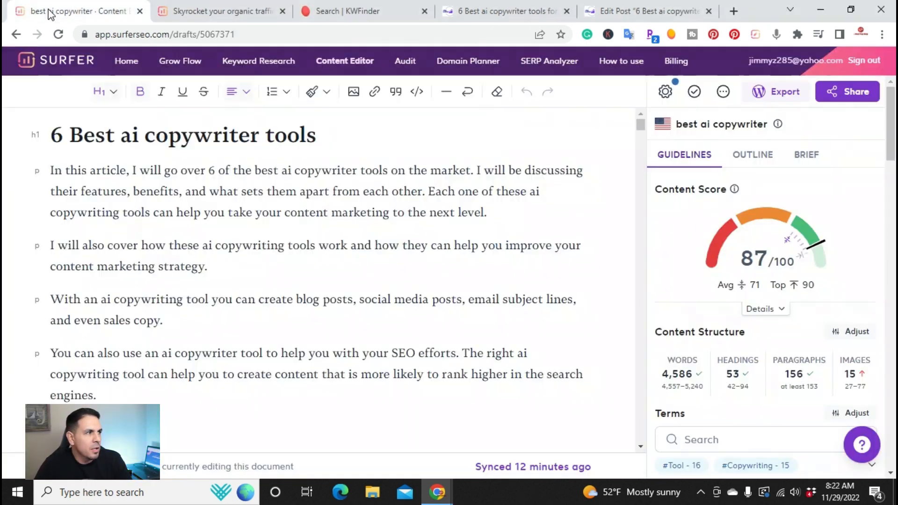
{"action": "mouse_move", "coordinate": [294, 69]}
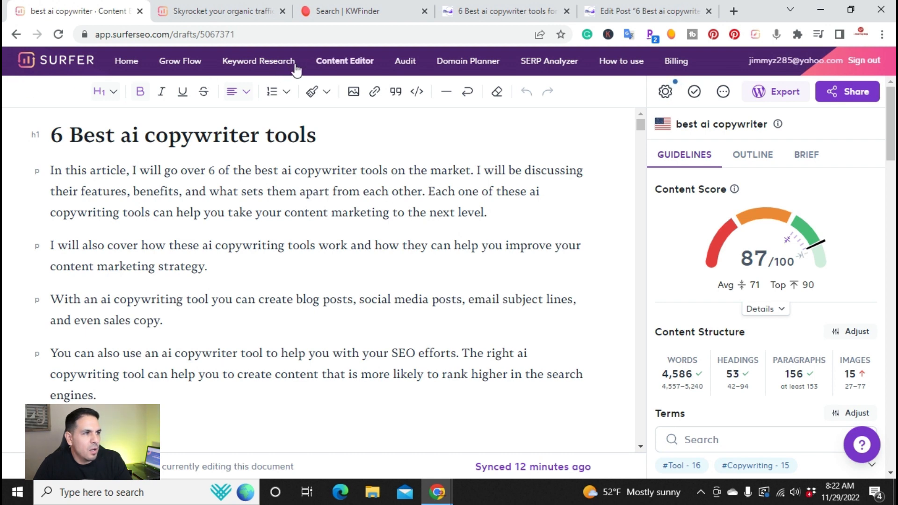
{"action": "mouse_move", "coordinate": [329, 75]}
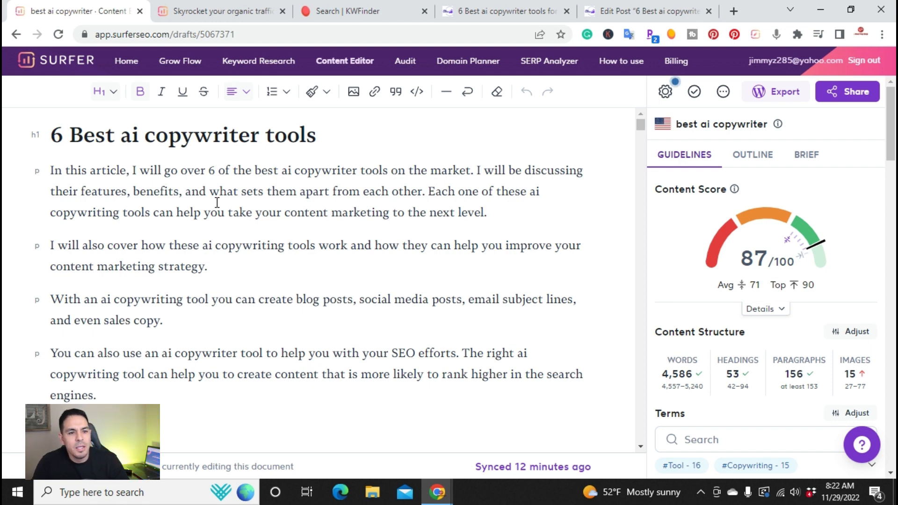
{"action": "mouse_move", "coordinate": [191, 254]}
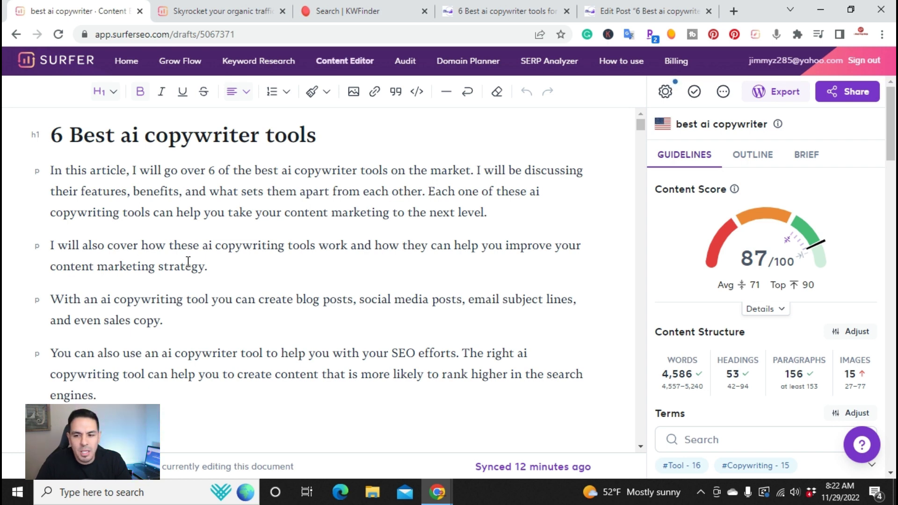
{"action": "mouse_move", "coordinate": [238, 283]}
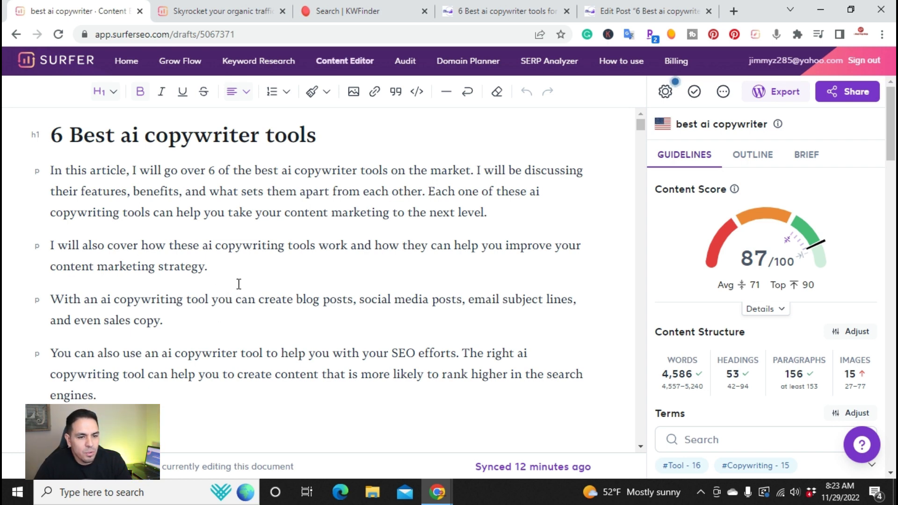
{"action": "mouse_move", "coordinate": [254, 311]}
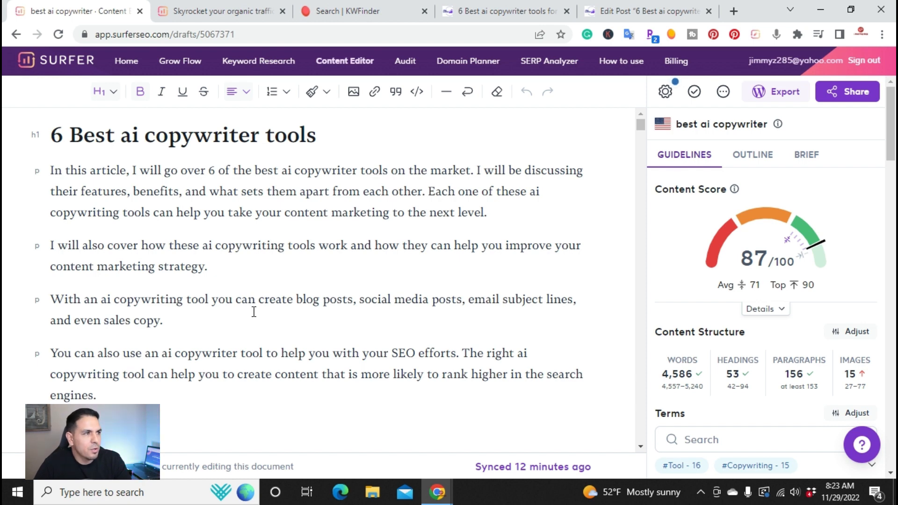
Search KWFinder for keyword ideas around 'ai copywriting'
{"action": "left_click", "coordinate": [355, 11]}
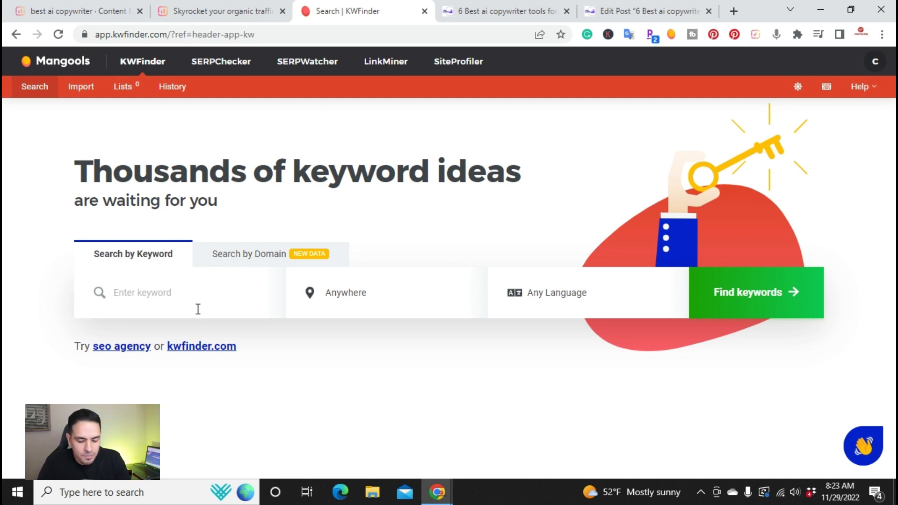
{"action": "type", "text": "ai"}
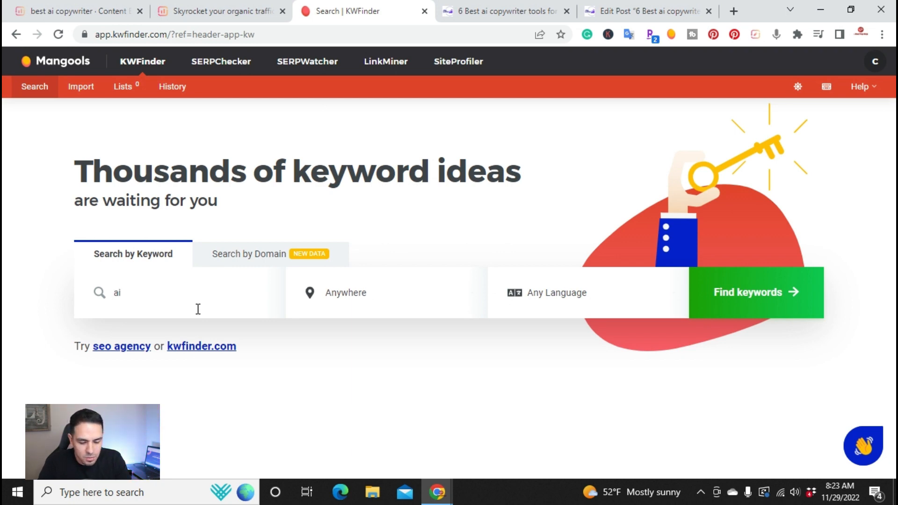
{"action": "type", "text": "copywri"}
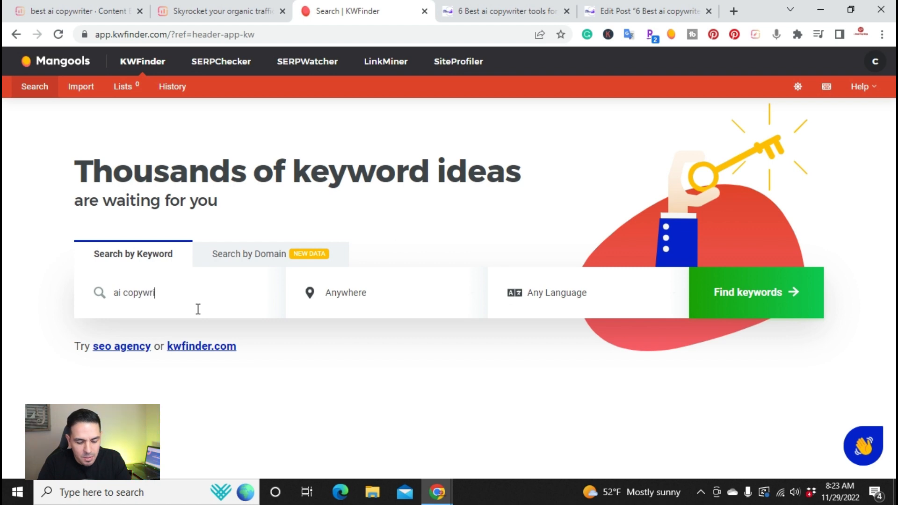
{"action": "type", "text": "ting"}
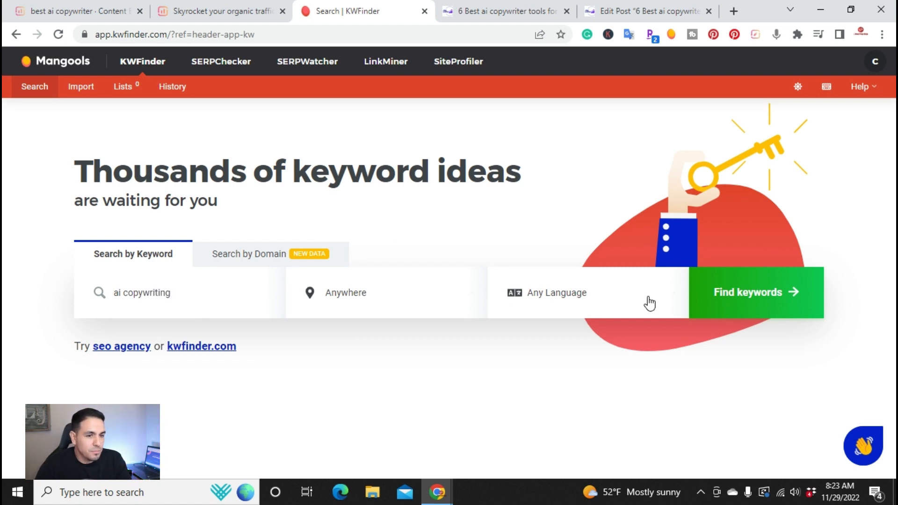
{"action": "left_click", "coordinate": [754, 291]}
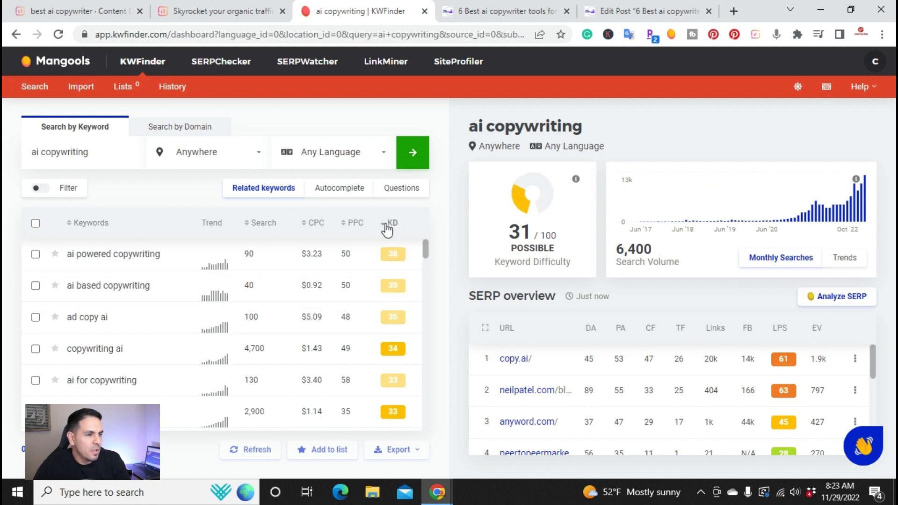
{"action": "mouse_move", "coordinate": [391, 223]}
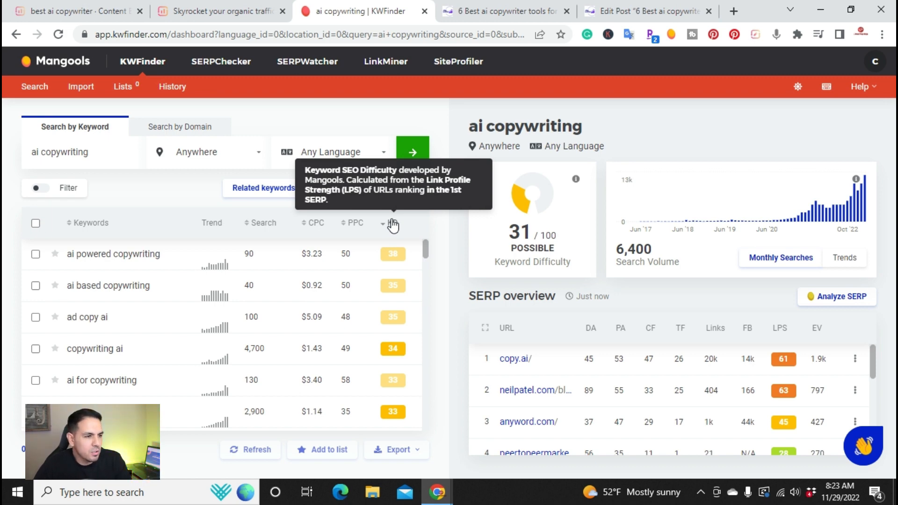
Sort the results by keyword difficulty and show metrics for 'best ai copywriter'
{"action": "left_click", "coordinate": [392, 223]}
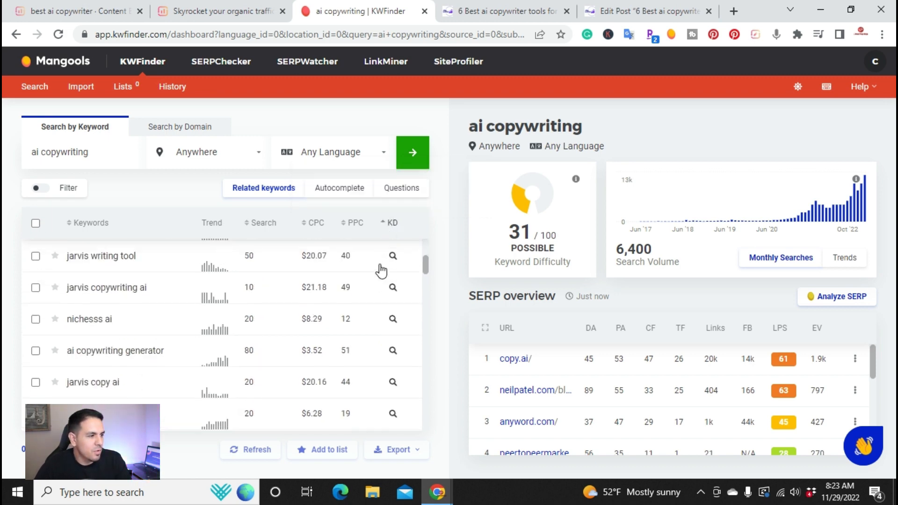
{"action": "scroll", "scroll_direction": "down", "scroll_amount": 3}
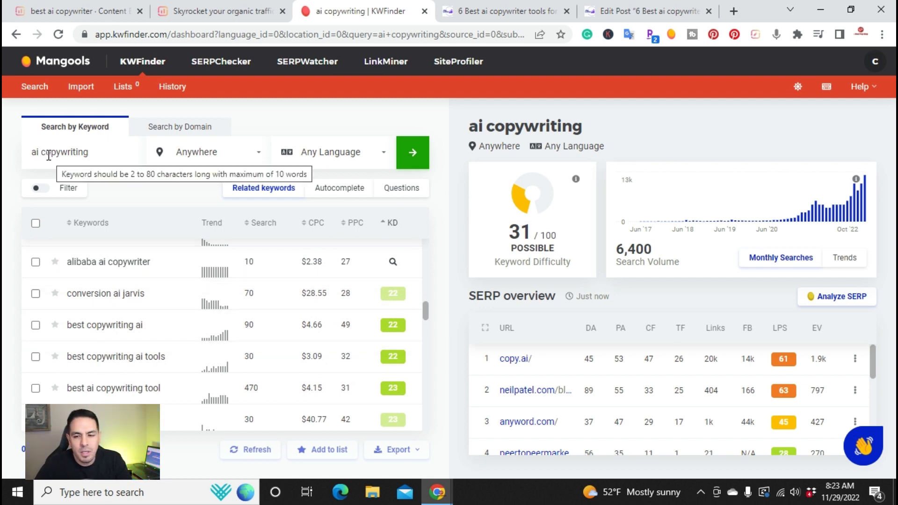
{"action": "mouse_move", "coordinate": [68, 300]}
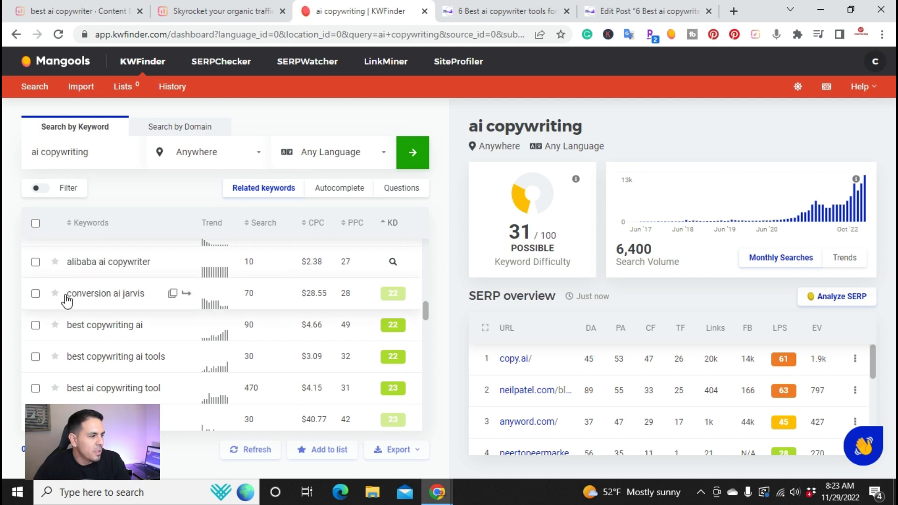
{"action": "scroll", "scroll_direction": "down", "scroll_amount": 3}
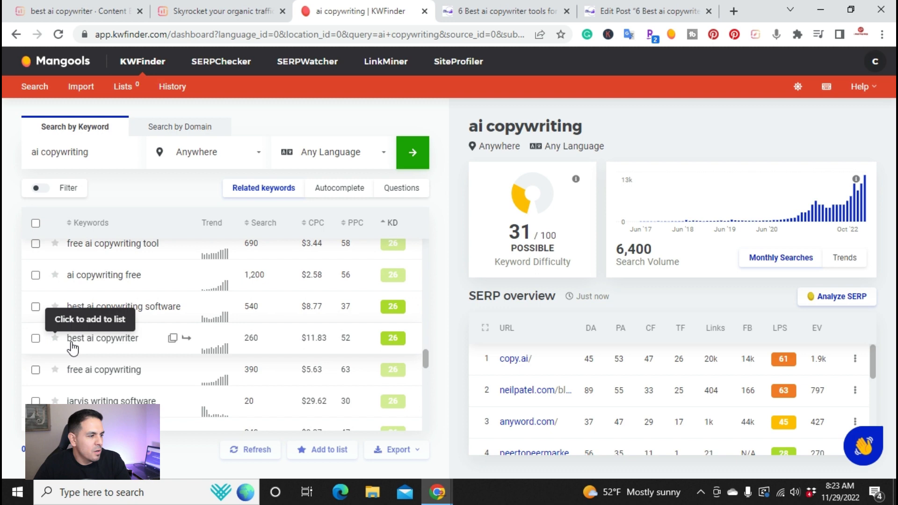
{"action": "mouse_move", "coordinate": [119, 346]}
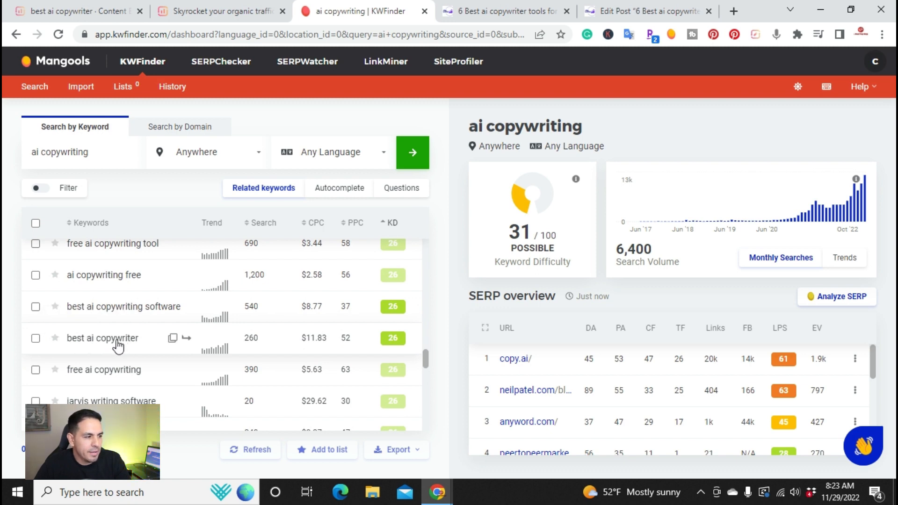
{"action": "left_click", "coordinate": [103, 338]}
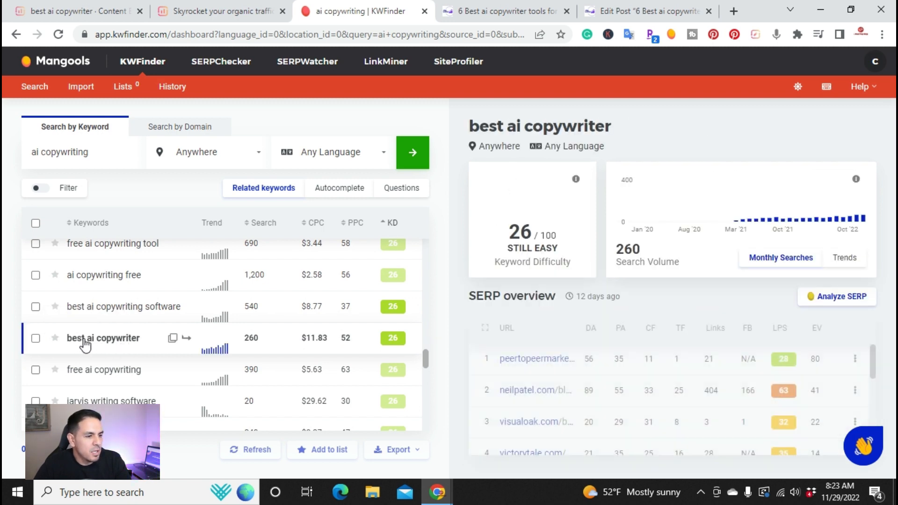
{"action": "left_click", "coordinate": [103, 337]}
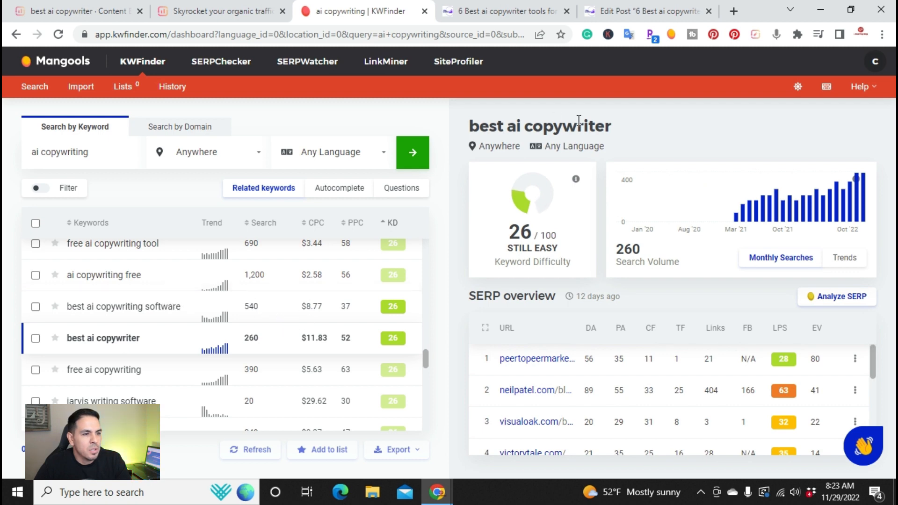
{"action": "mouse_move", "coordinate": [541, 204]}
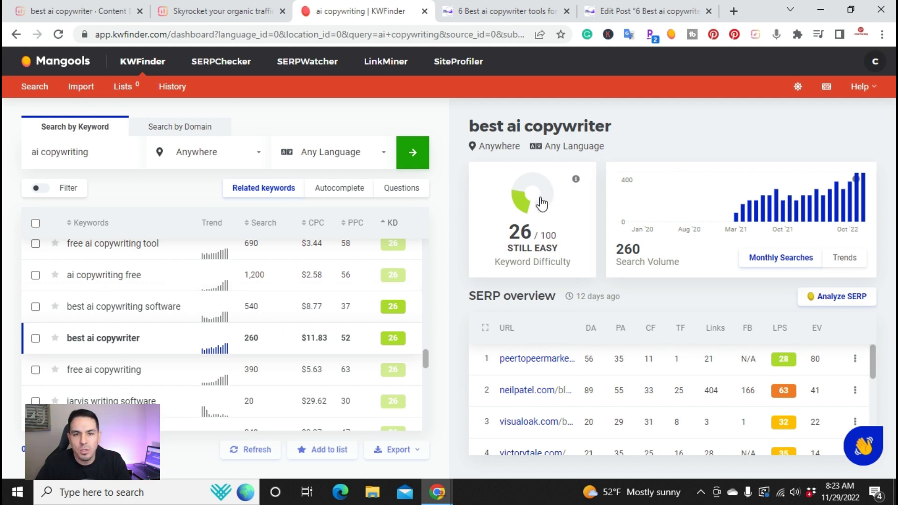
{"action": "mouse_move", "coordinate": [92, 347]}
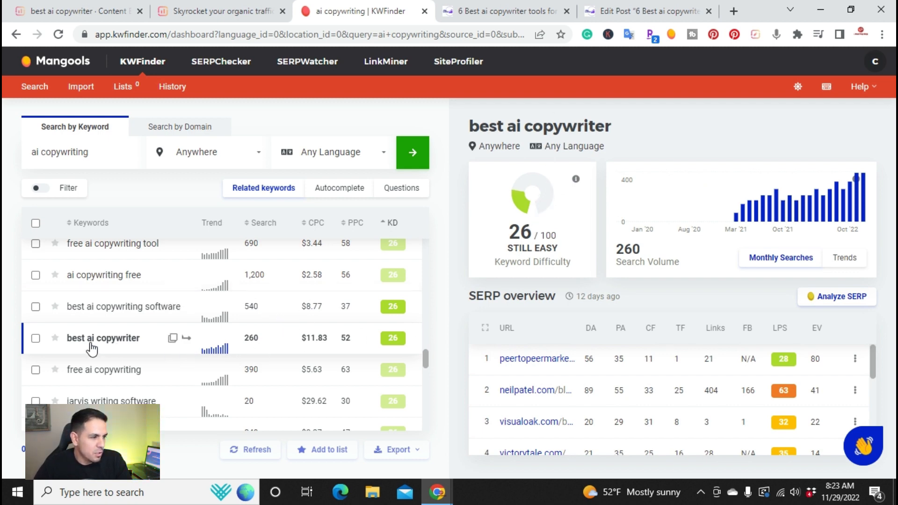
{"action": "mouse_move", "coordinate": [175, 348]}
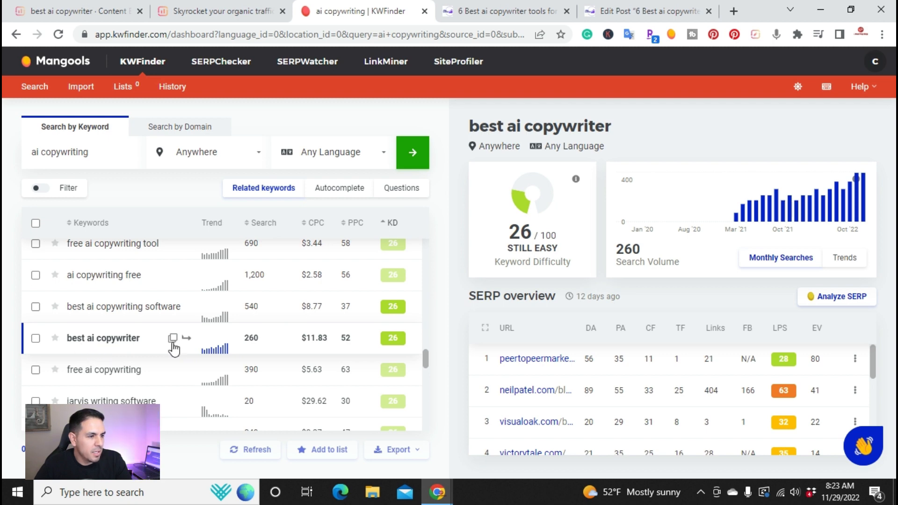
{"action": "mouse_move", "coordinate": [393, 337]}
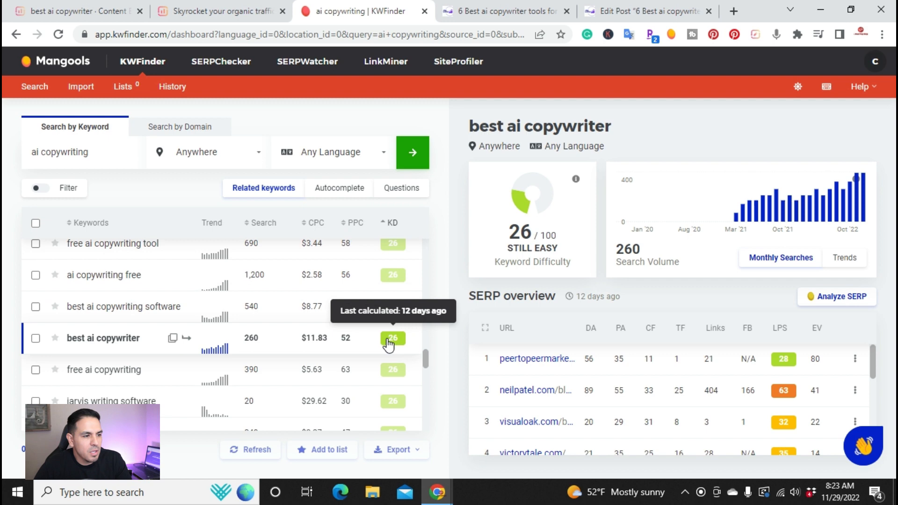
{"action": "mouse_move", "coordinate": [475, 268]}
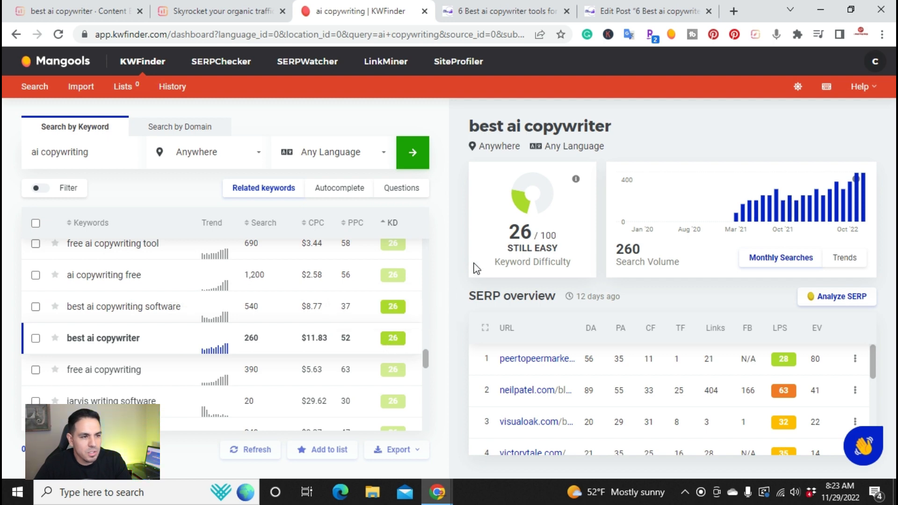
{"action": "mouse_move", "coordinate": [503, 239]}
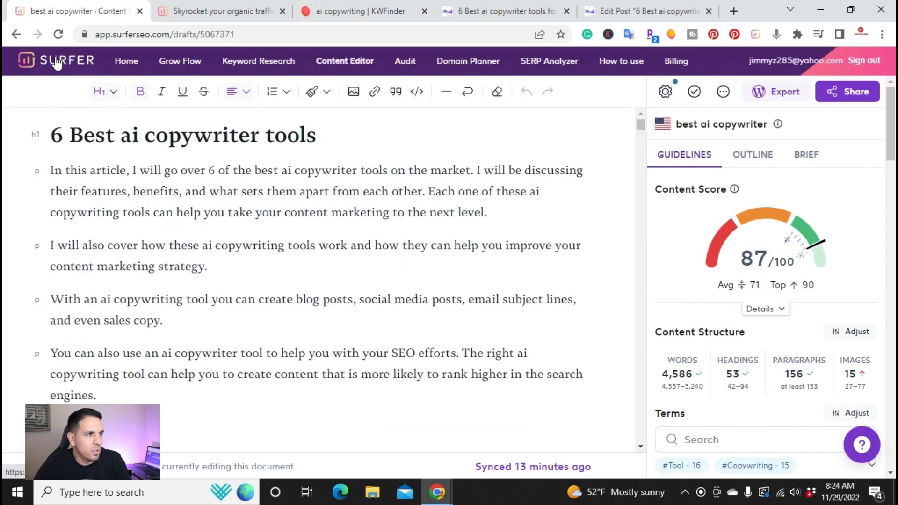
{"action": "mouse_move", "coordinate": [338, 78]}
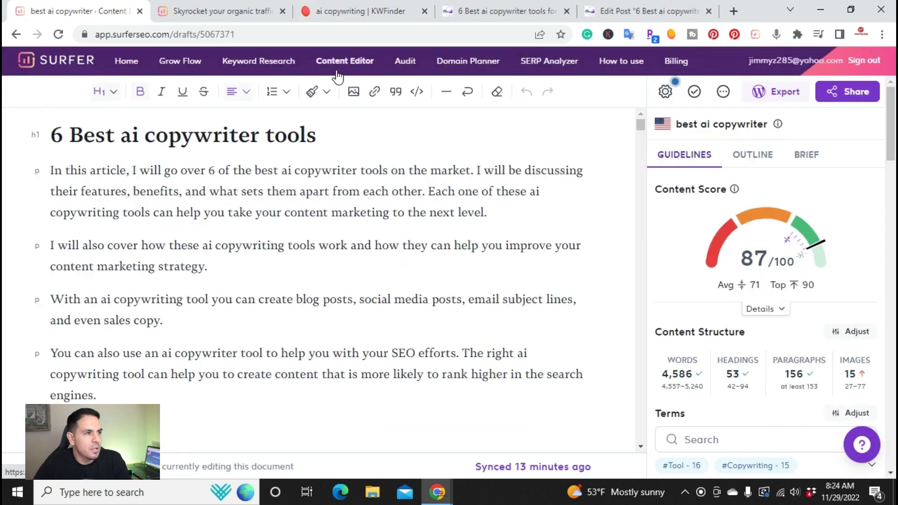
{"action": "mouse_move", "coordinate": [360, 236]}
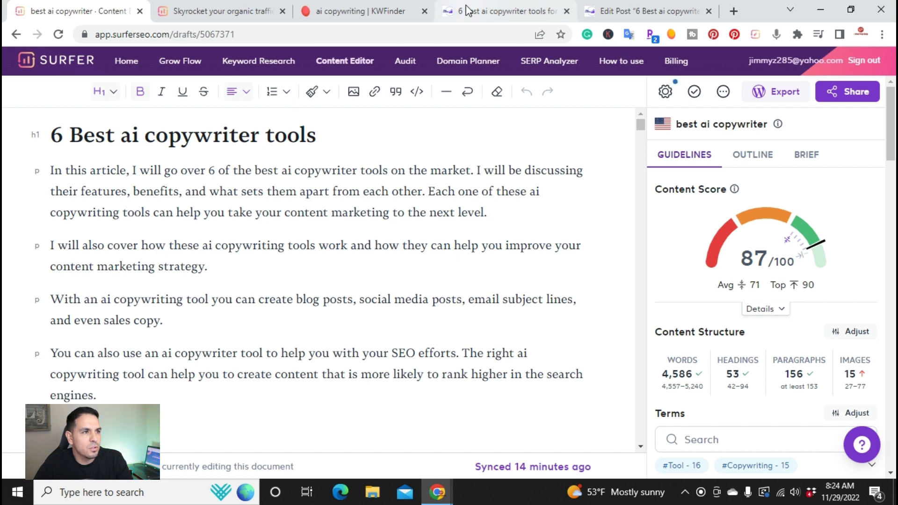
Glance at the published article, then bring up the surferseo.com homepage
{"action": "left_click", "coordinate": [504, 11]}
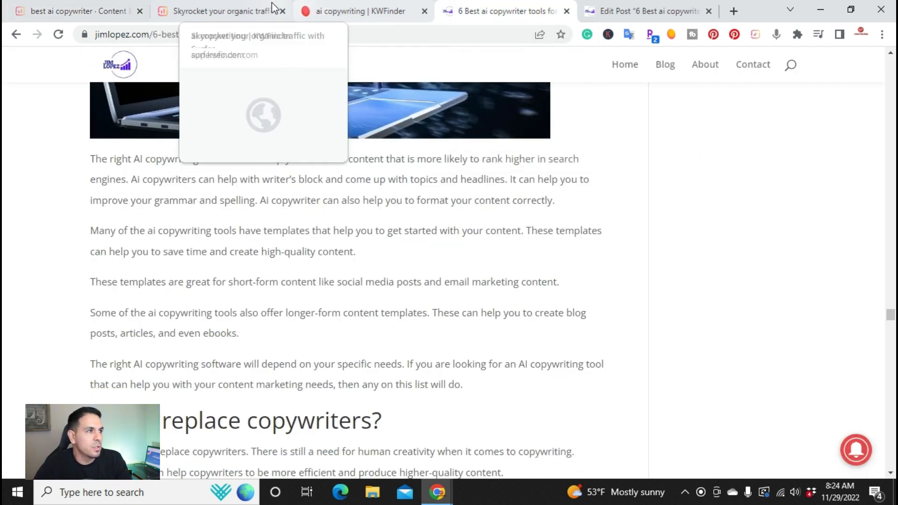
{"action": "left_click", "coordinate": [221, 11]}
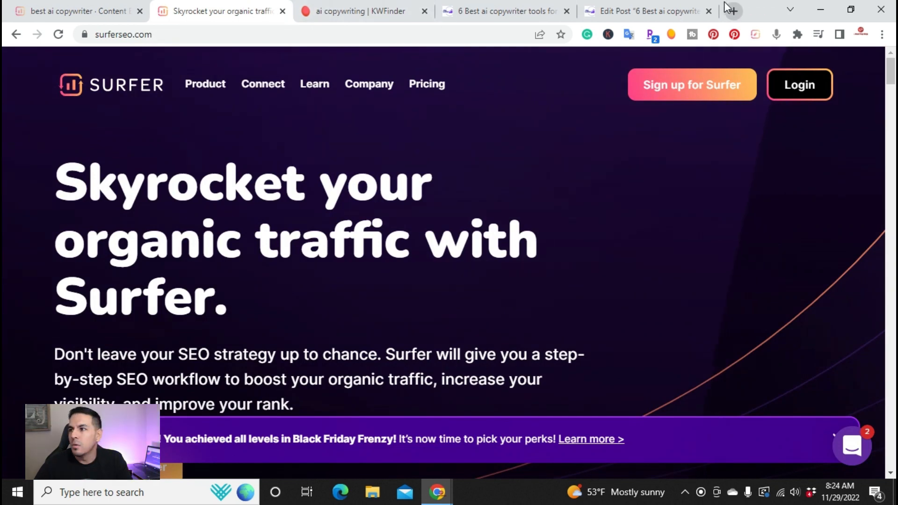
Go to jasper.ai in a new tab and log in to the Jasper dashboard
{"action": "left_click", "coordinate": [732, 11]}
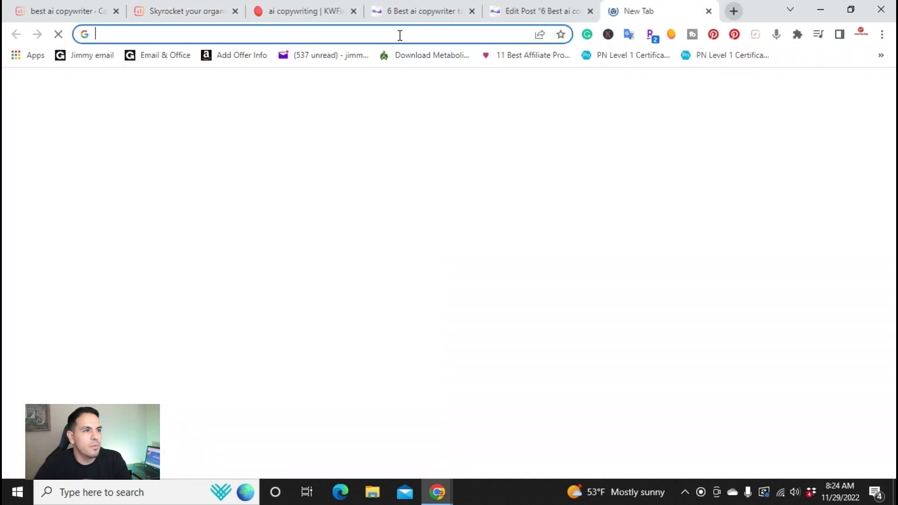
{"action": "type", "text": "jasper.ai"}
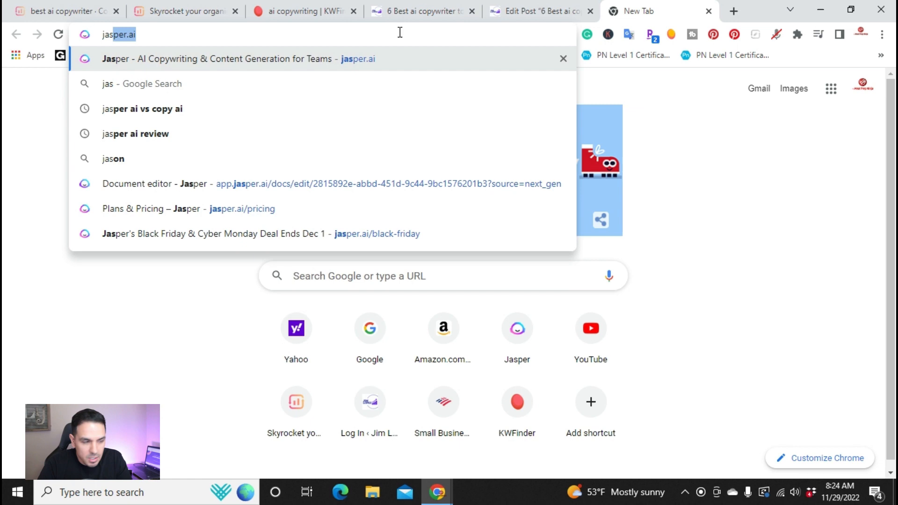
{"action": "left_click", "coordinate": [238, 58]}
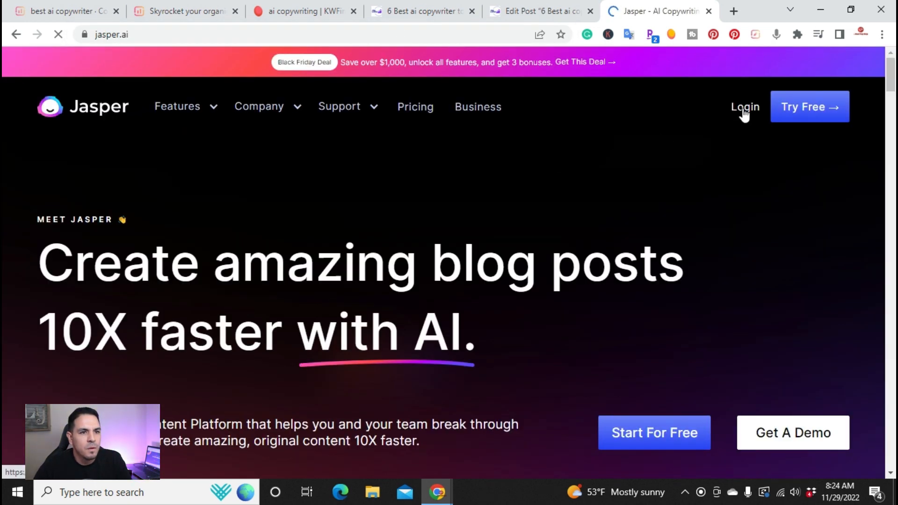
{"action": "left_click", "coordinate": [746, 107]}
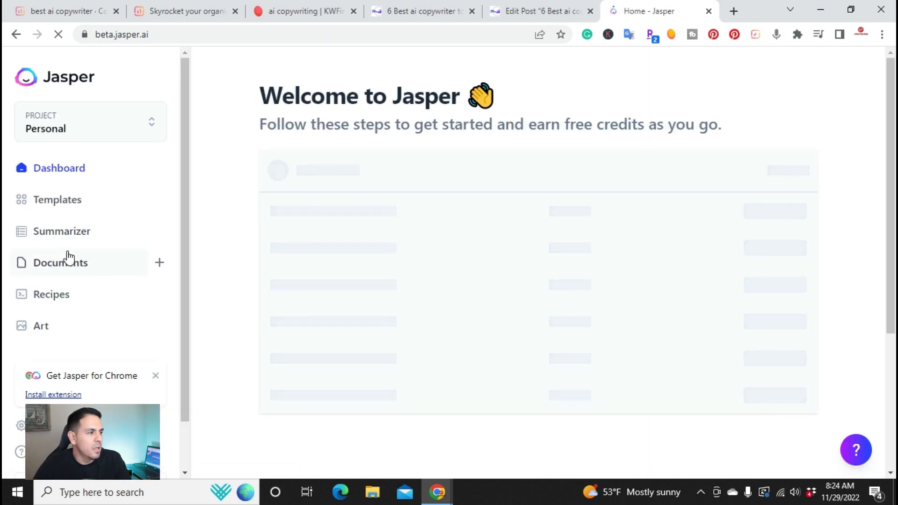
From Documents, load '6 best ai copywriter tools' and switch it to SEO mode
{"action": "left_click", "coordinate": [60, 262]}
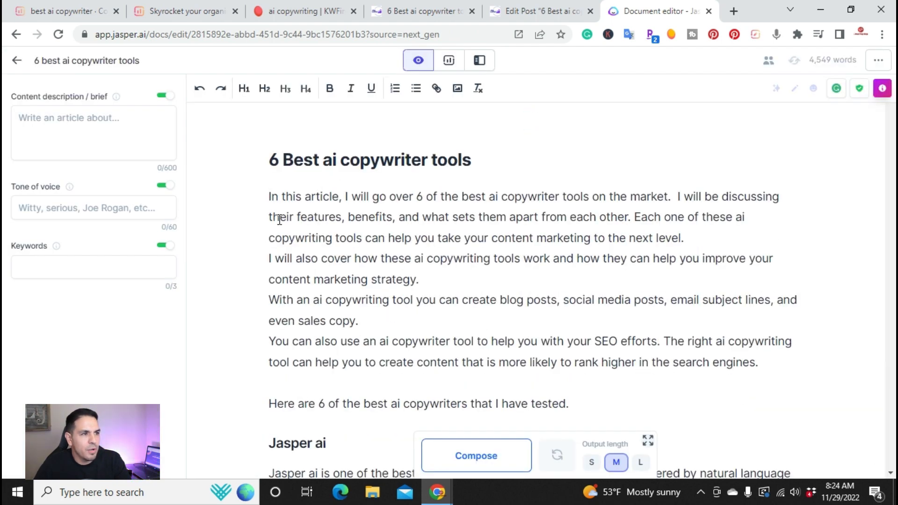
{"action": "mouse_move", "coordinate": [448, 60]}
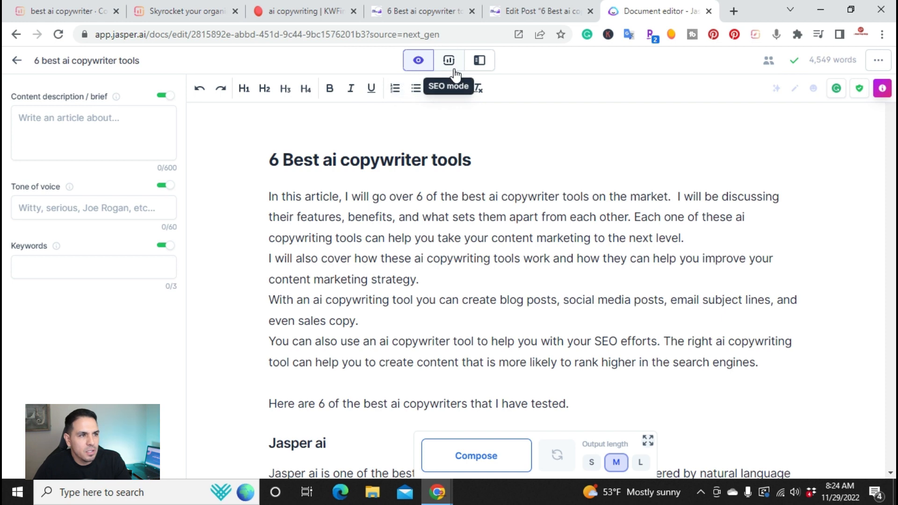
{"action": "left_click", "coordinate": [448, 59]}
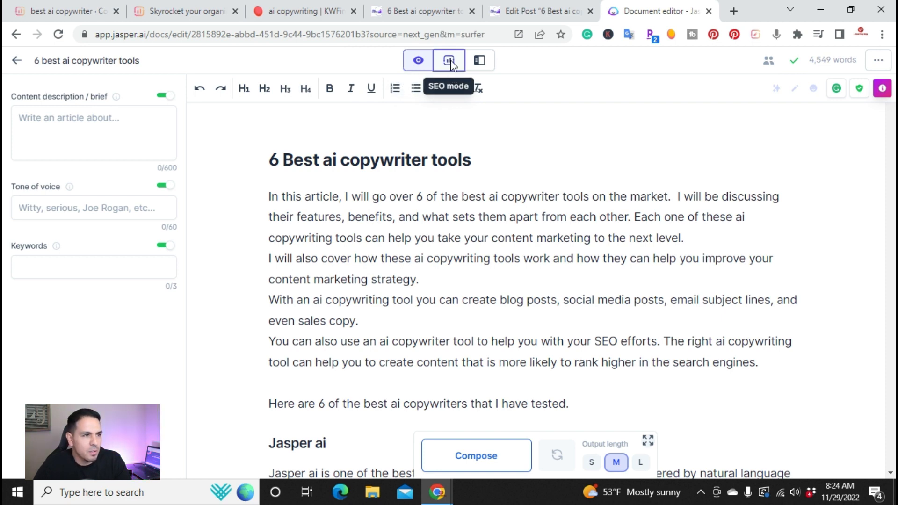
{"action": "left_click", "coordinate": [448, 60]}
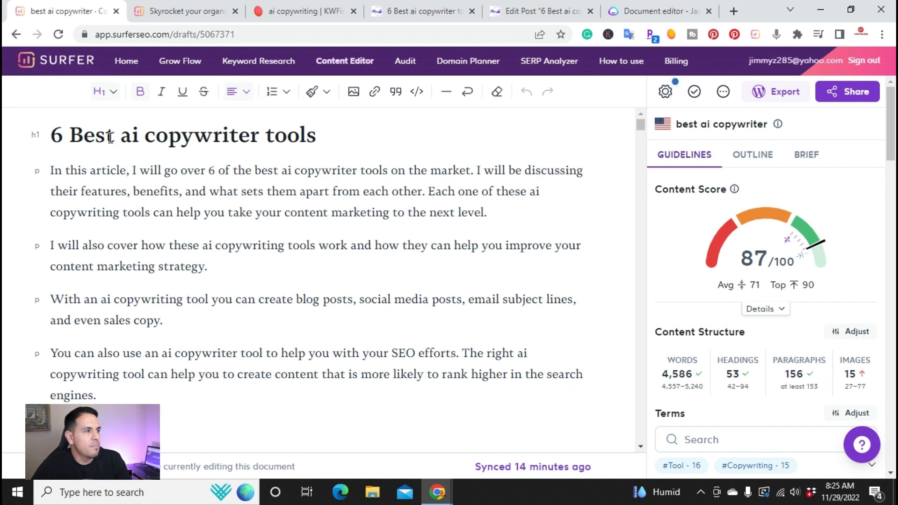
{"action": "mouse_move", "coordinate": [257, 141]}
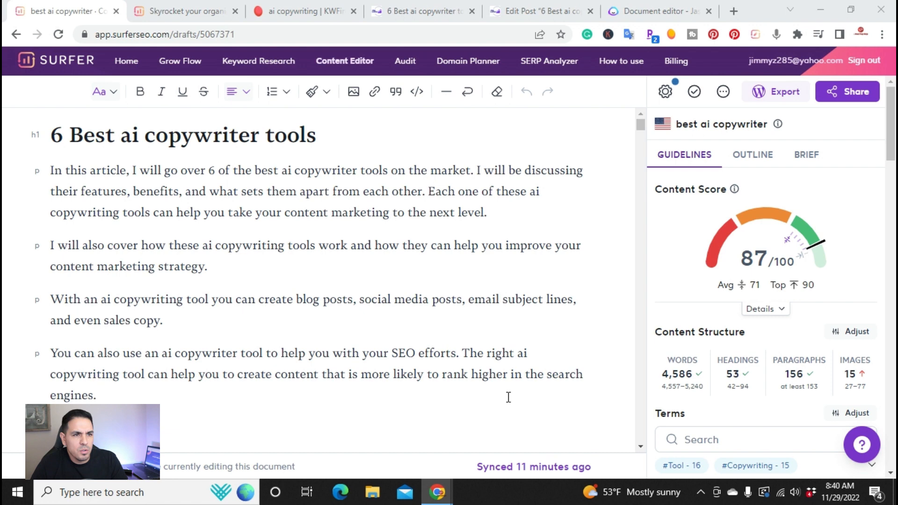
{"action": "mouse_move", "coordinate": [426, 259]}
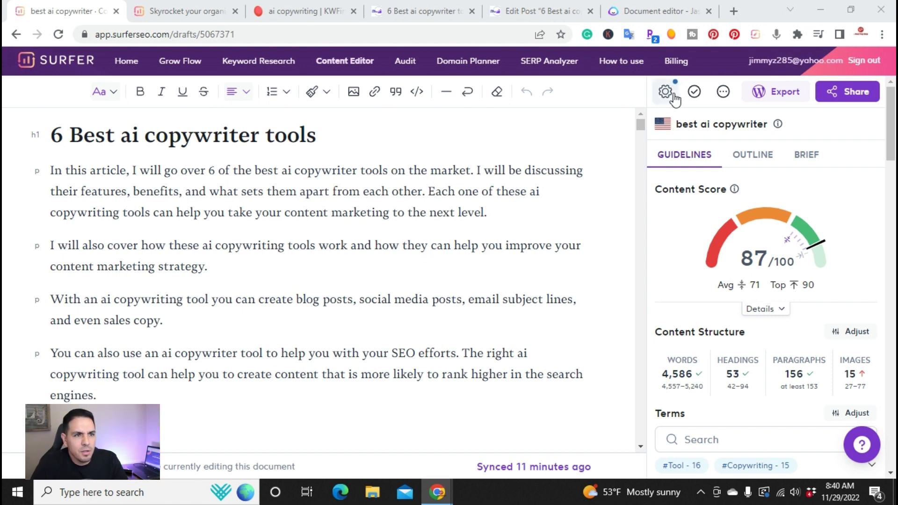
{"action": "mouse_move", "coordinate": [664, 92]}
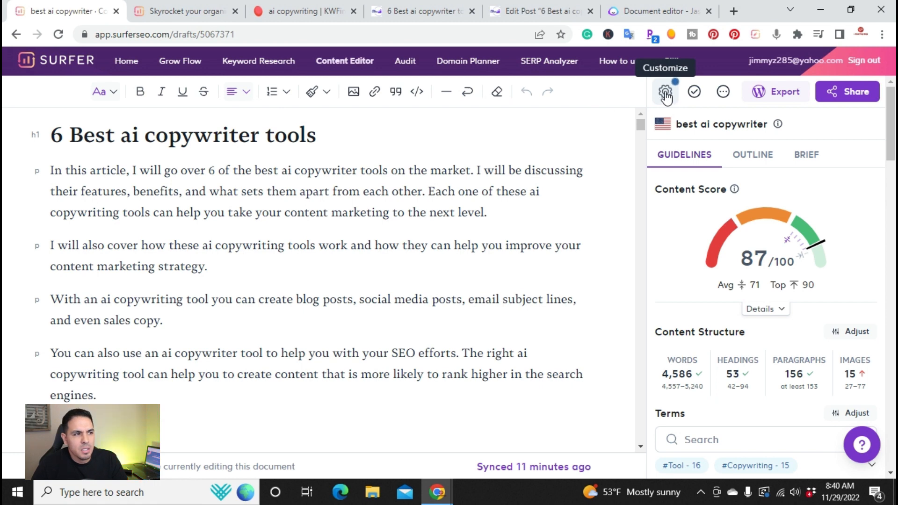
Bring up the draft's Customize settings and scroll through its Organic Competitors list
{"action": "left_click", "coordinate": [663, 91]}
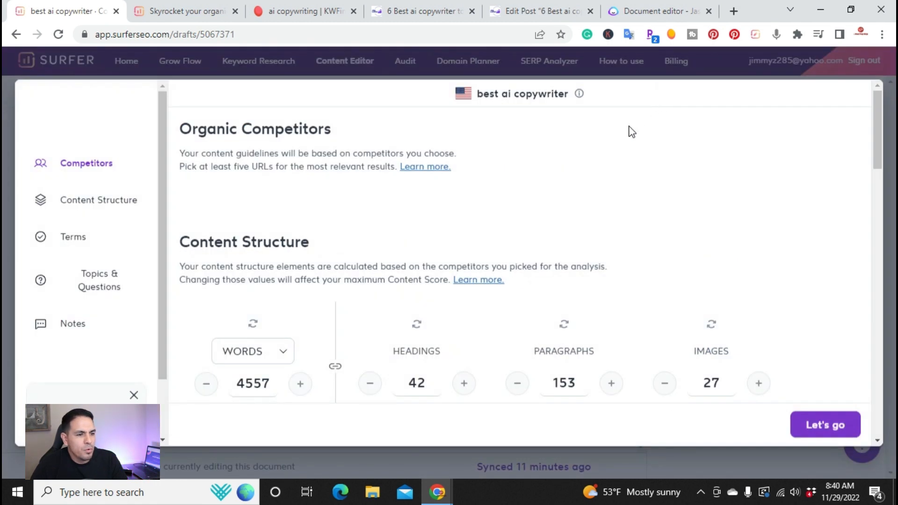
{"action": "scroll", "scroll_direction": "up", "scroll_amount": 3}
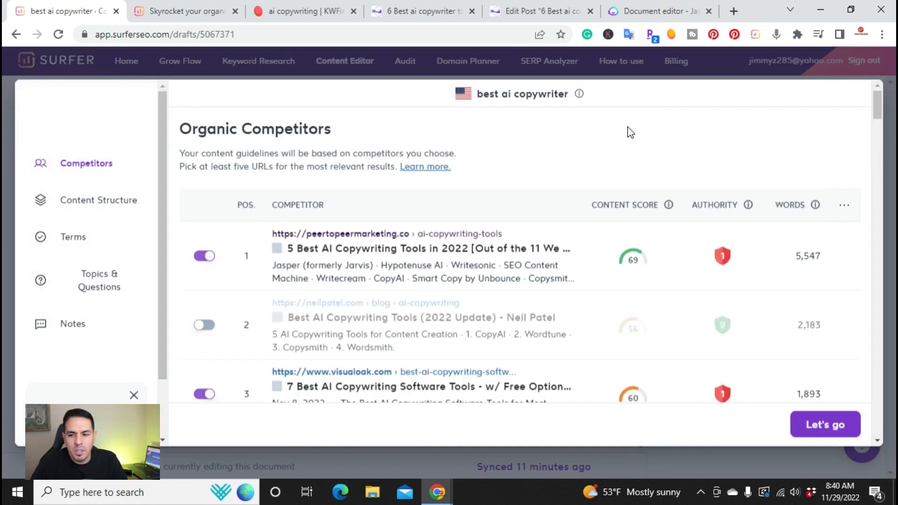
{"action": "mouse_move", "coordinate": [610, 177]}
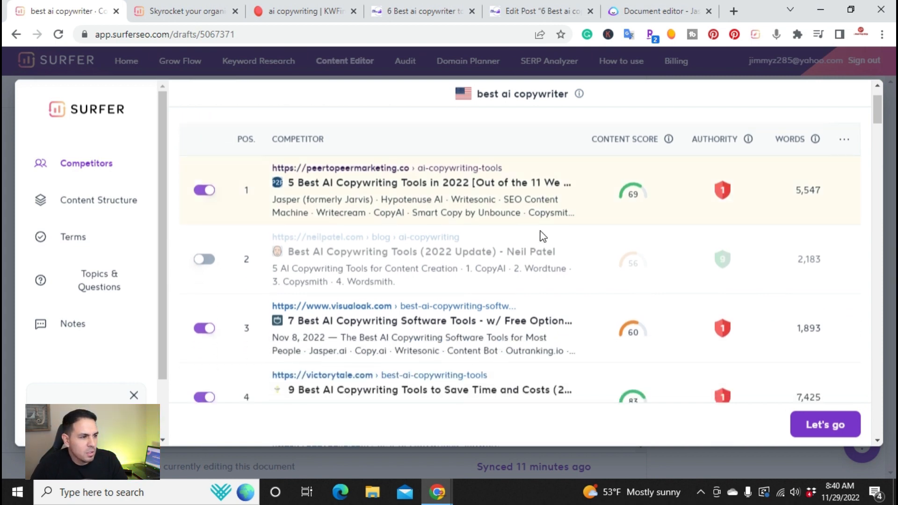
{"action": "mouse_move", "coordinate": [445, 216]}
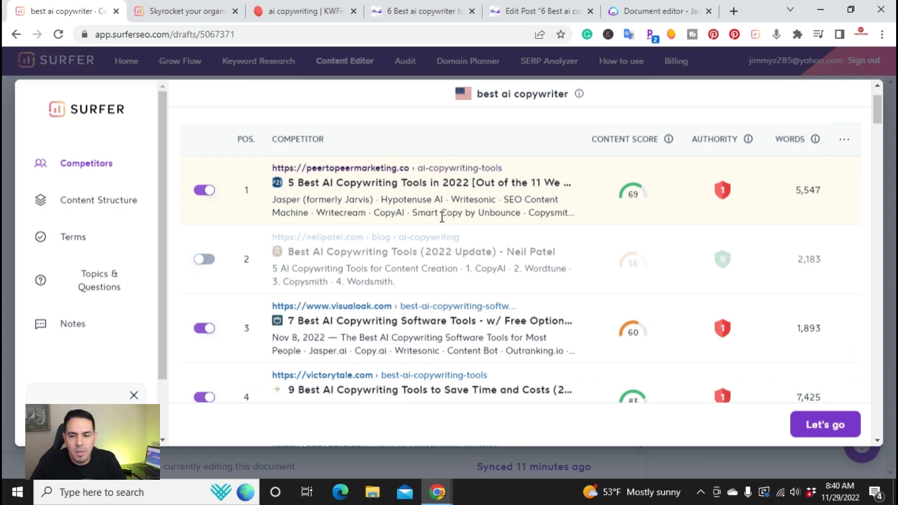
{"action": "mouse_move", "coordinate": [443, 279]}
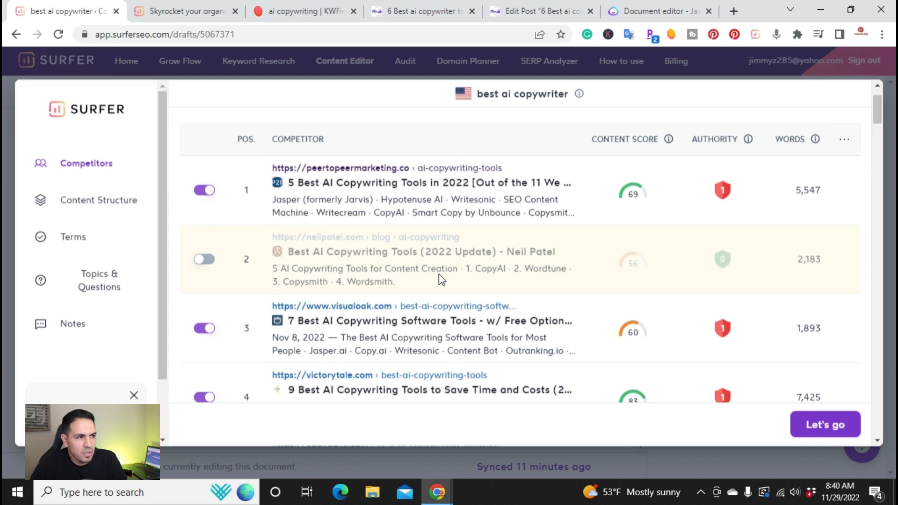
{"action": "mouse_move", "coordinate": [501, 151]}
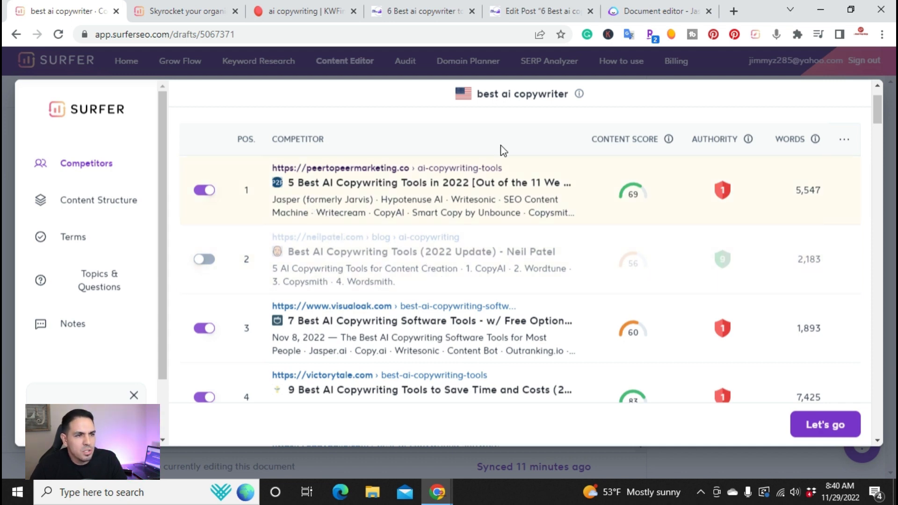
{"action": "mouse_move", "coordinate": [386, 202]}
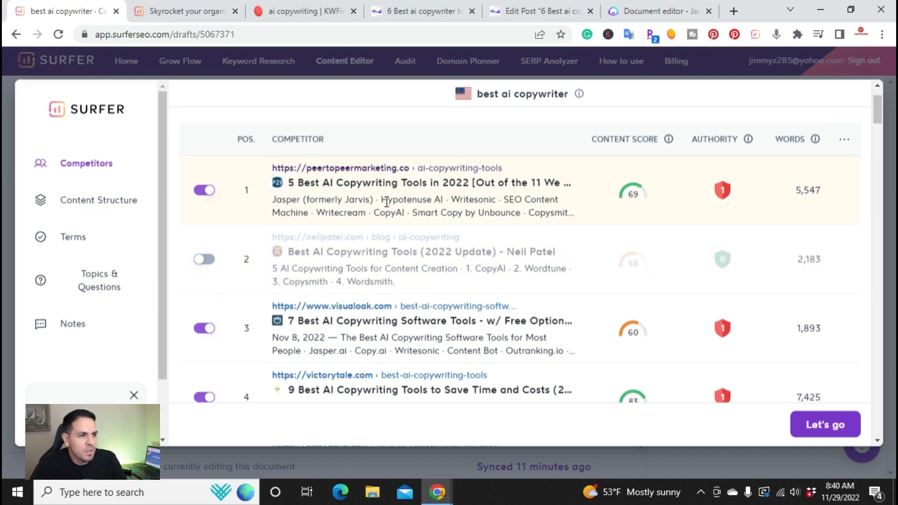
{"action": "scroll", "scroll_direction": "down", "scroll_amount": 3}
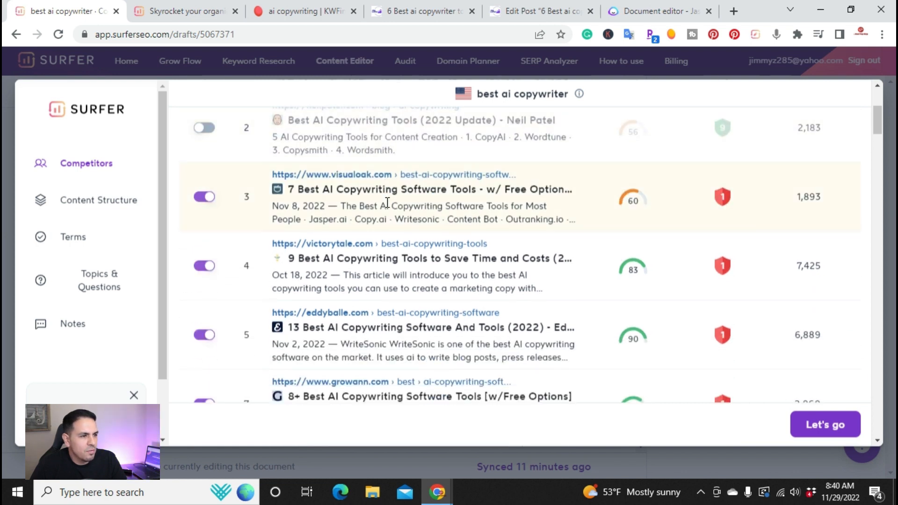
{"action": "scroll", "scroll_direction": "down", "scroll_amount": 3}
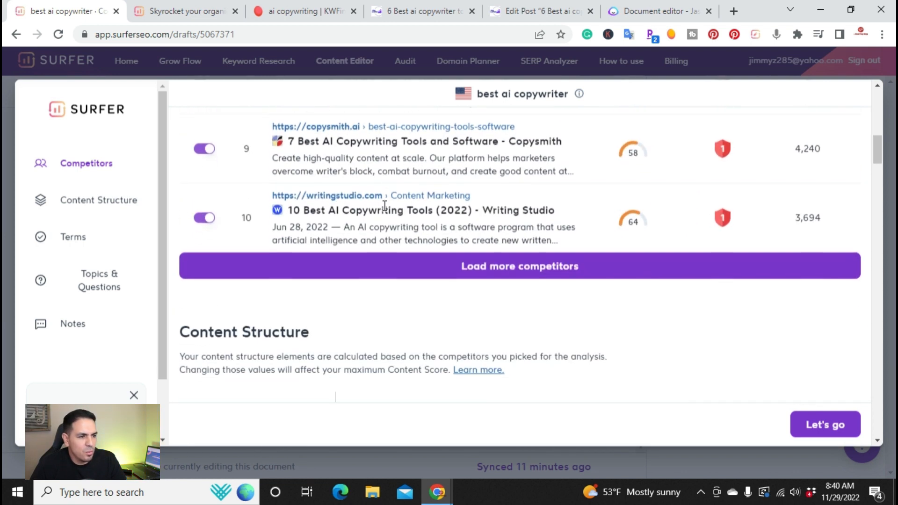
{"action": "scroll", "scroll_direction": "down", "scroll_amount": 3}
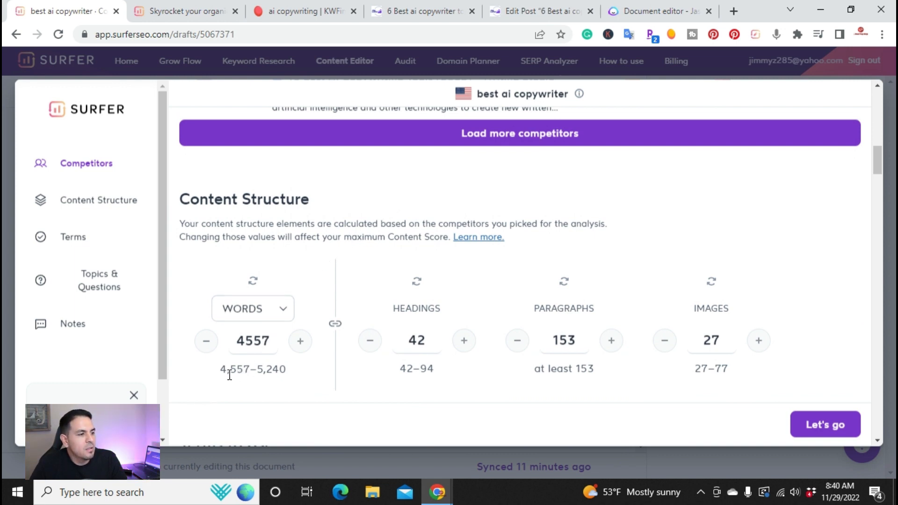
{"action": "mouse_move", "coordinate": [277, 375]}
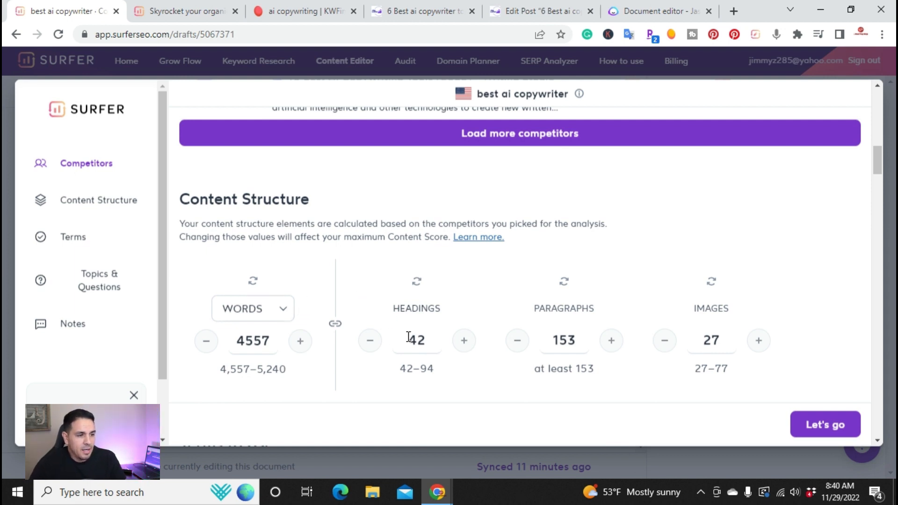
{"action": "mouse_move", "coordinate": [432, 315]}
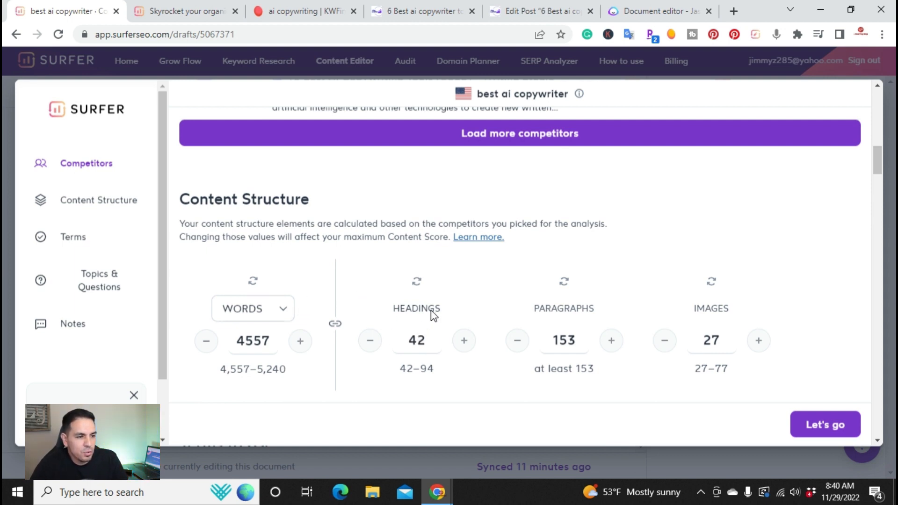
{"action": "mouse_move", "coordinate": [704, 322]}
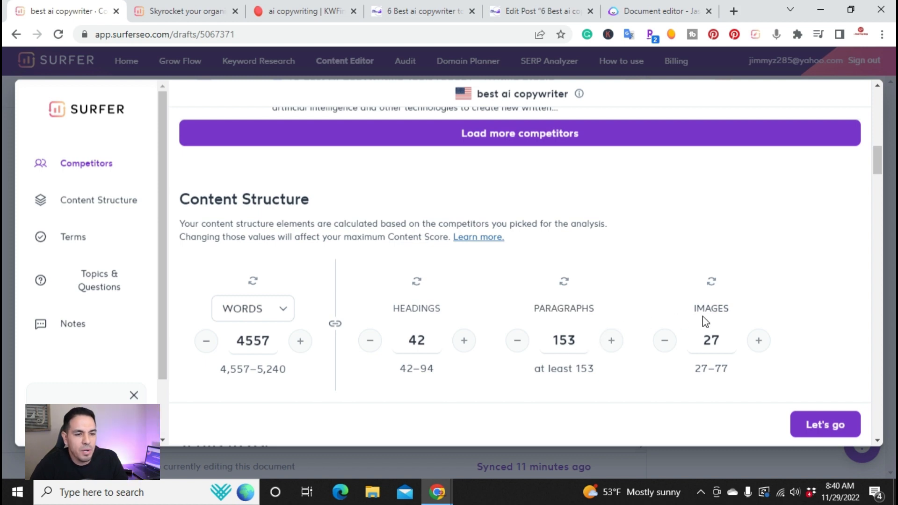
{"action": "mouse_move", "coordinate": [355, 347]}
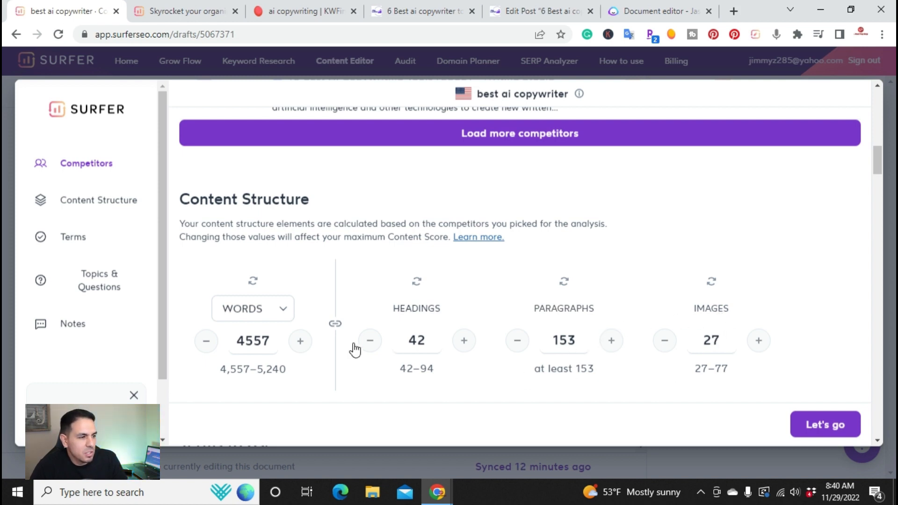
{"action": "left_click", "coordinate": [251, 308]}
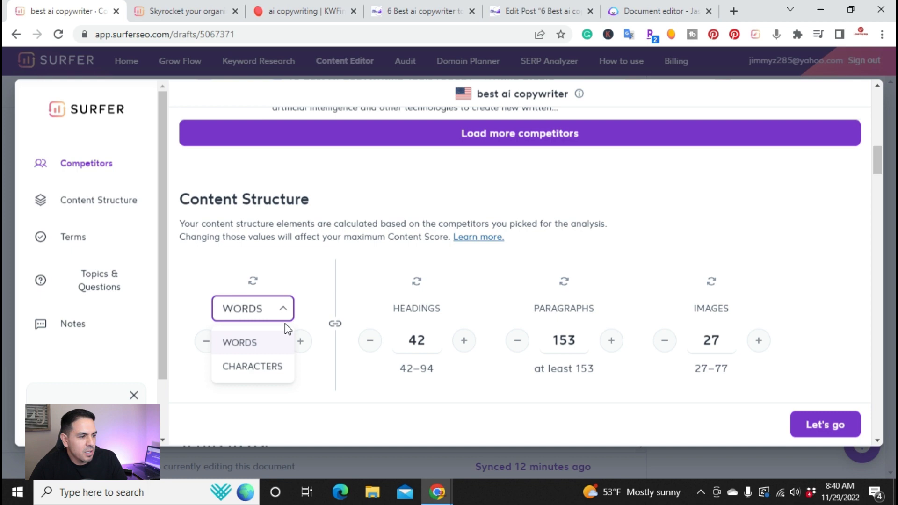
{"action": "mouse_move", "coordinate": [256, 328]}
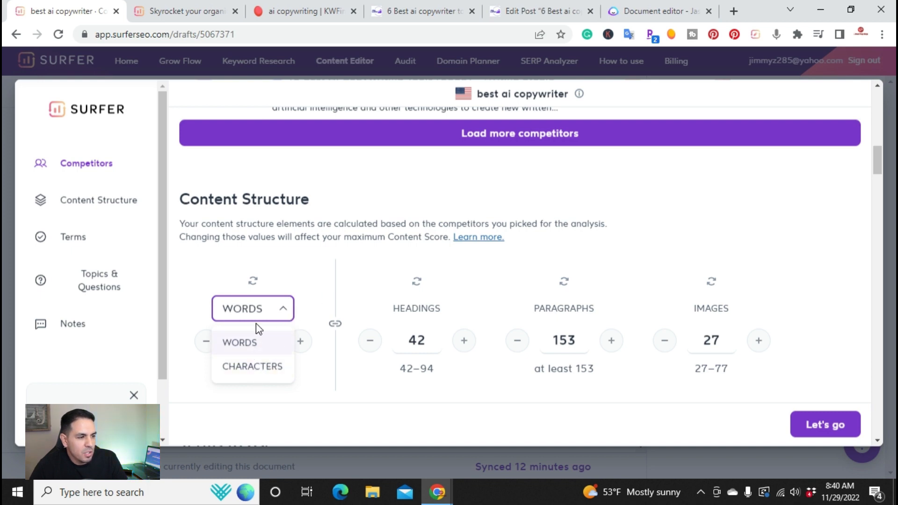
{"action": "mouse_move", "coordinate": [354, 318]}
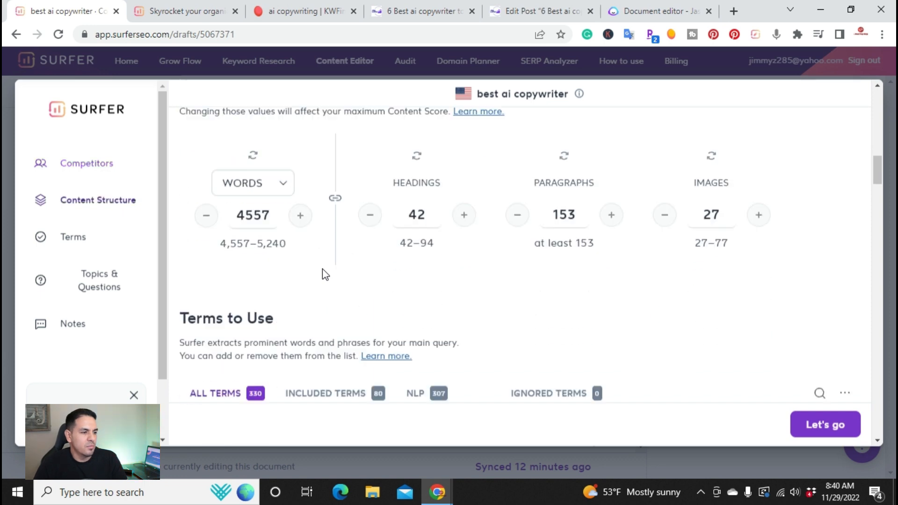
{"action": "scroll", "scroll_direction": "down", "scroll_amount": 3}
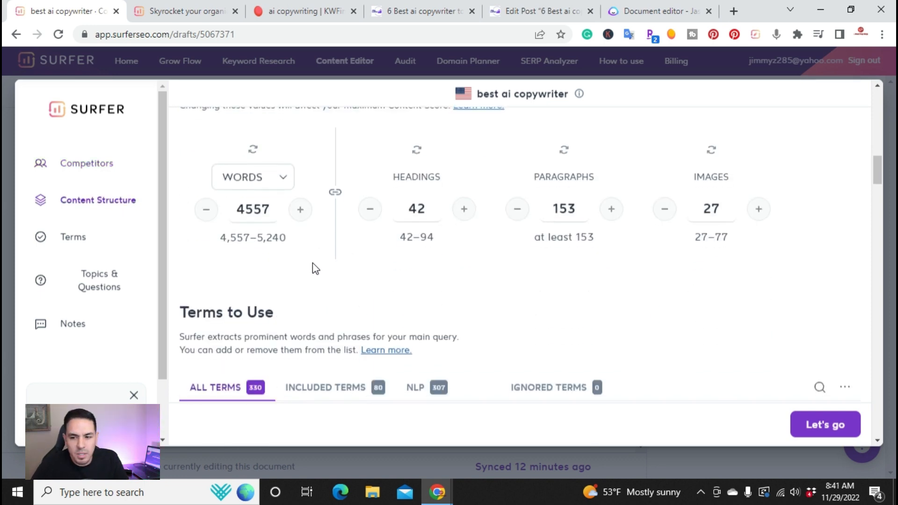
{"action": "scroll", "scroll_direction": "down", "scroll_amount": 3}
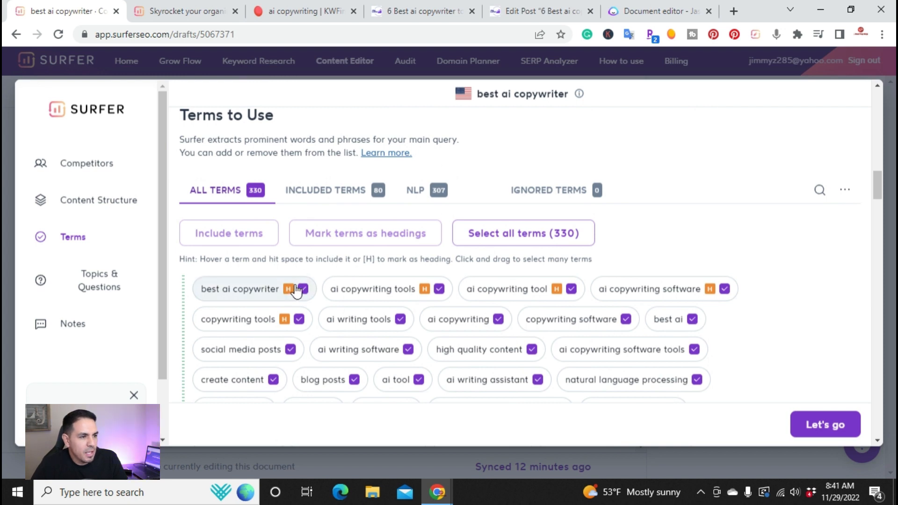
{"action": "mouse_move", "coordinate": [480, 319]}
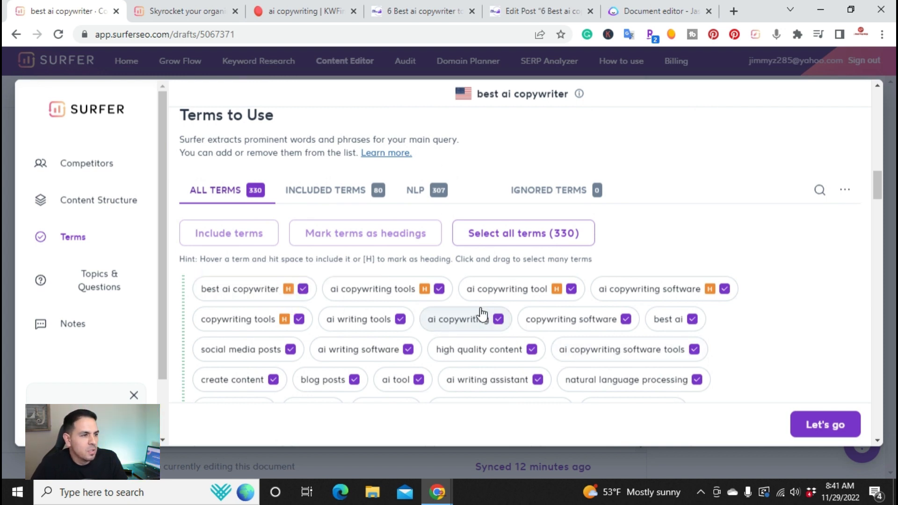
Review Terms to Use and Competitors, then close the guidelines back to the editor
{"action": "scroll", "scroll_direction": "down", "scroll_amount": 3}
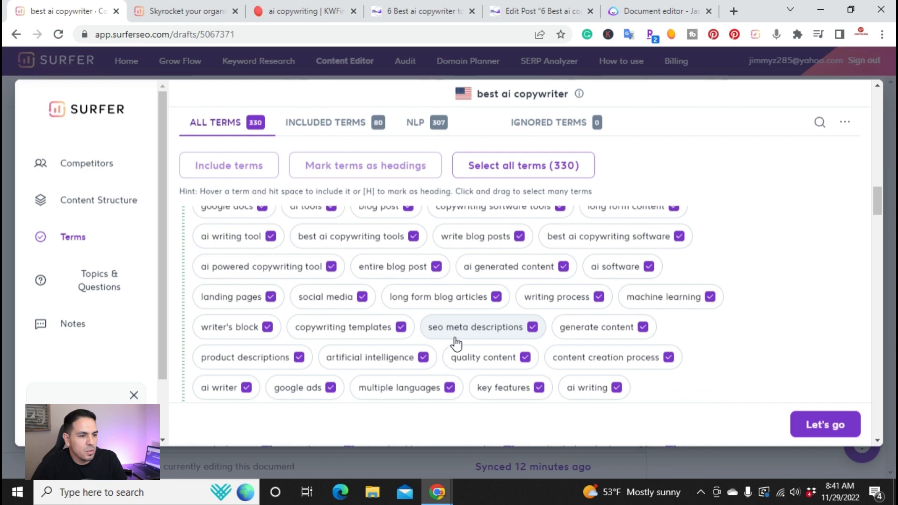
{"action": "scroll", "scroll_direction": "down", "scroll_amount": 3}
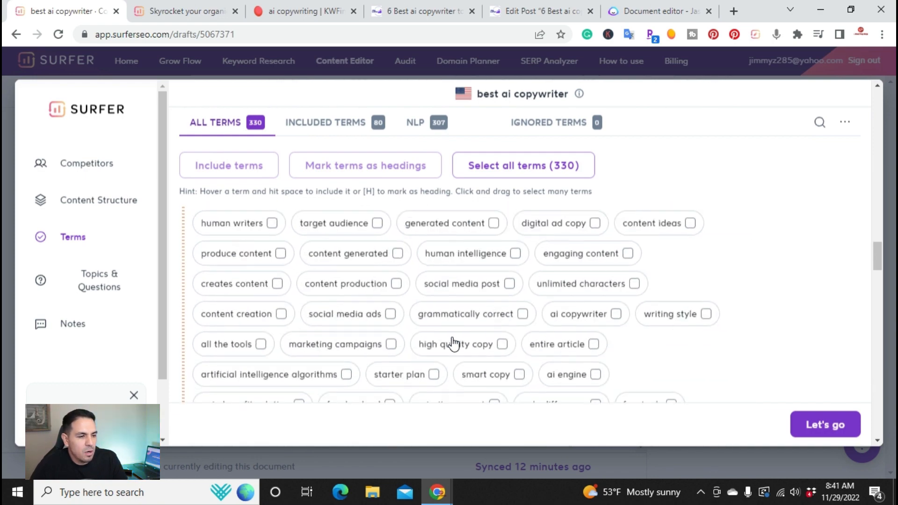
{"action": "scroll", "scroll_direction": "up", "scroll_amount": 3}
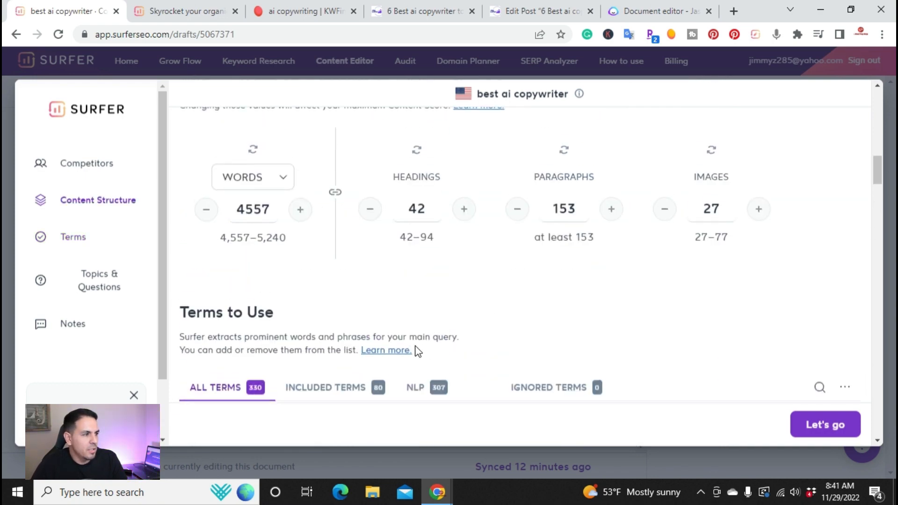
{"action": "left_click", "coordinate": [86, 163]}
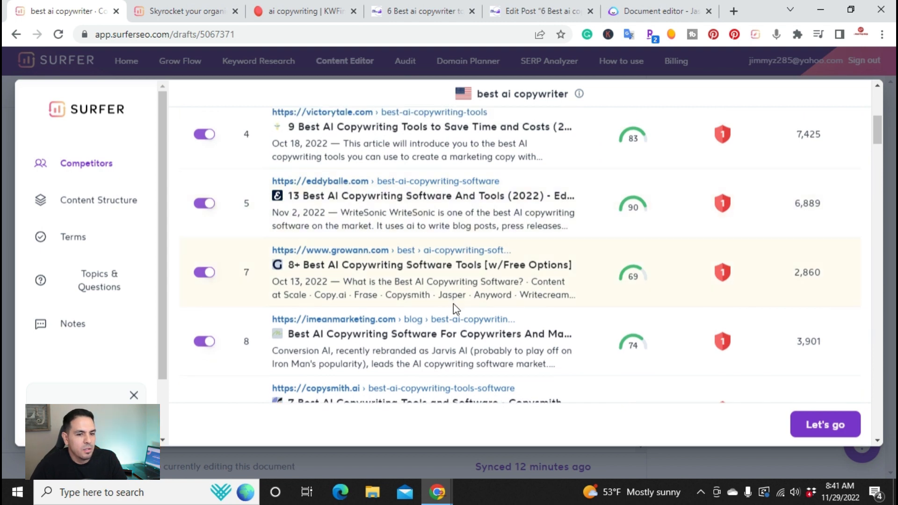
{"action": "left_click", "coordinate": [345, 60]}
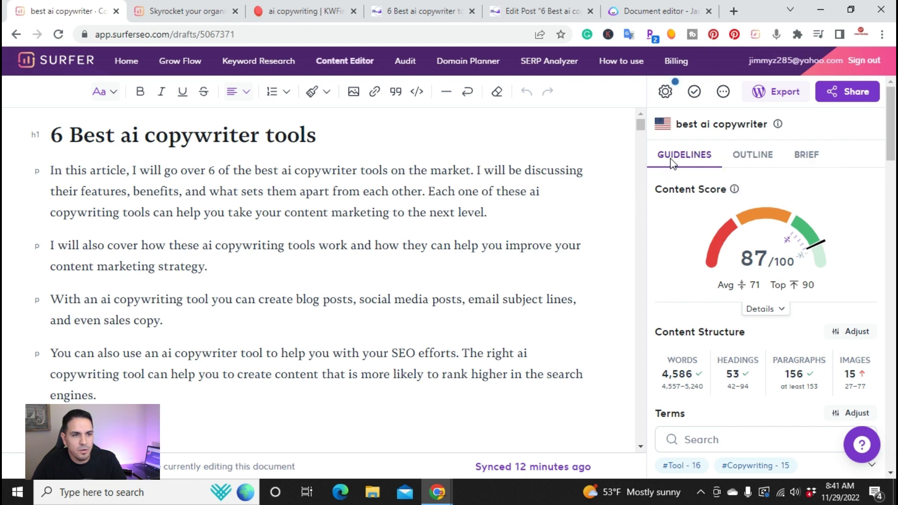
{"action": "mouse_move", "coordinate": [780, 170]}
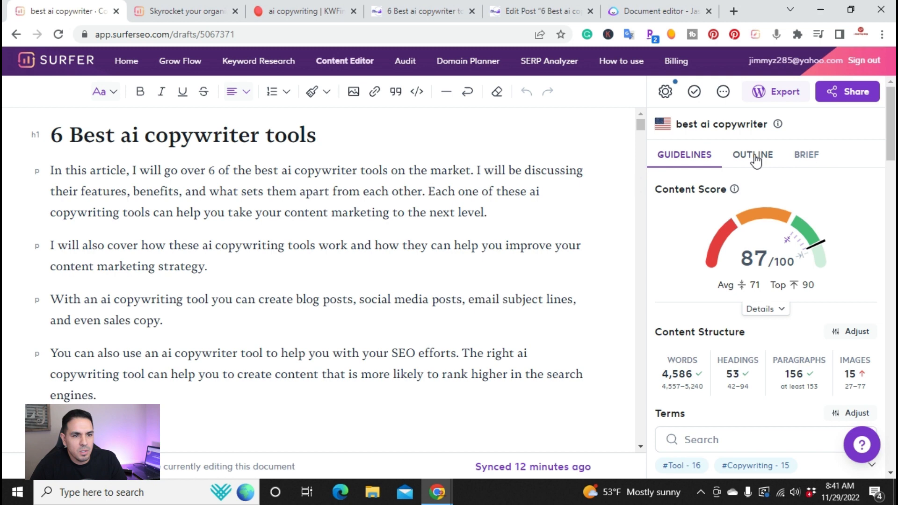
Show the Outline Builder, scroll through its suggested titles, and collapse the Titles list
{"action": "left_click", "coordinate": [752, 155]}
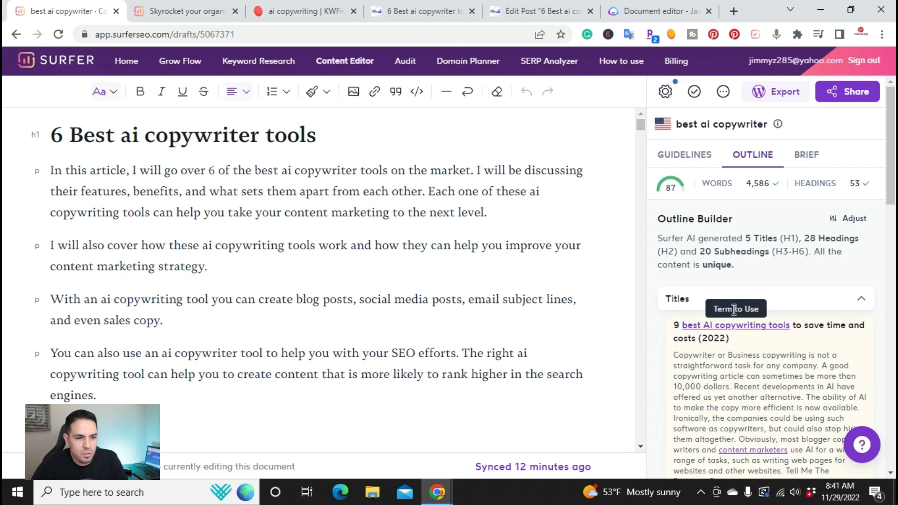
{"action": "scroll", "scroll_direction": "down", "scroll_amount": 3}
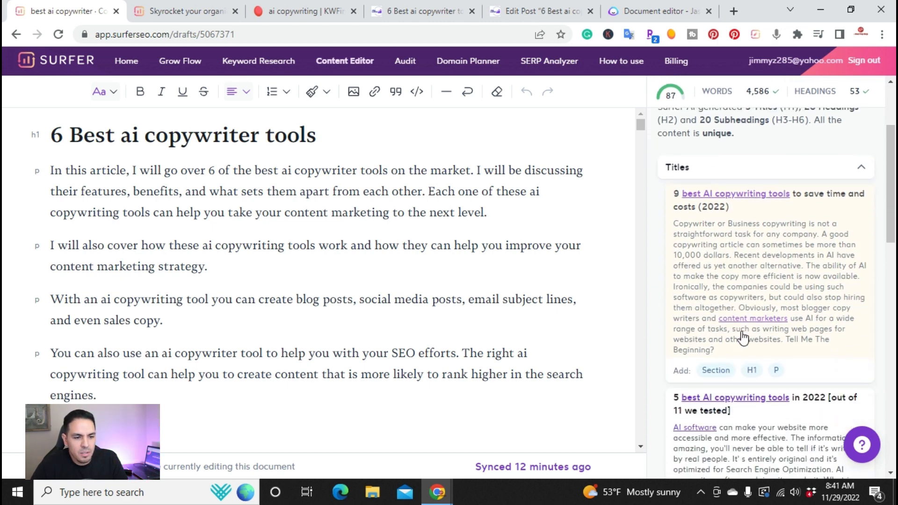
{"action": "scroll", "scroll_direction": "down", "scroll_amount": 3}
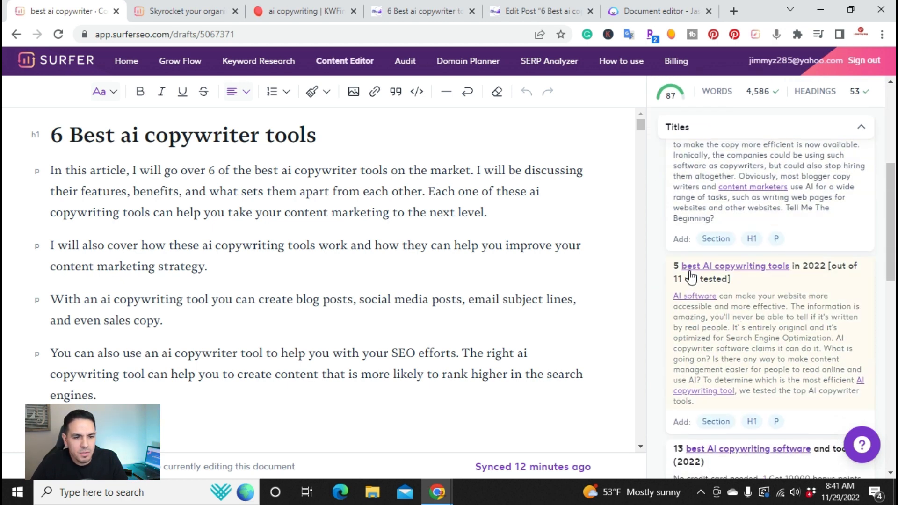
{"action": "scroll", "scroll_direction": "down", "scroll_amount": 3}
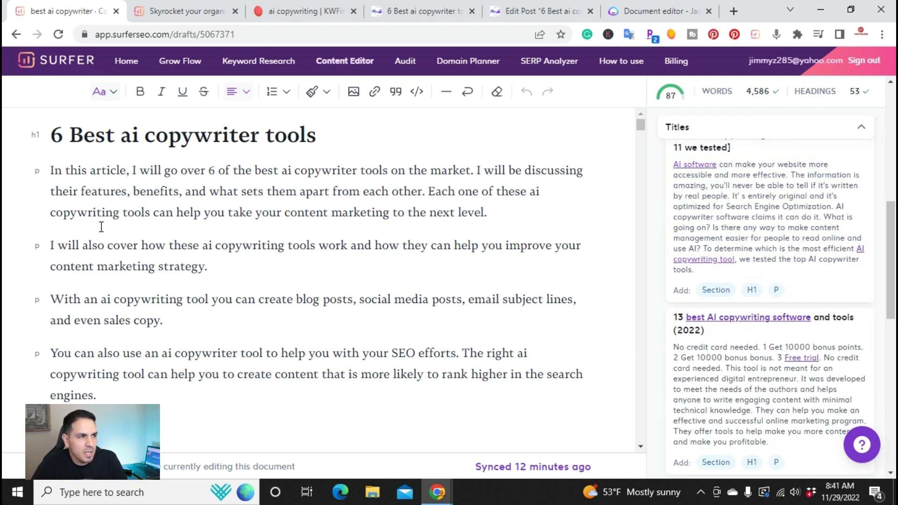
{"action": "mouse_move", "coordinate": [274, 212]}
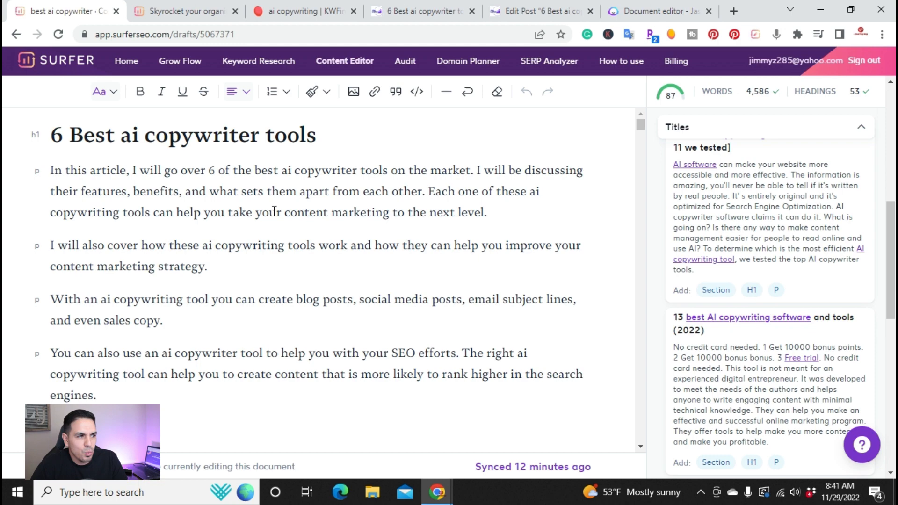
{"action": "scroll", "scroll_direction": "down", "scroll_amount": 3}
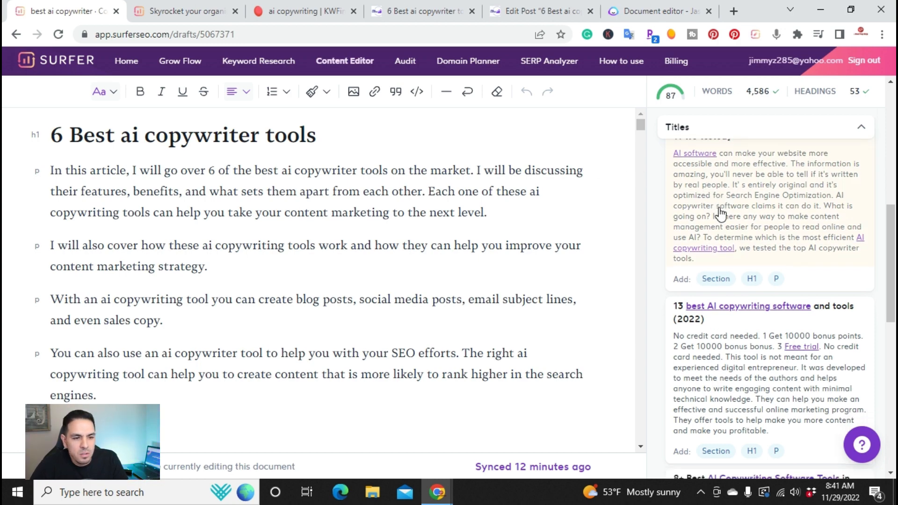
{"action": "scroll", "scroll_direction": "down", "scroll_amount": 3}
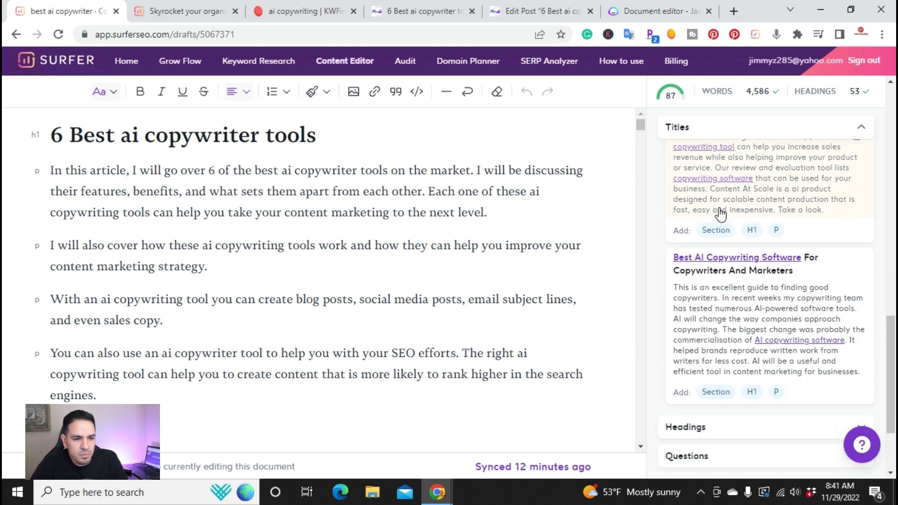
{"action": "scroll", "scroll_direction": "down", "scroll_amount": 3}
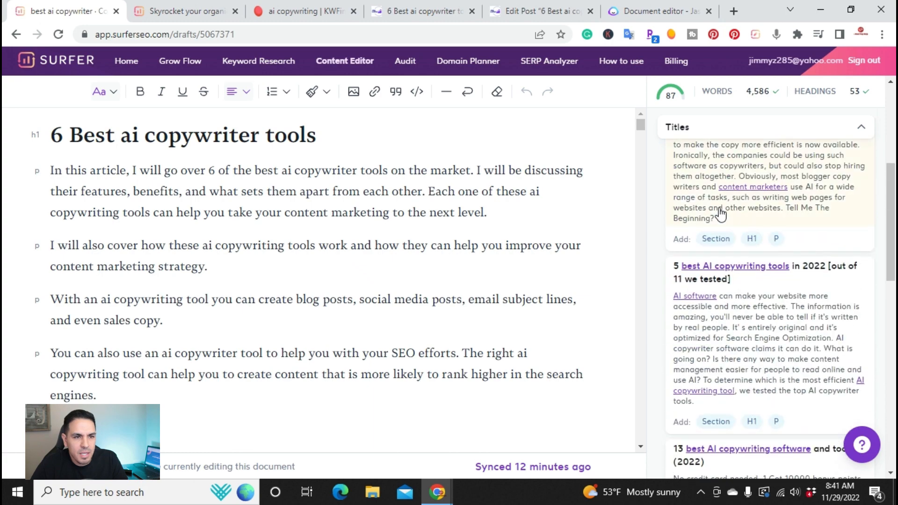
{"action": "left_click", "coordinate": [763, 126]}
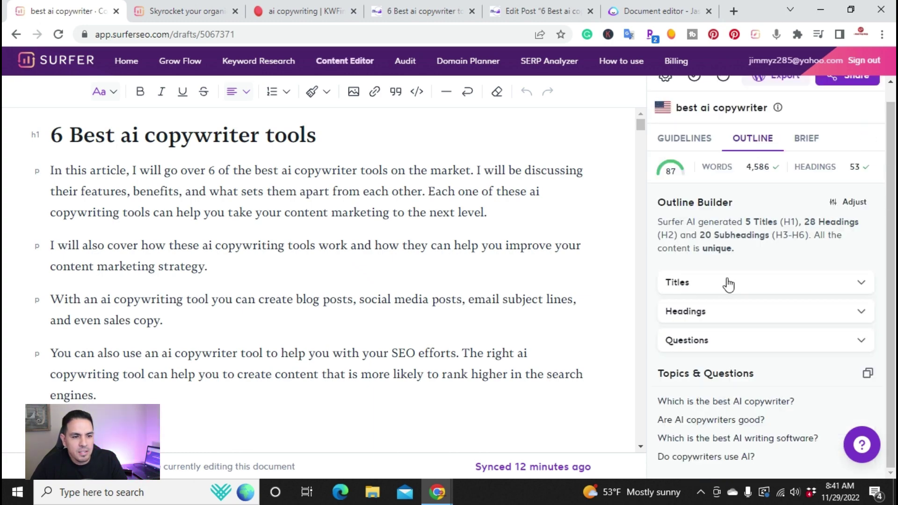
{"action": "left_click", "coordinate": [685, 310]}
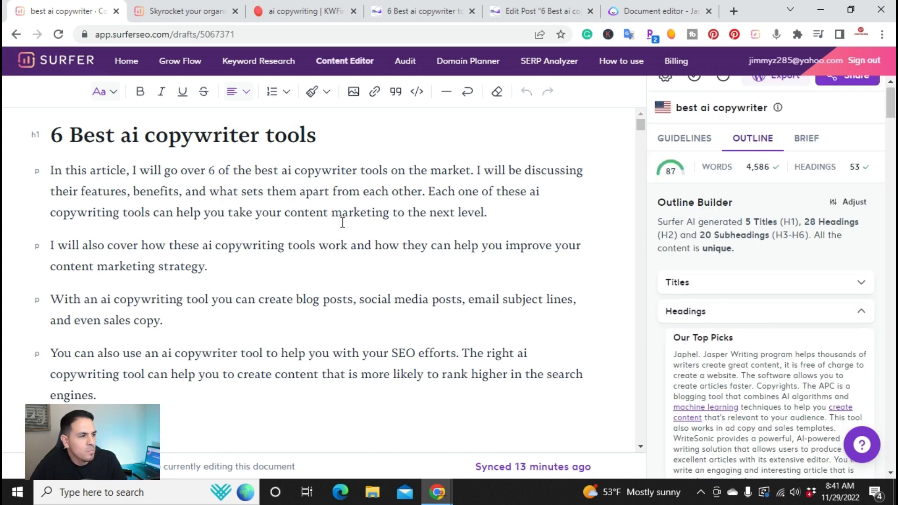
{"action": "scroll", "scroll_direction": "down", "scroll_amount": 3}
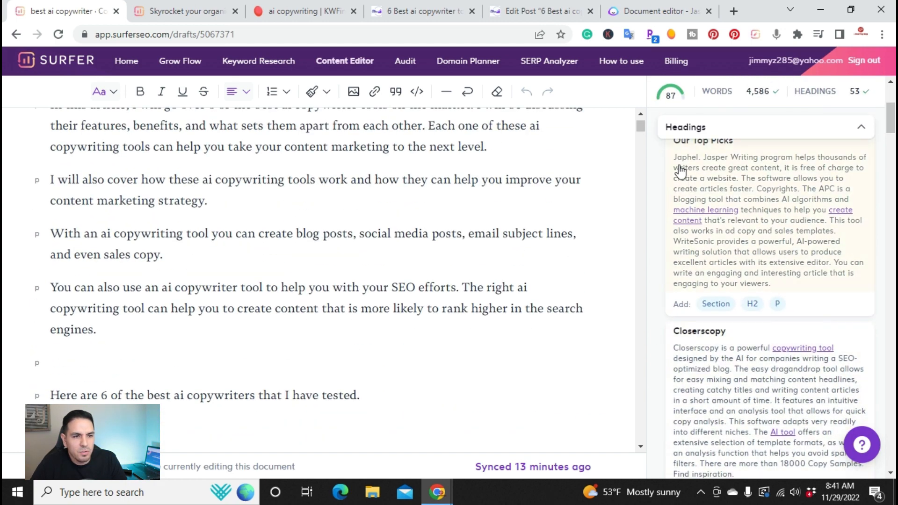
{"action": "scroll", "scroll_direction": "down", "scroll_amount": 3}
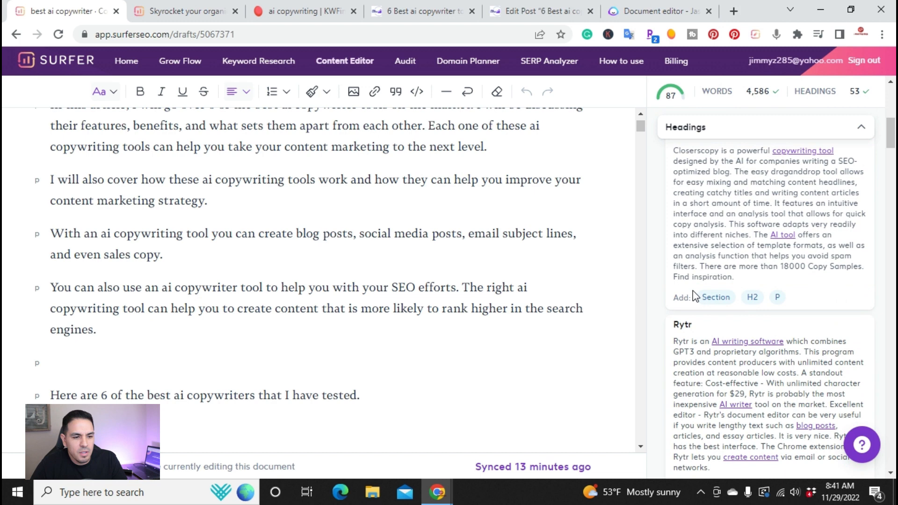
{"action": "scroll", "scroll_direction": "down", "scroll_amount": 3}
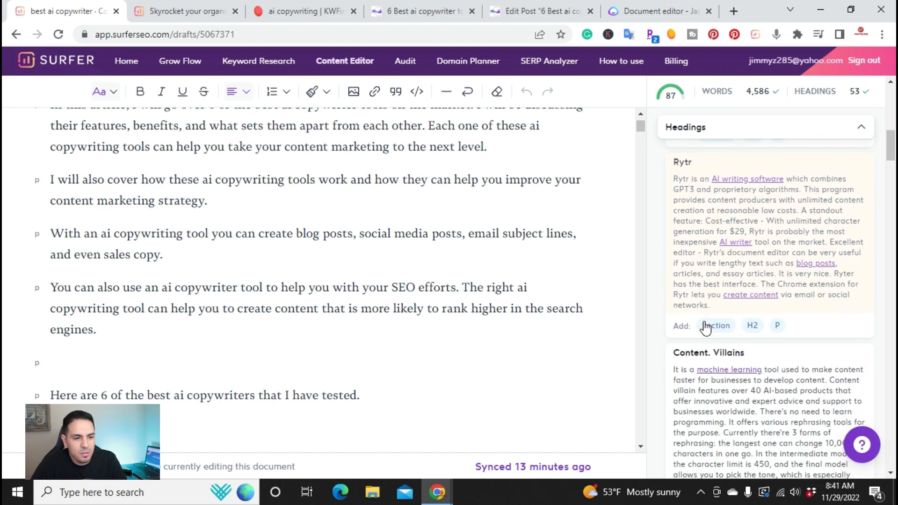
{"action": "scroll", "scroll_direction": "down", "scroll_amount": 3}
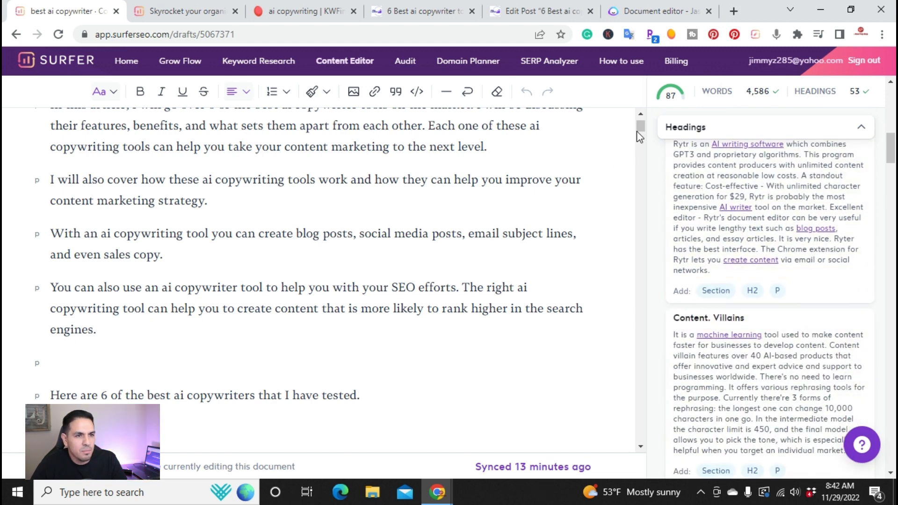
{"action": "scroll", "scroll_direction": "down", "scroll_amount": 3}
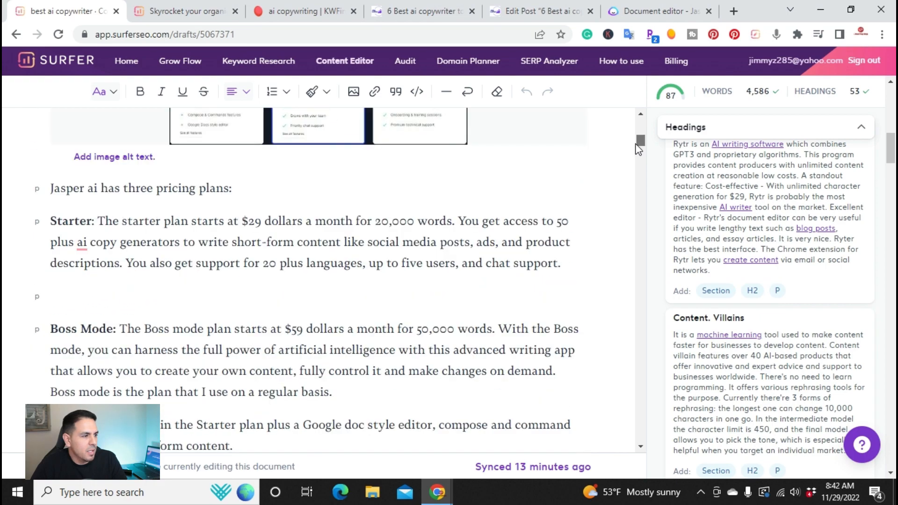
{"action": "scroll", "scroll_direction": "up", "scroll_amount": 3}
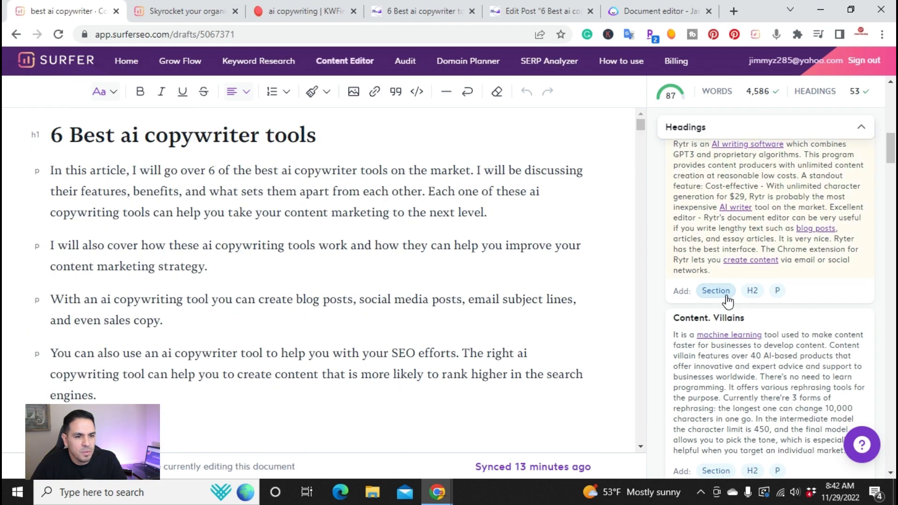
{"action": "scroll", "scroll_direction": "down", "scroll_amount": 3}
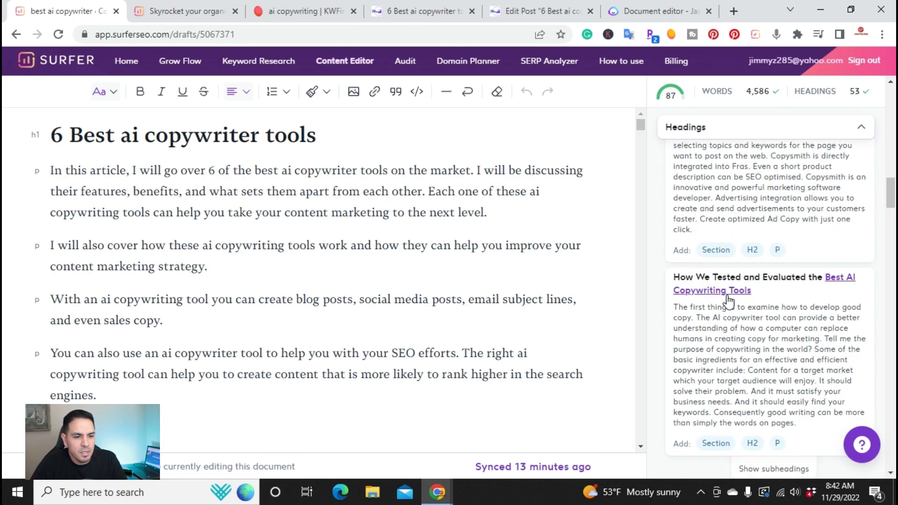
{"action": "scroll", "scroll_direction": "down", "scroll_amount": 3}
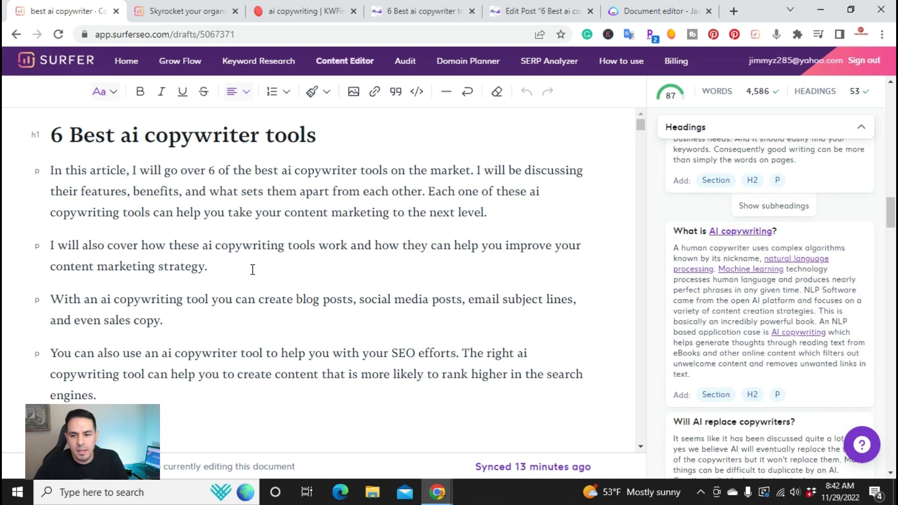
{"action": "mouse_move", "coordinate": [623, 131]}
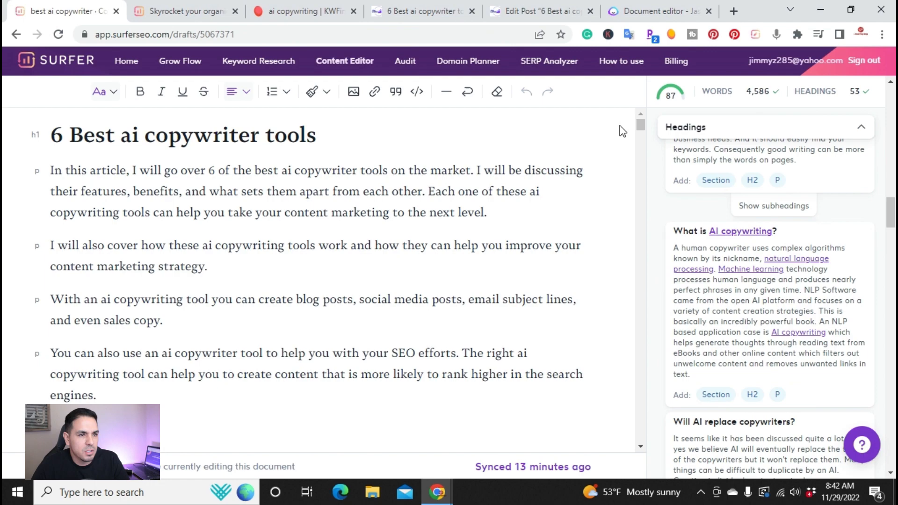
{"action": "scroll", "scroll_direction": "down", "scroll_amount": 3}
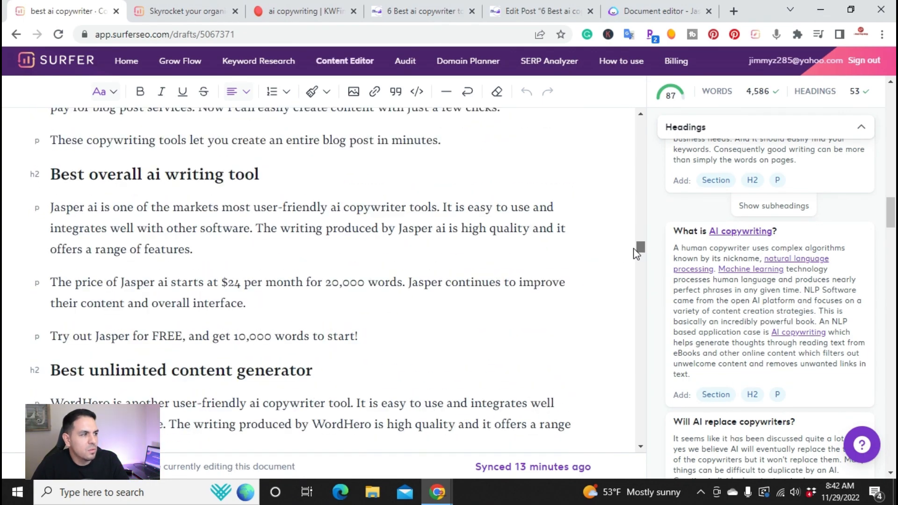
{"action": "scroll", "scroll_direction": "down", "scroll_amount": 3}
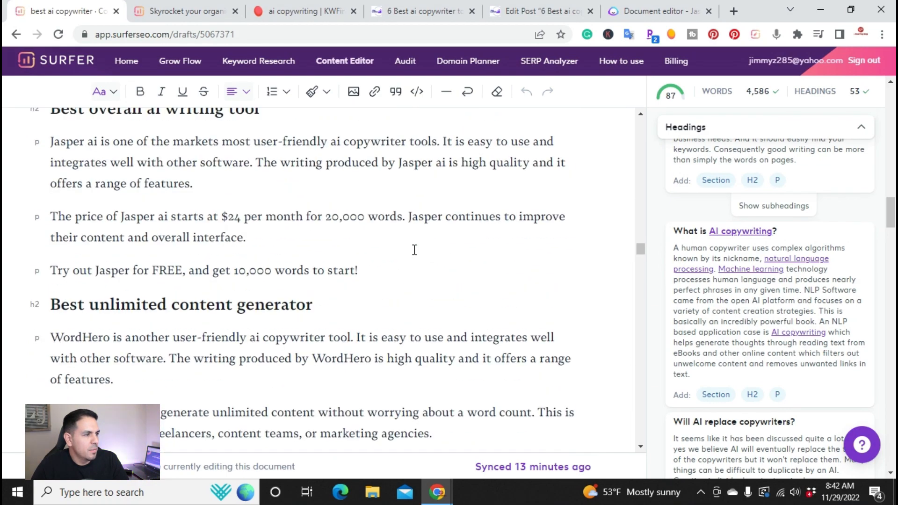
{"action": "scroll", "scroll_direction": "down", "scroll_amount": 3}
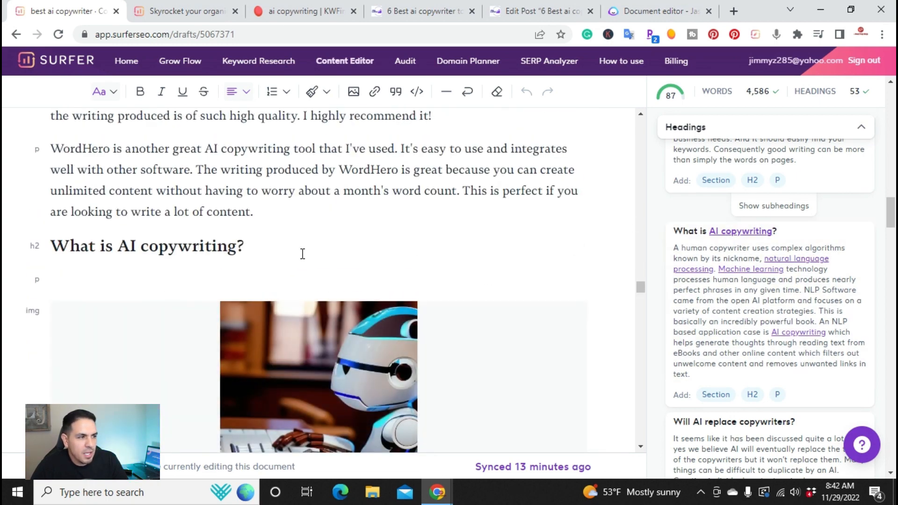
{"action": "scroll", "scroll_direction": "down", "scroll_amount": 3}
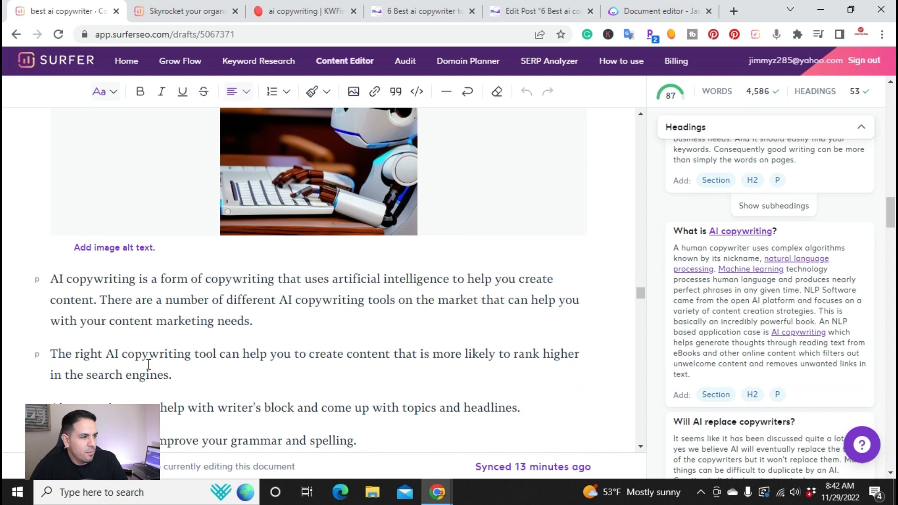
{"action": "mouse_move", "coordinate": [208, 388]}
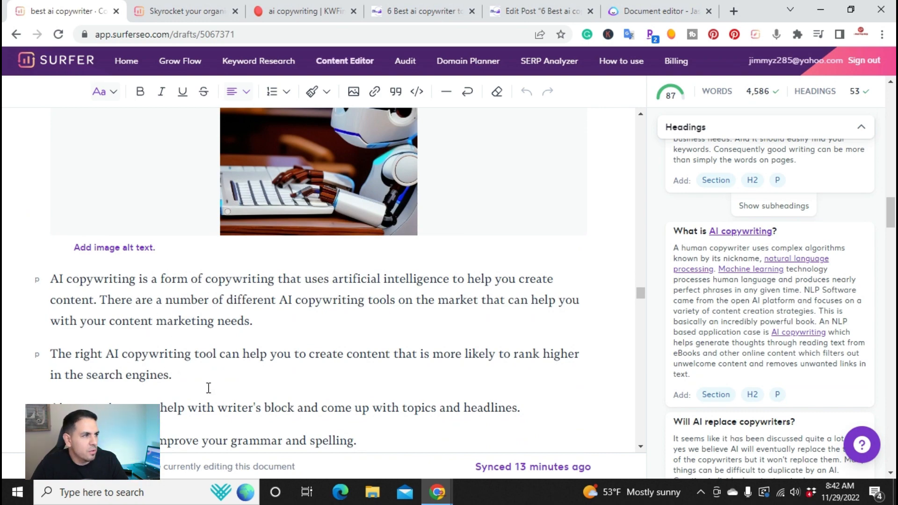
{"action": "scroll", "scroll_direction": "down", "scroll_amount": 3}
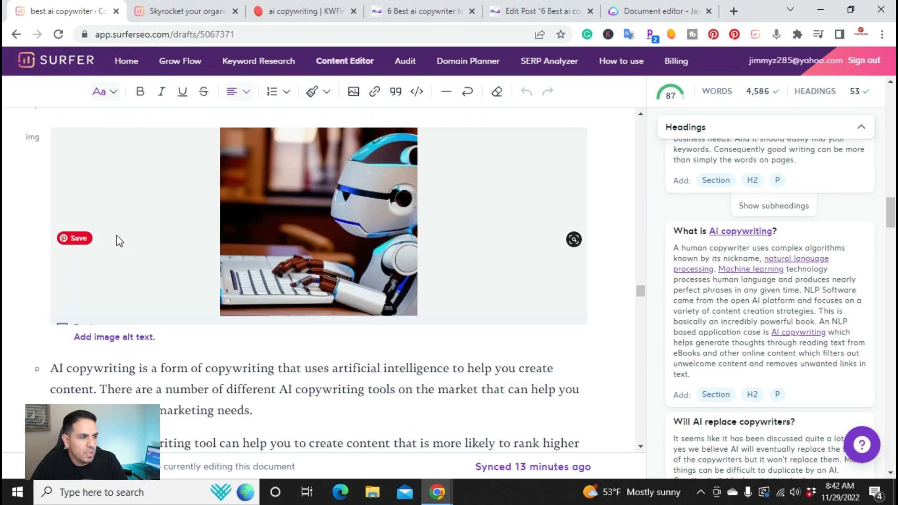
{"action": "scroll", "scroll_direction": "down", "scroll_amount": 3}
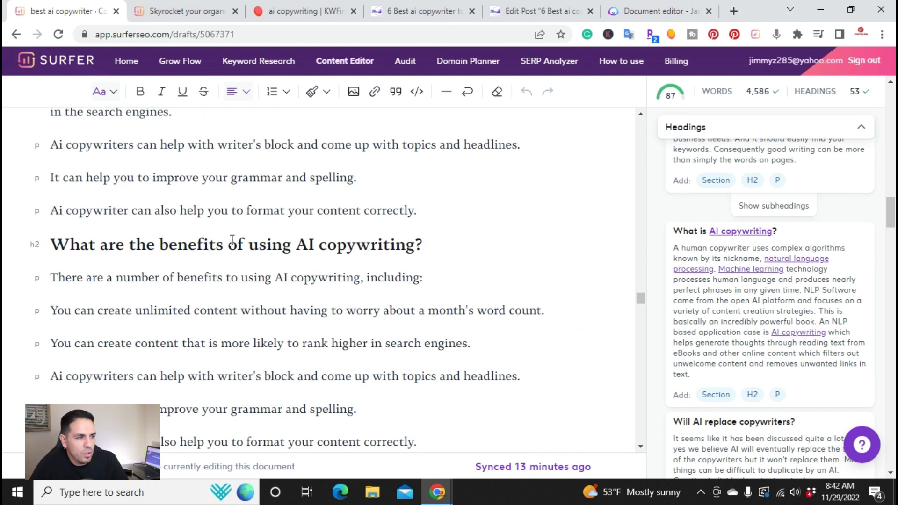
{"action": "scroll", "scroll_direction": "down", "scroll_amount": 3}
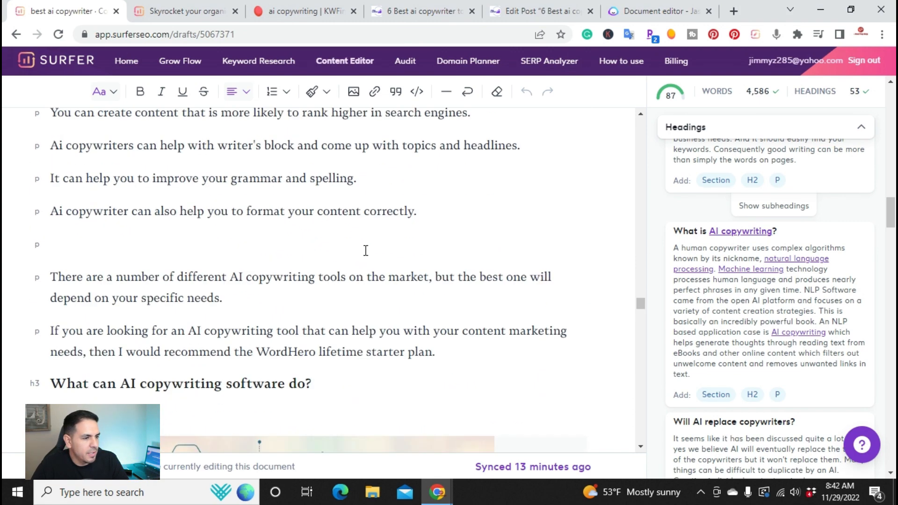
{"action": "scroll", "scroll_direction": "down", "scroll_amount": 3}
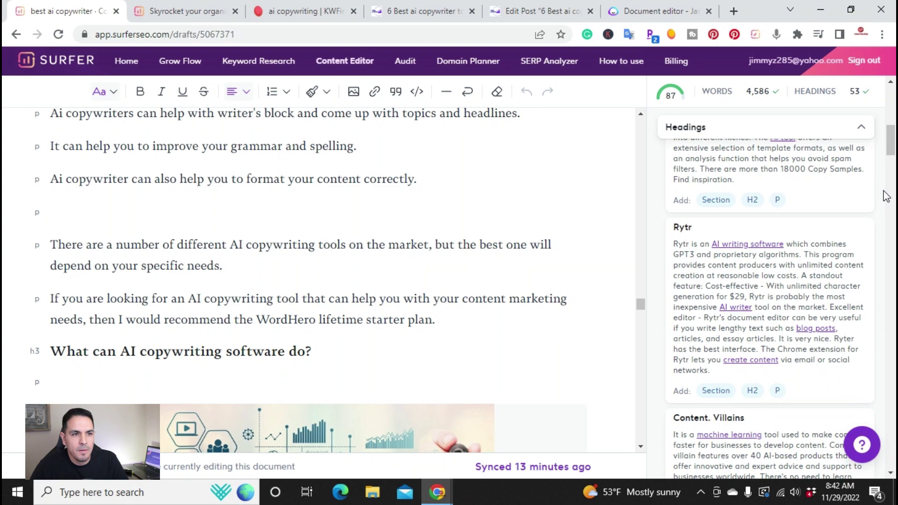
{"action": "left_click", "coordinate": [752, 138]}
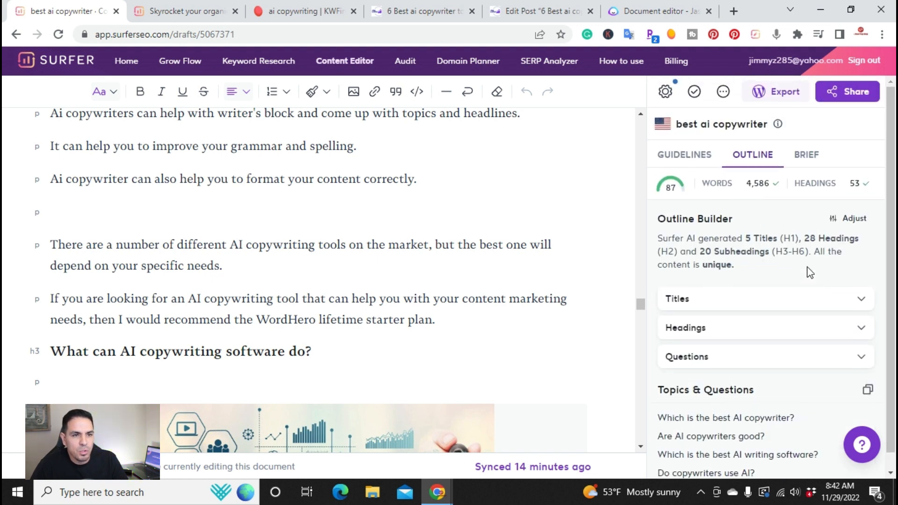
{"action": "mouse_move", "coordinate": [756, 287]}
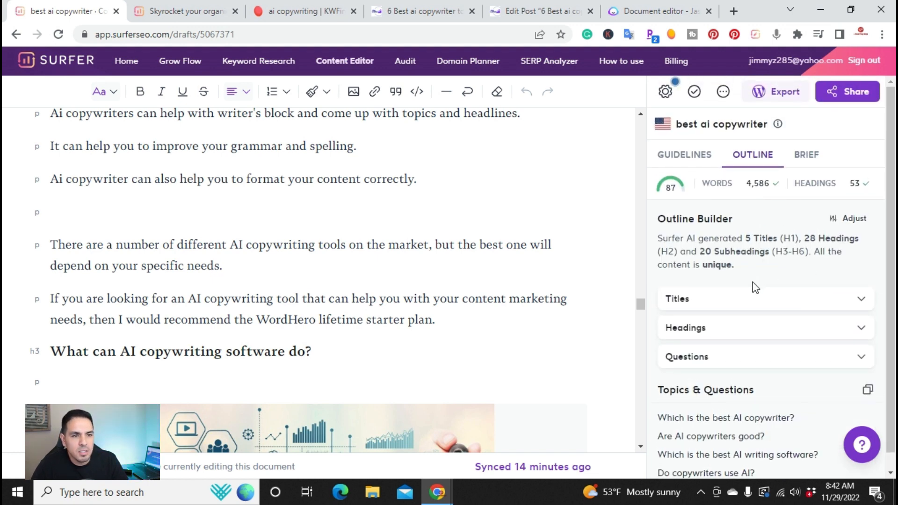
Show the Guidelines content score of 87 and its knowledge-base help article
{"action": "left_click", "coordinate": [683, 154]}
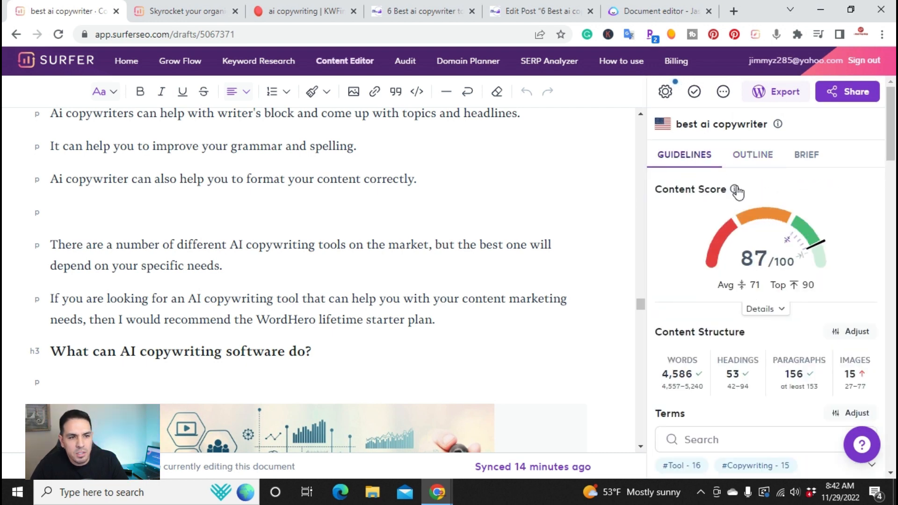
{"action": "mouse_move", "coordinate": [735, 188]}
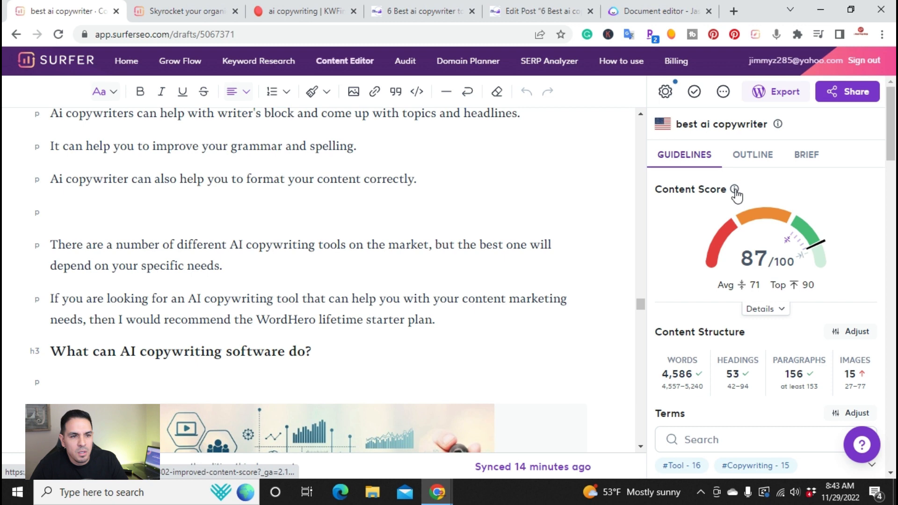
{"action": "left_click", "coordinate": [736, 189]}
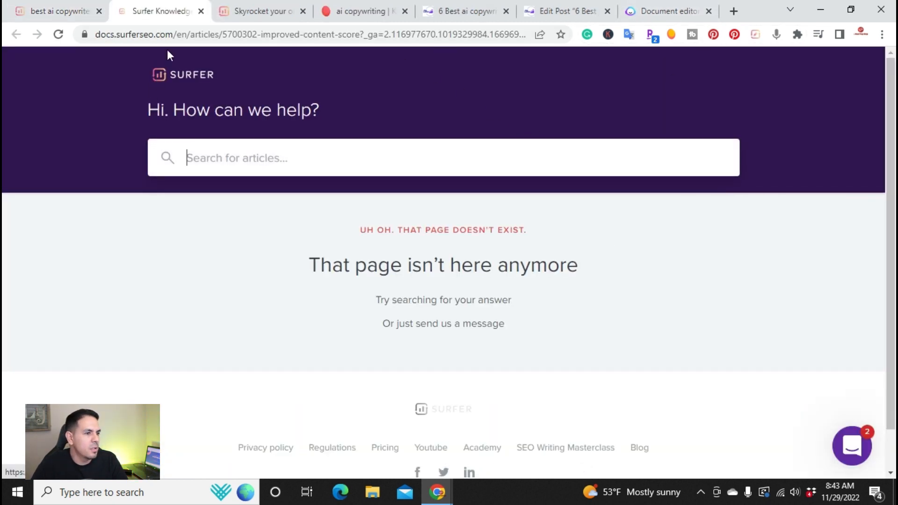
{"action": "left_click", "coordinate": [57, 12]}
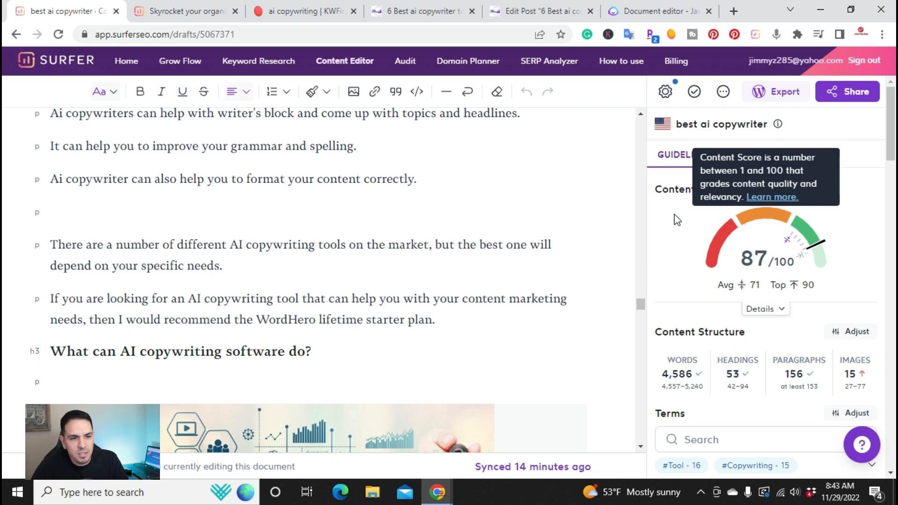
{"action": "mouse_move", "coordinate": [756, 262]}
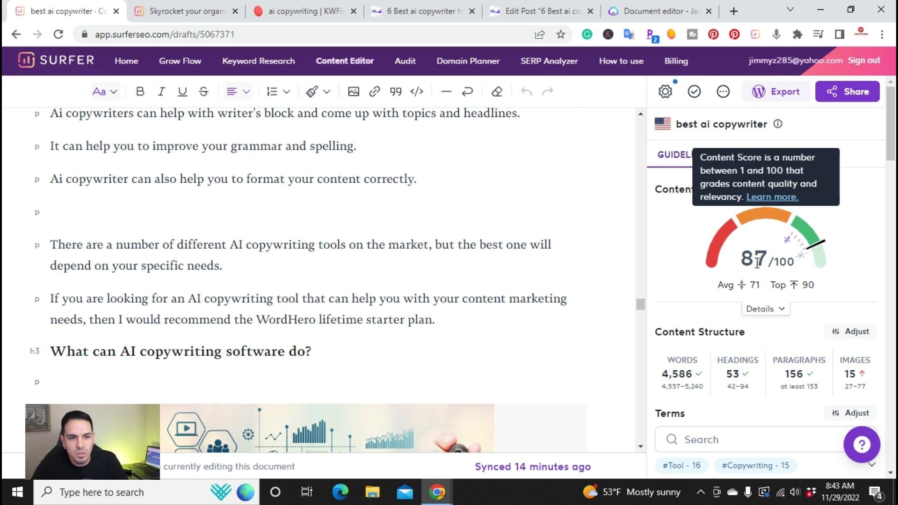
{"action": "scroll", "scroll_direction": "down", "scroll_amount": 3}
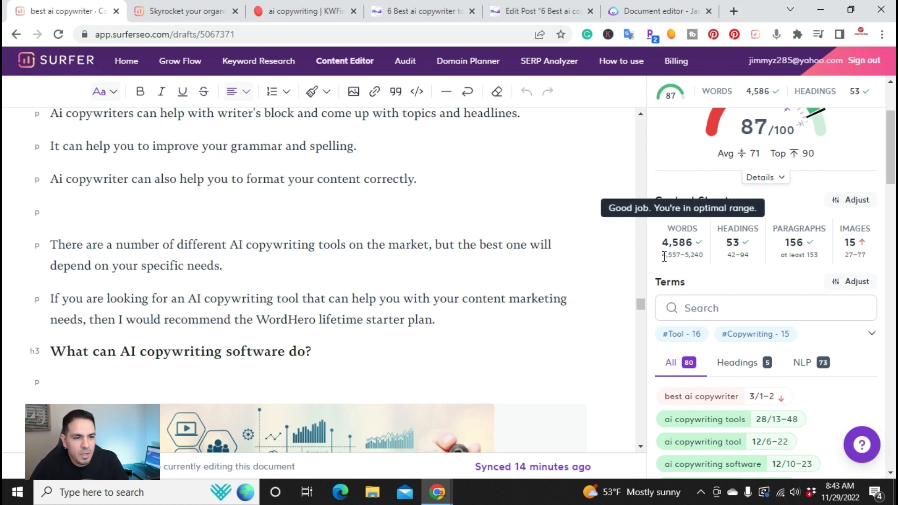
{"action": "mouse_move", "coordinate": [708, 246]}
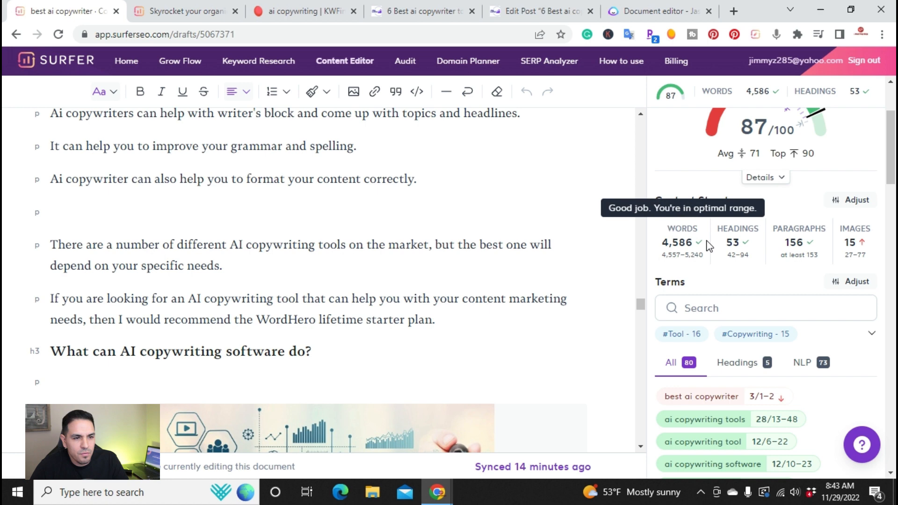
{"action": "mouse_move", "coordinate": [700, 252]}
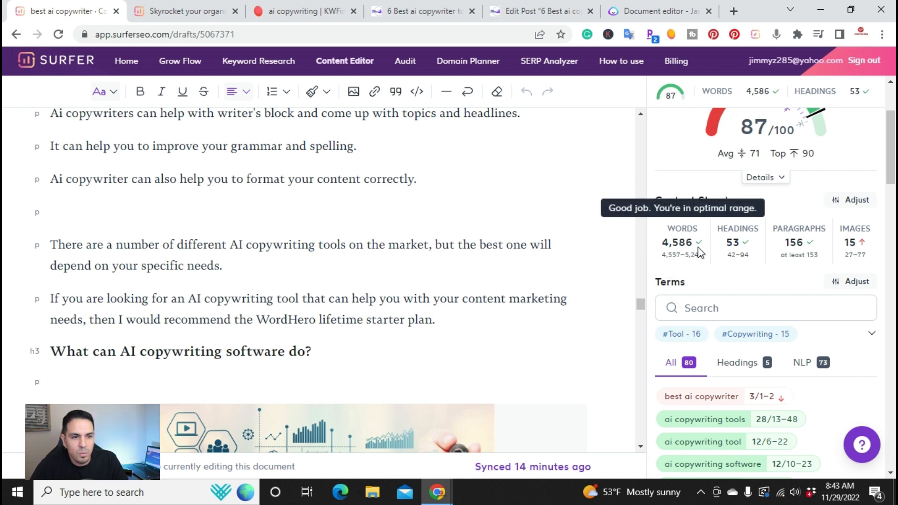
{"action": "mouse_move", "coordinate": [738, 243]}
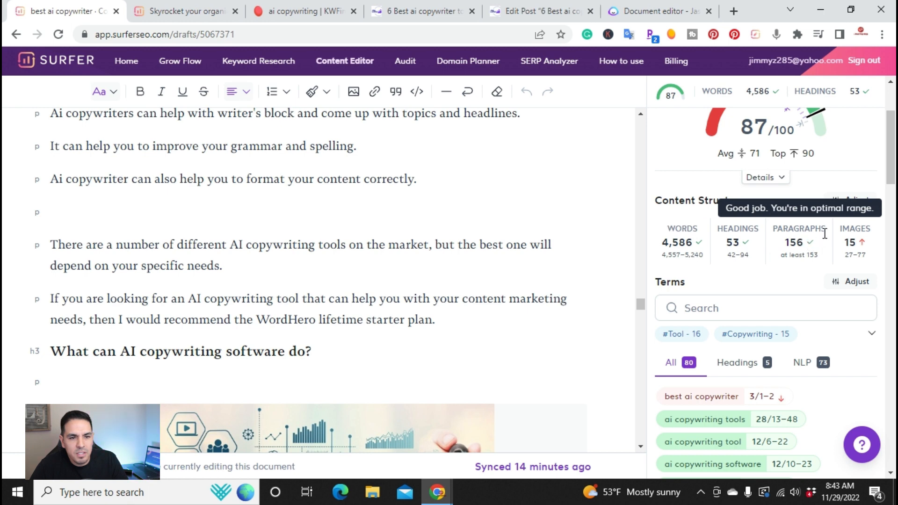
{"action": "mouse_move", "coordinate": [810, 129]}
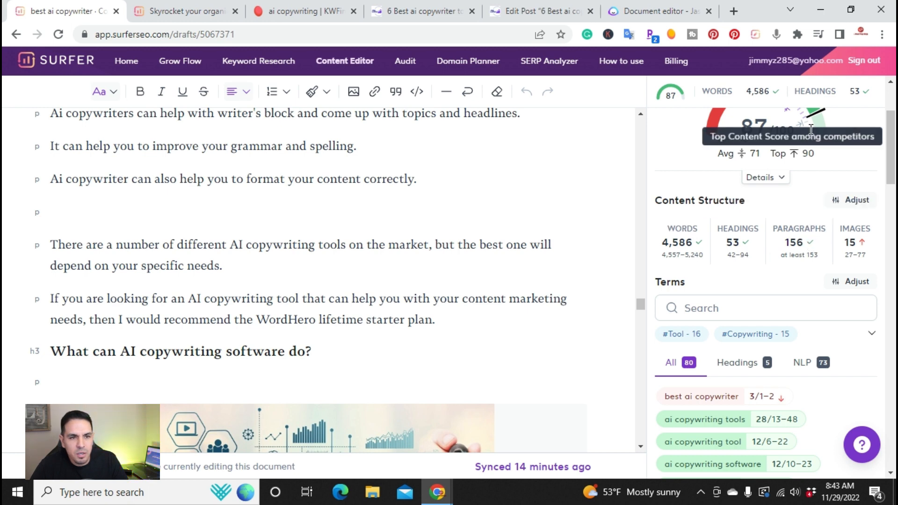
{"action": "mouse_move", "coordinate": [849, 242]}
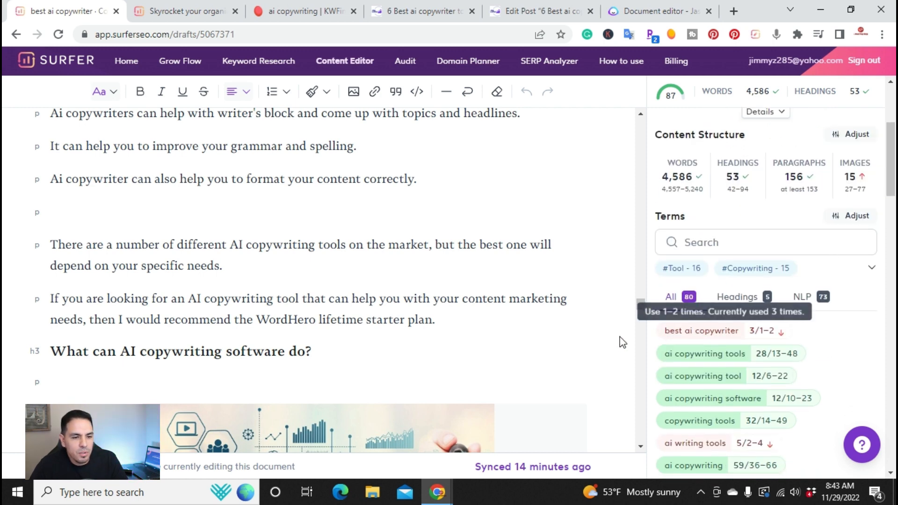
{"action": "scroll", "scroll_direction": "down", "scroll_amount": 3}
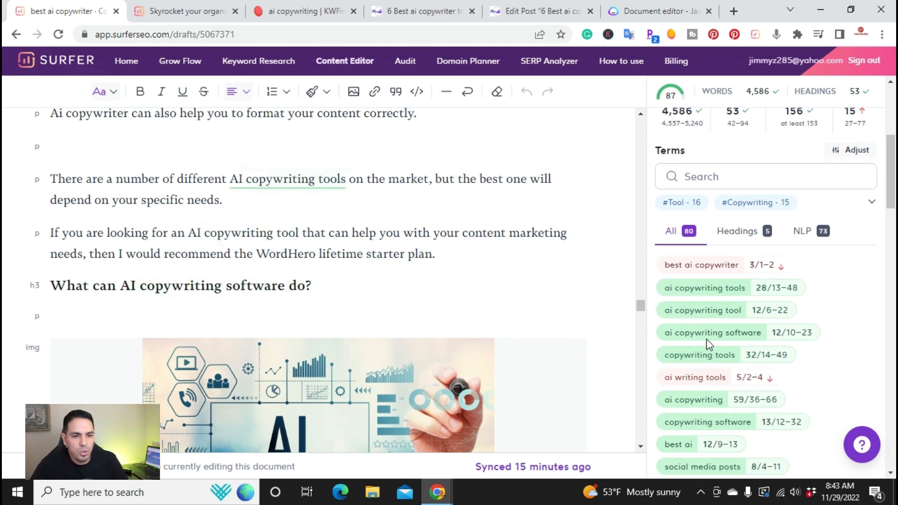
{"action": "mouse_move", "coordinate": [710, 332]}
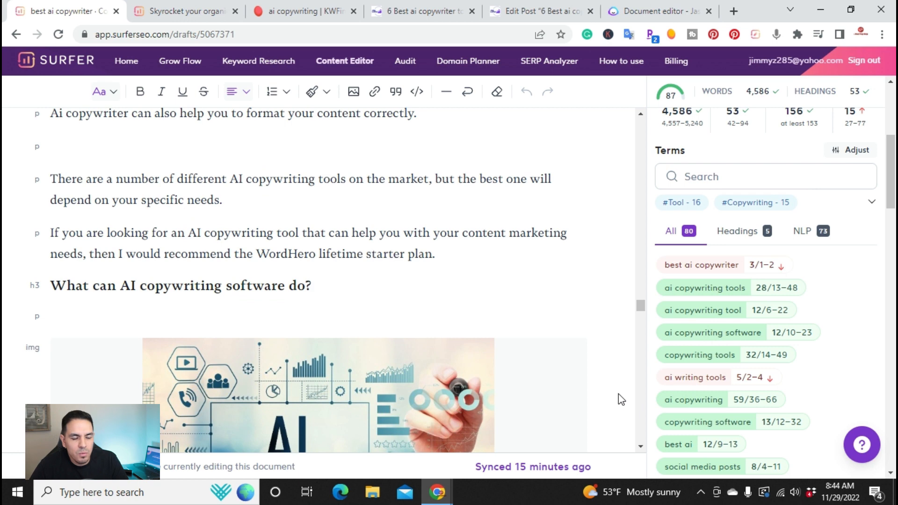
{"action": "mouse_move", "coordinate": [624, 392]}
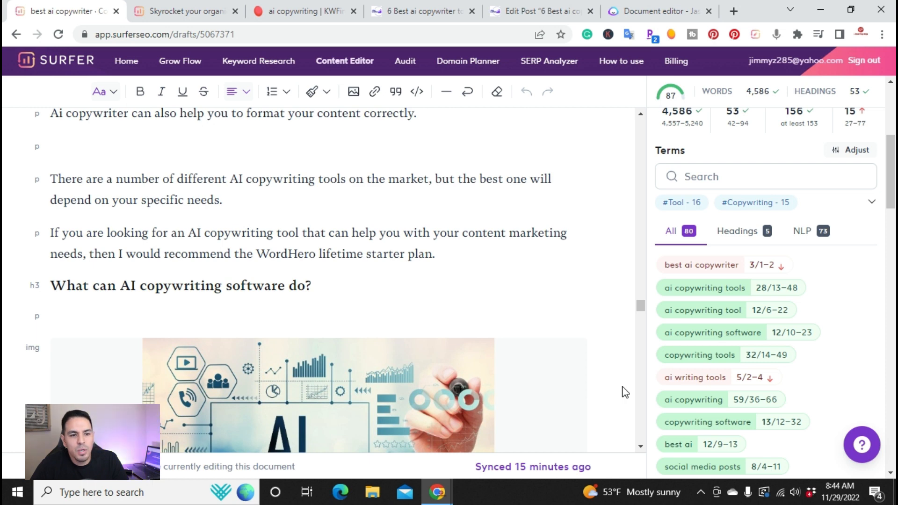
{"action": "mouse_move", "coordinate": [624, 383]}
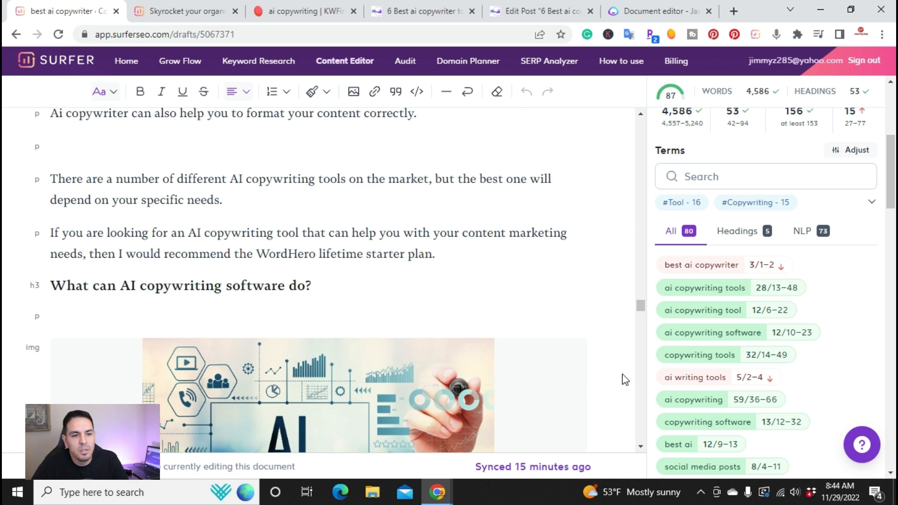
{"action": "mouse_move", "coordinate": [649, 356]}
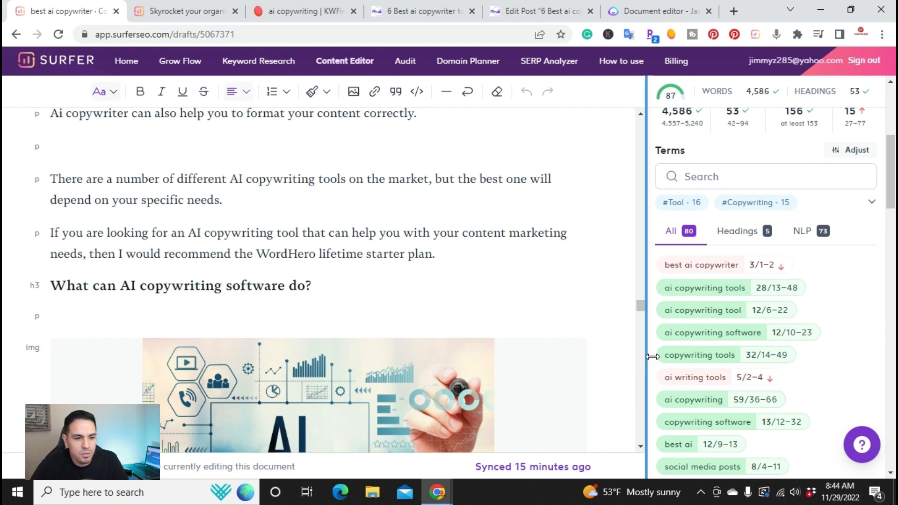
{"action": "scroll", "scroll_direction": "down", "scroll_amount": 3}
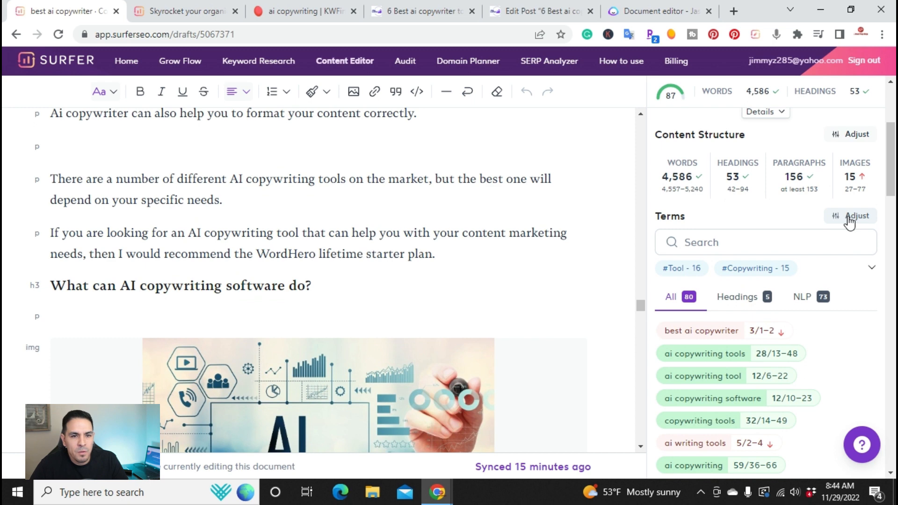
Switch on Highlight terms in the Terms Adjust options so recommended terms are underlined
{"action": "left_click", "coordinate": [855, 216]}
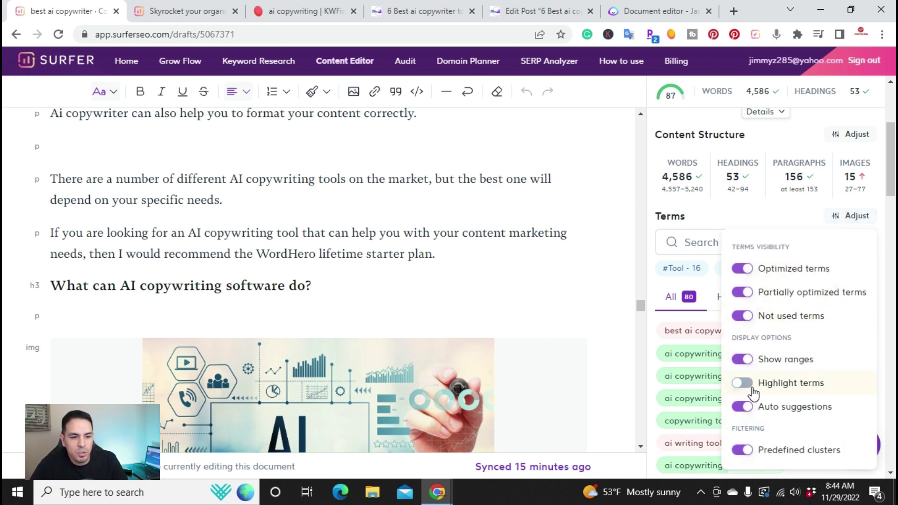
{"action": "left_click", "coordinate": [740, 382]}
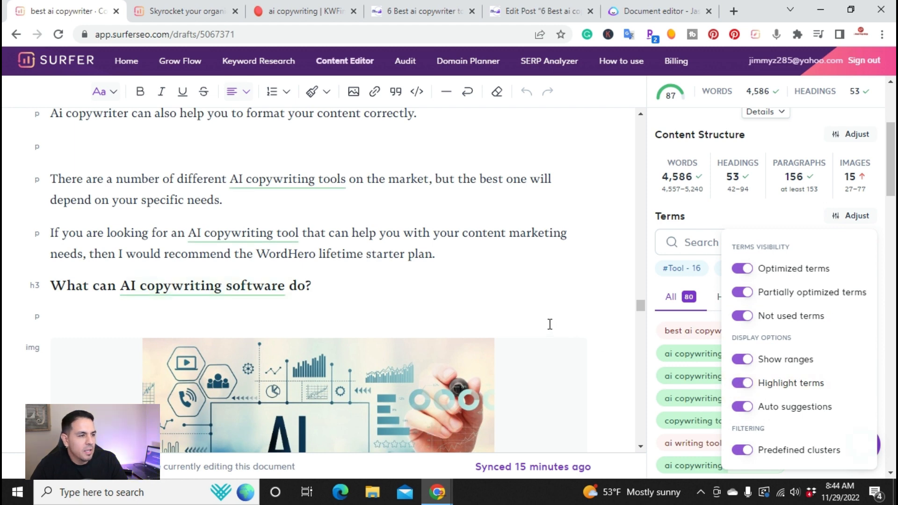
{"action": "scroll", "scroll_direction": "up", "scroll_amount": 3}
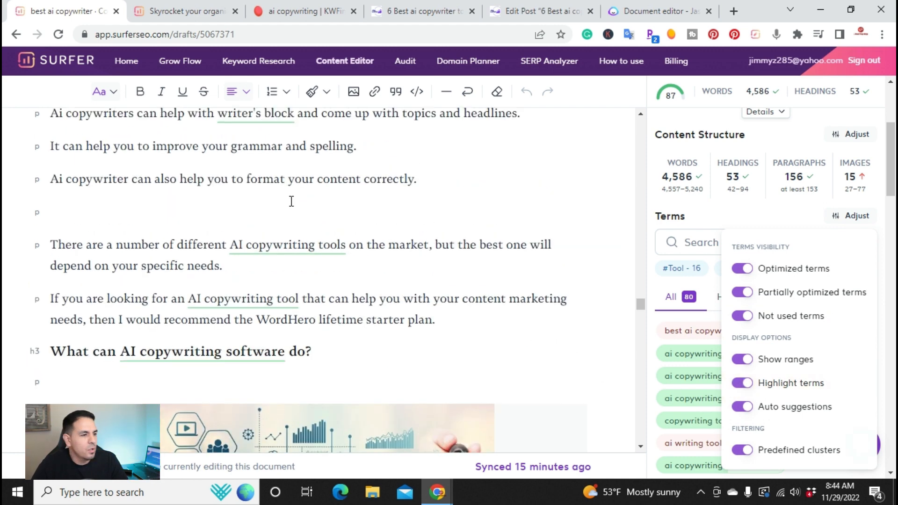
{"action": "scroll", "scroll_direction": "up", "scroll_amount": 3}
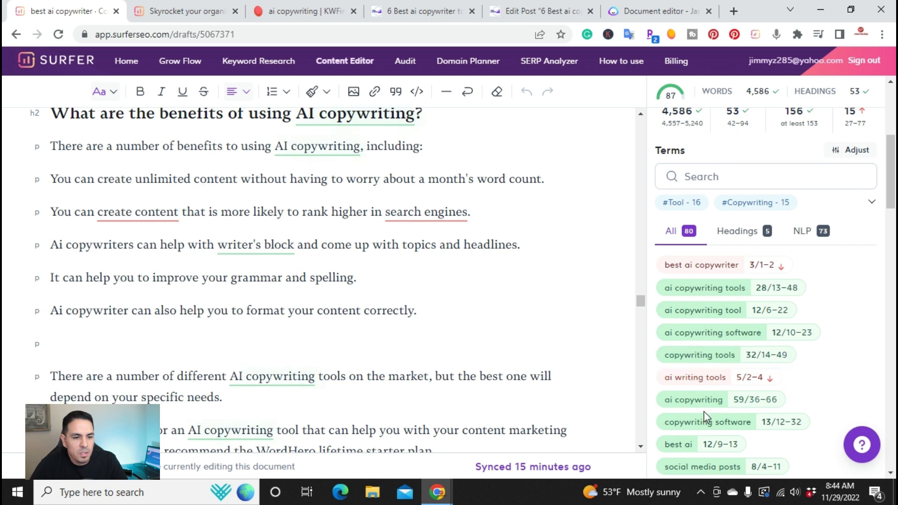
Review competitor usage examples for 'ai copywriting', then dismiss them
{"action": "left_click", "coordinate": [692, 399]}
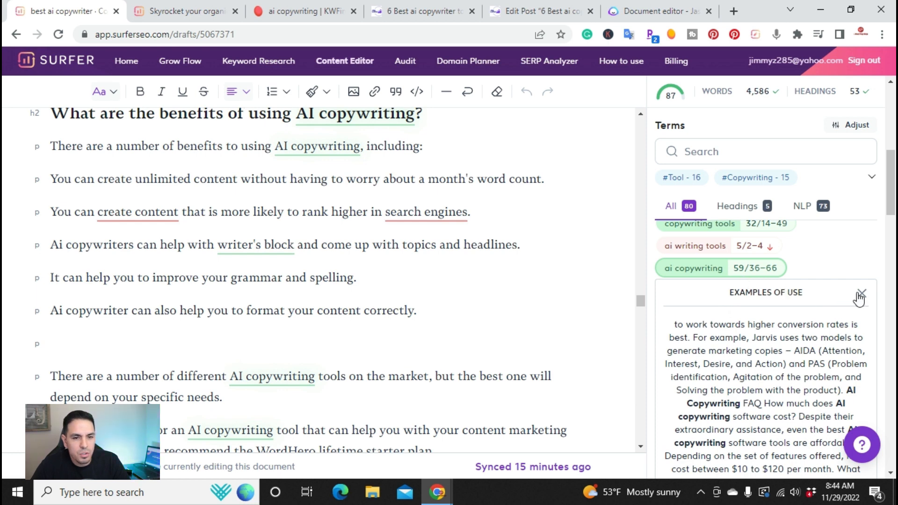
{"action": "left_click", "coordinate": [860, 293]}
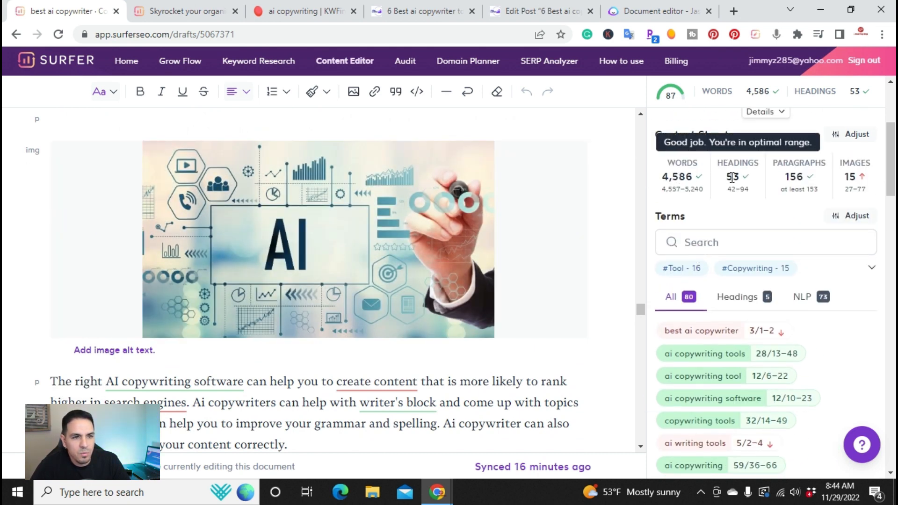
{"action": "scroll", "scroll_direction": "down", "scroll_amount": 3}
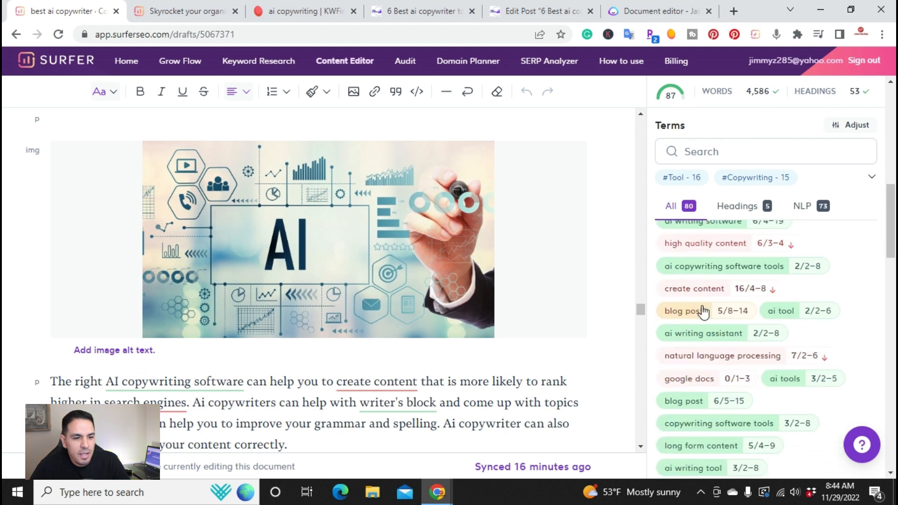
{"action": "scroll", "scroll_direction": "down", "scroll_amount": 3}
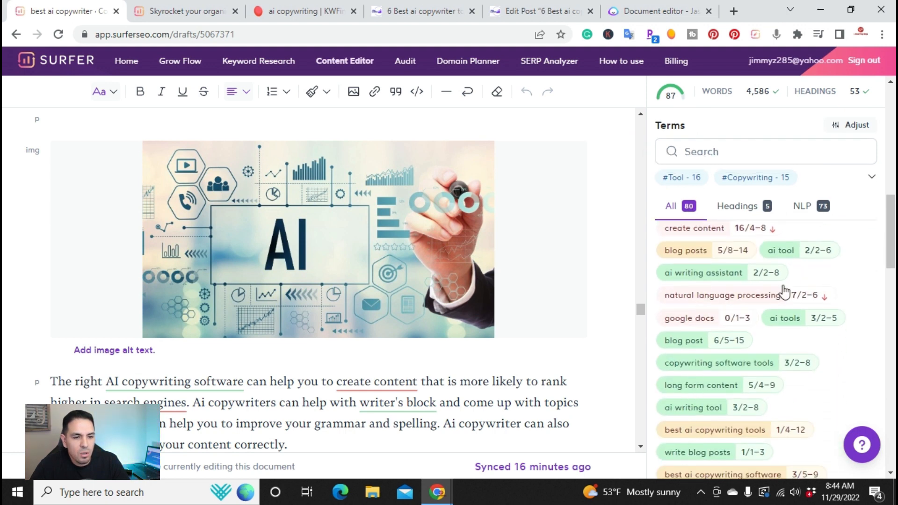
{"action": "scroll", "scroll_direction": "down", "scroll_amount": 3}
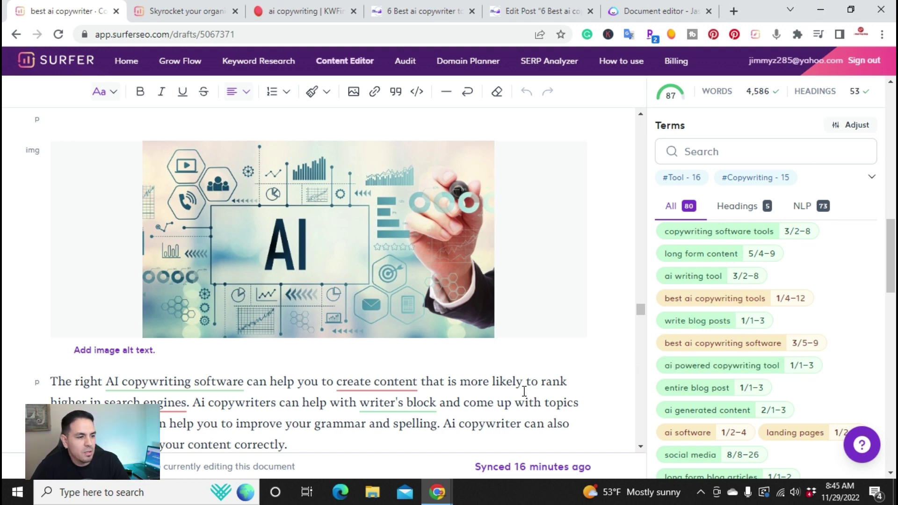
{"action": "mouse_move", "coordinate": [676, 114]}
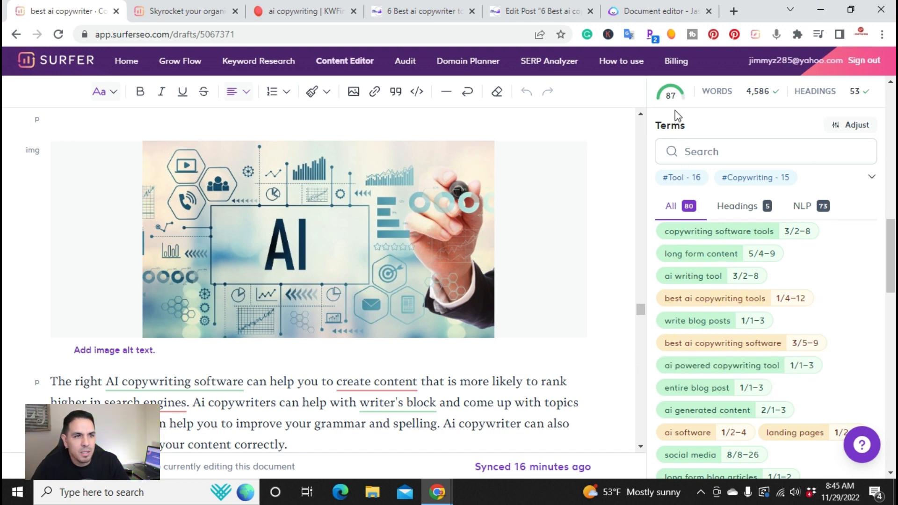
{"action": "mouse_move", "coordinate": [478, 351]}
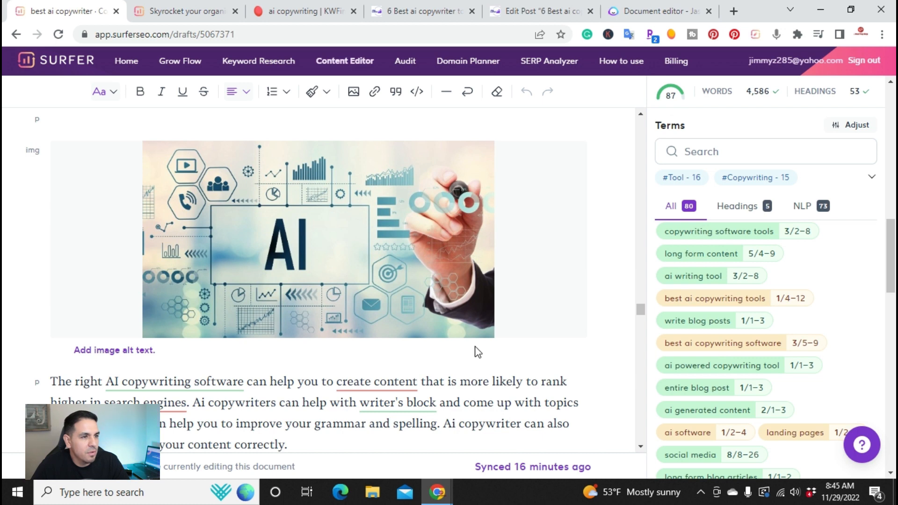
{"action": "scroll", "scroll_direction": "down", "scroll_amount": 3}
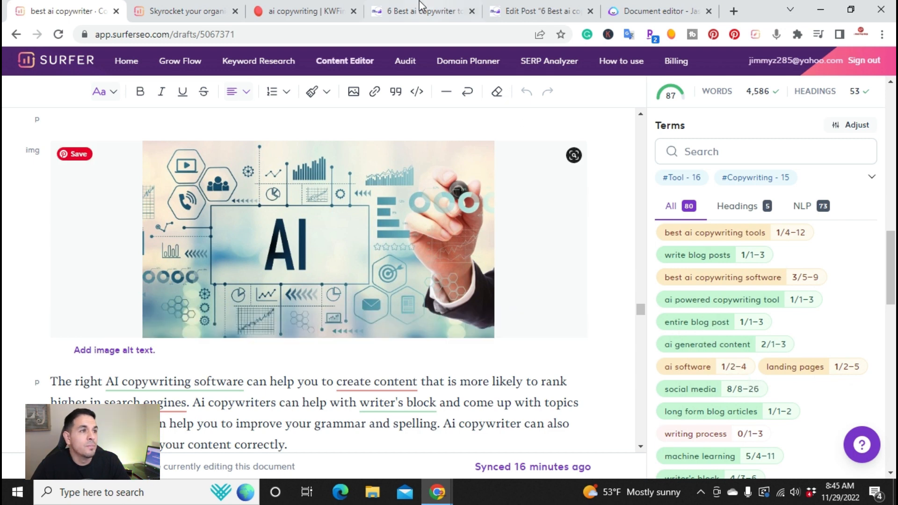
View the live jimlopez.com post and scroll through the WordHero and Copy.ai sections
{"action": "left_click", "coordinate": [421, 11]}
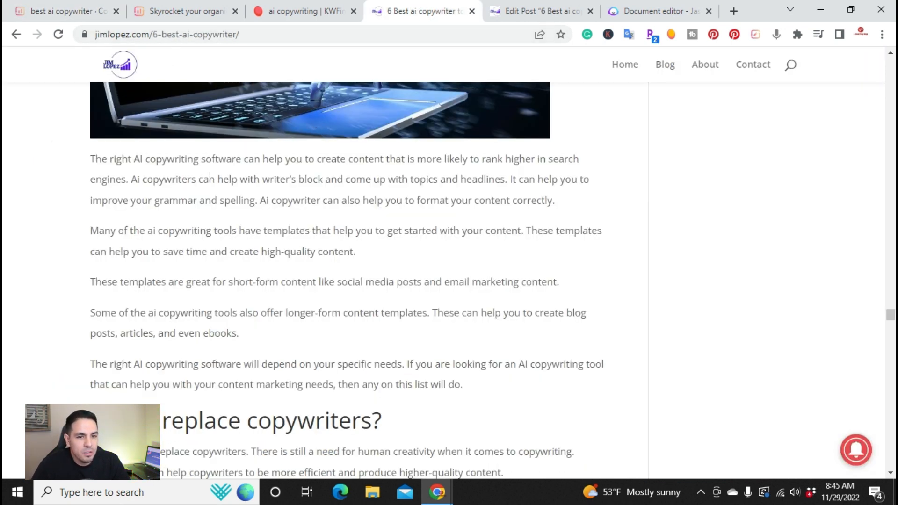
{"action": "scroll", "scroll_direction": "up", "scroll_amount": 3}
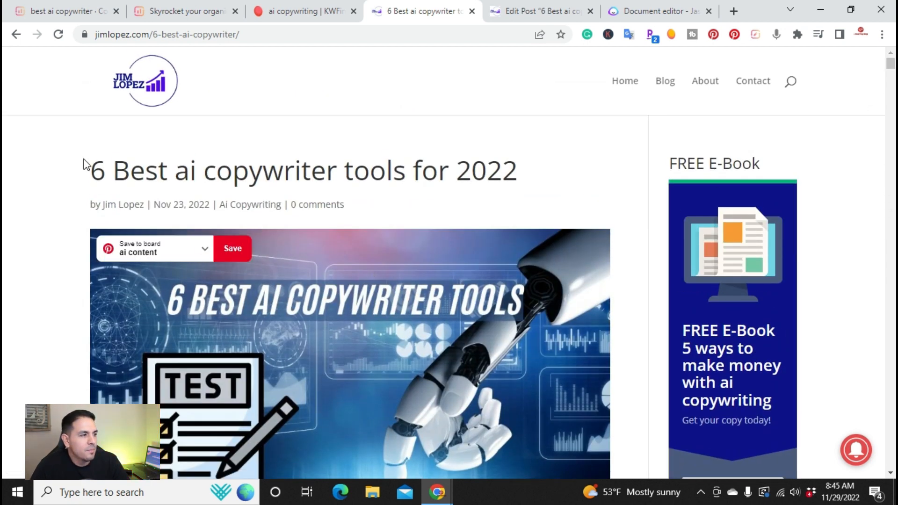
{"action": "mouse_move", "coordinate": [295, 284]}
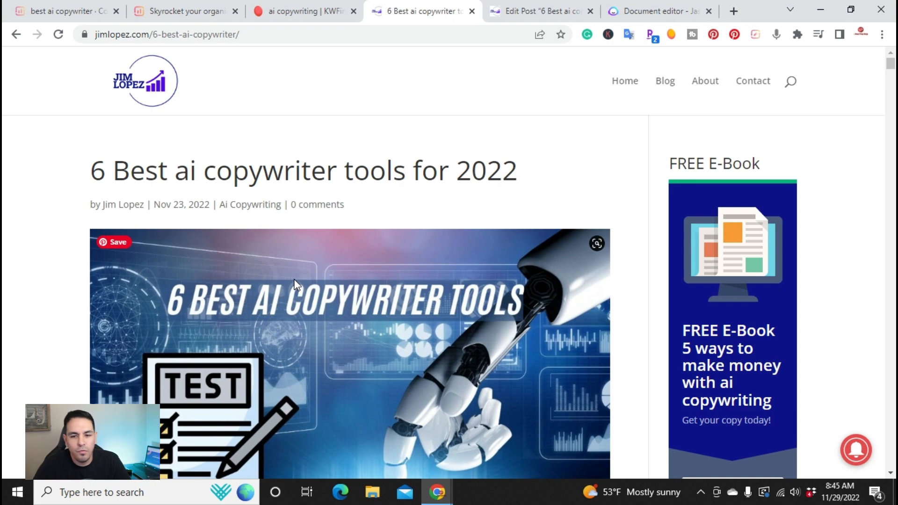
{"action": "scroll", "scroll_direction": "down", "scroll_amount": 3}
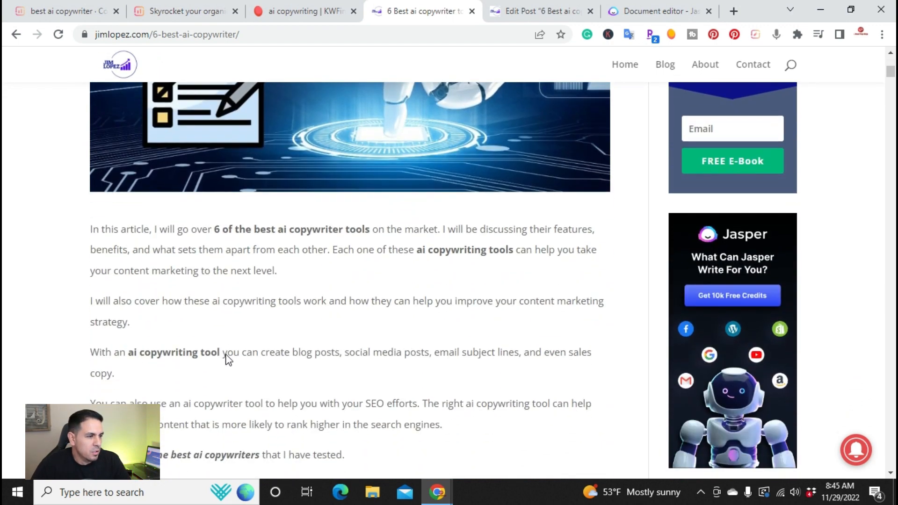
{"action": "scroll", "scroll_direction": "down", "scroll_amount": 3}
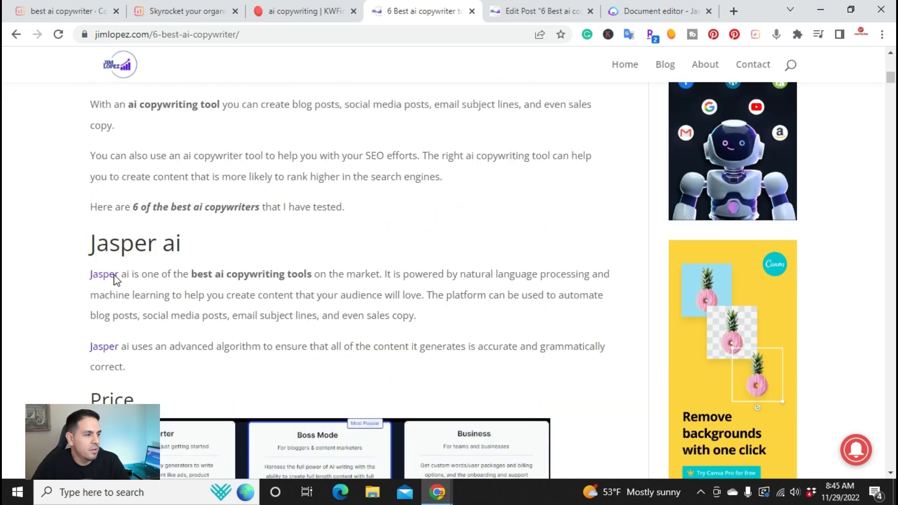
{"action": "scroll", "scroll_direction": "up", "scroll_amount": 3}
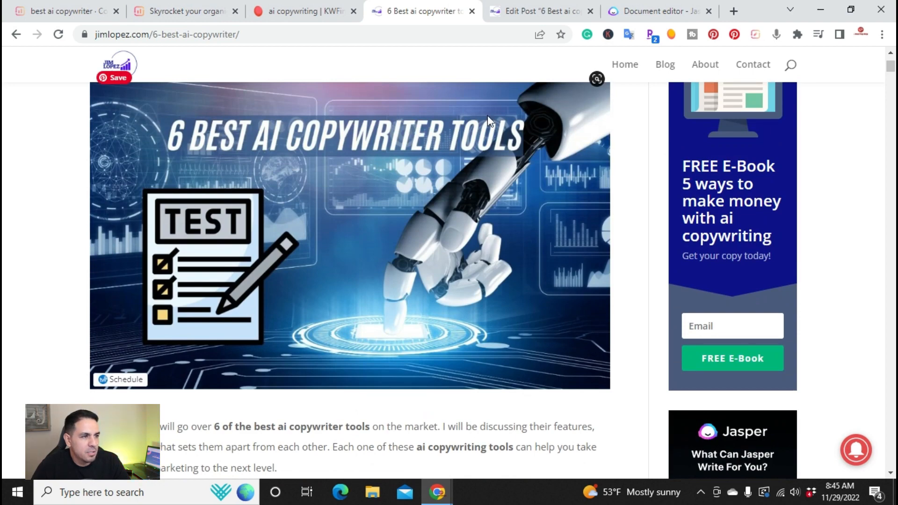
{"action": "scroll", "scroll_direction": "down", "scroll_amount": 3}
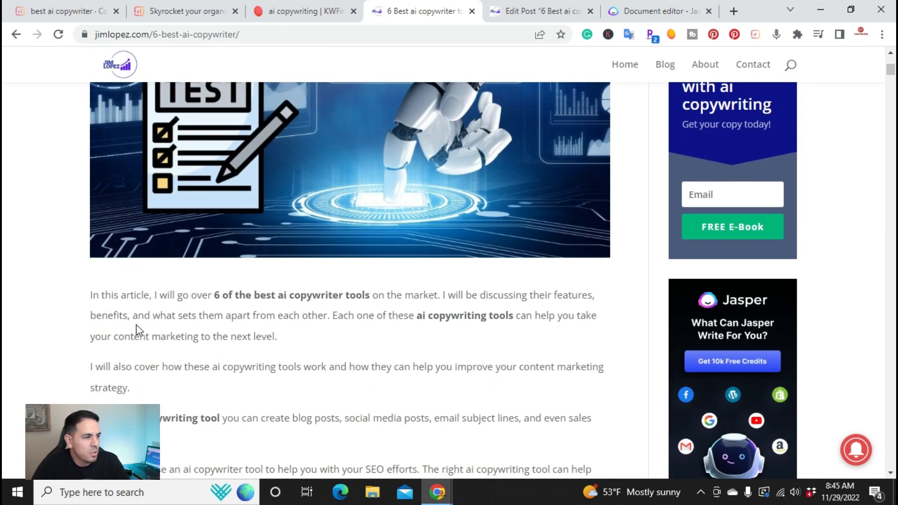
{"action": "scroll", "scroll_direction": "down", "scroll_amount": 3}
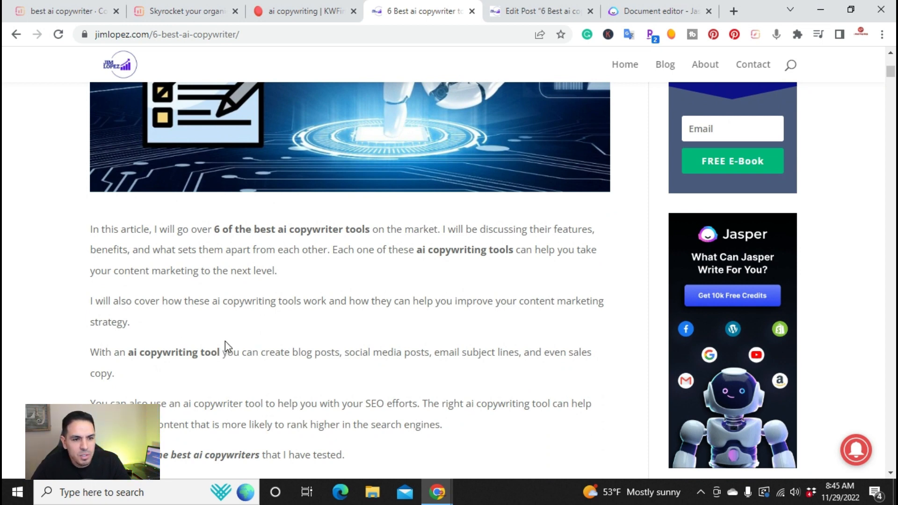
{"action": "mouse_move", "coordinate": [196, 305]}
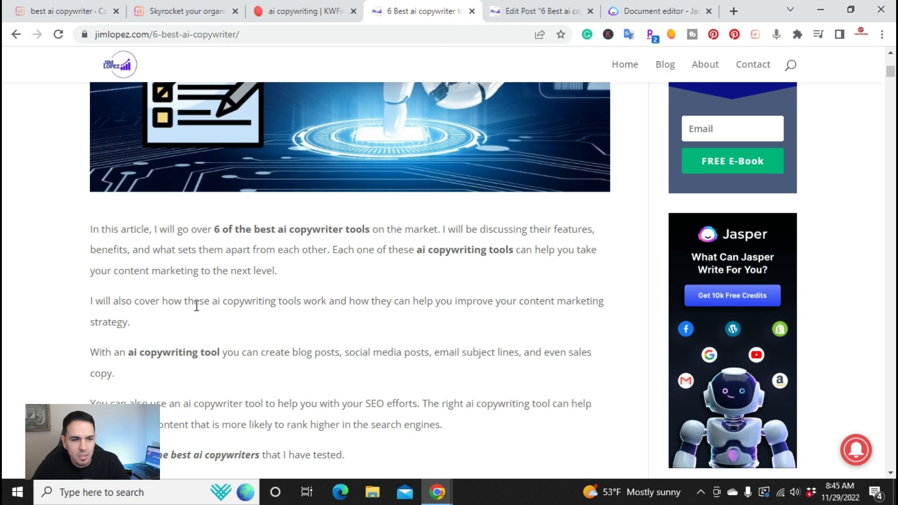
{"action": "scroll", "scroll_direction": "down", "scroll_amount": 3}
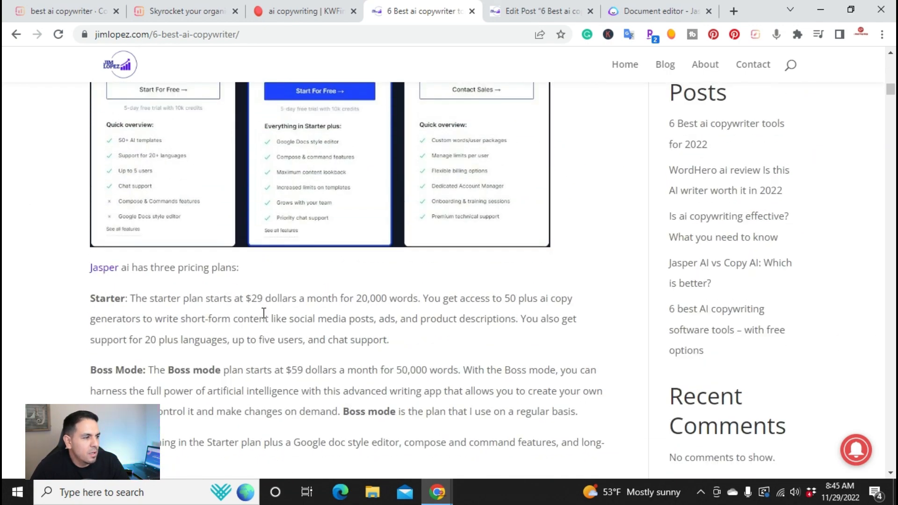
{"action": "scroll", "scroll_direction": "down", "scroll_amount": 3}
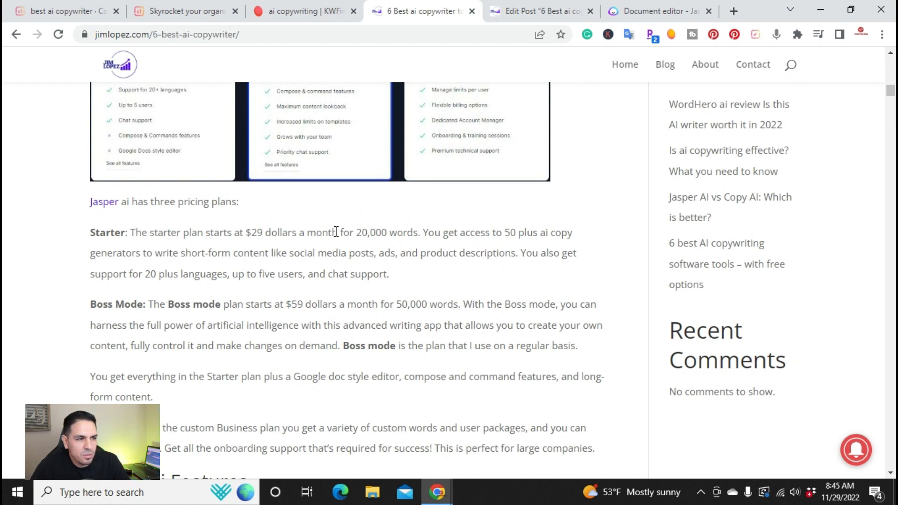
{"action": "scroll", "scroll_direction": "down", "scroll_amount": 3}
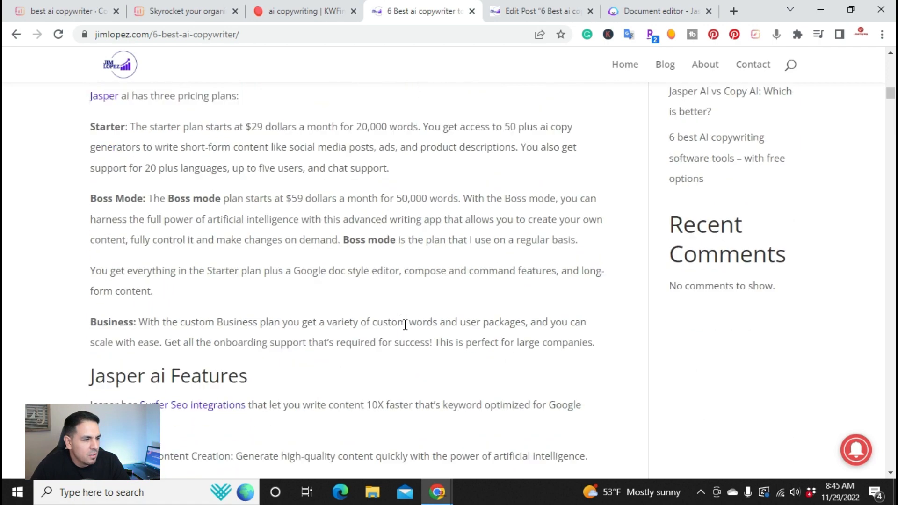
Continue scrolling down to Anyword's Starter and Data-Driven pricing plans
{"action": "scroll", "scroll_direction": "down", "scroll_amount": 3}
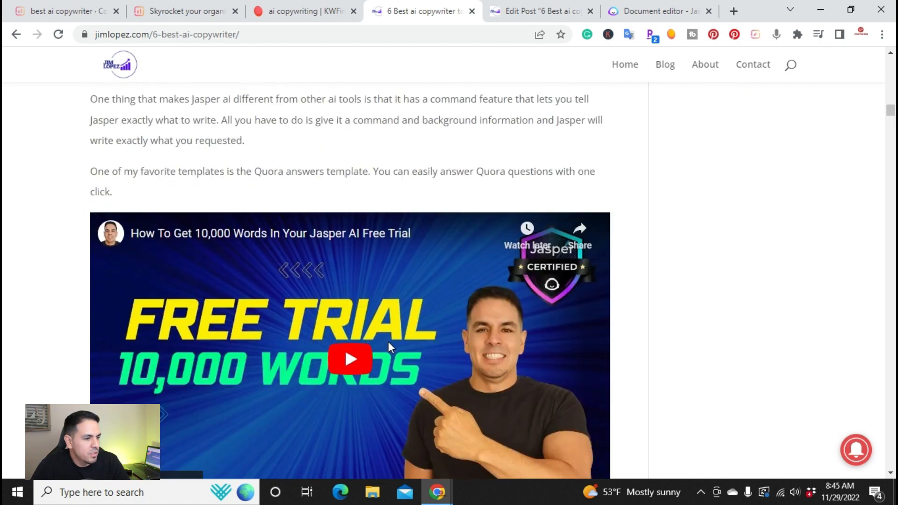
{"action": "scroll", "scroll_direction": "down", "scroll_amount": 3}
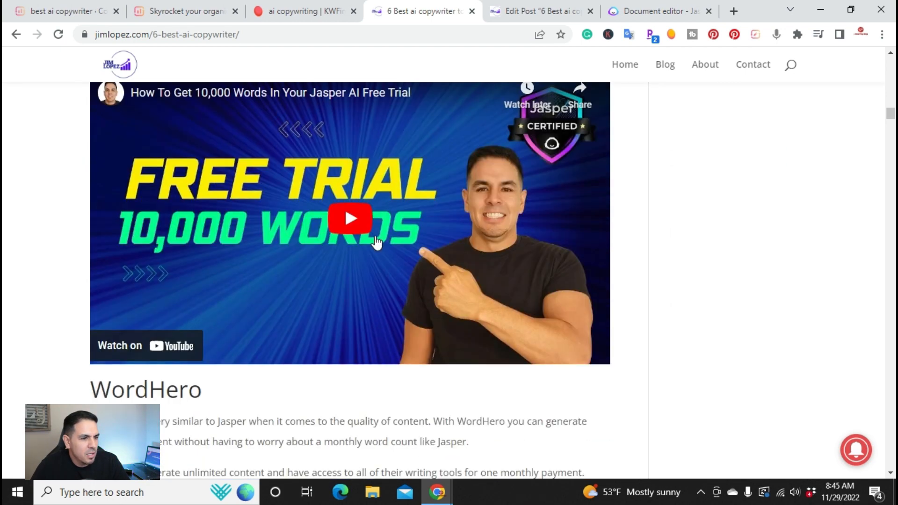
{"action": "mouse_move", "coordinate": [253, 280]}
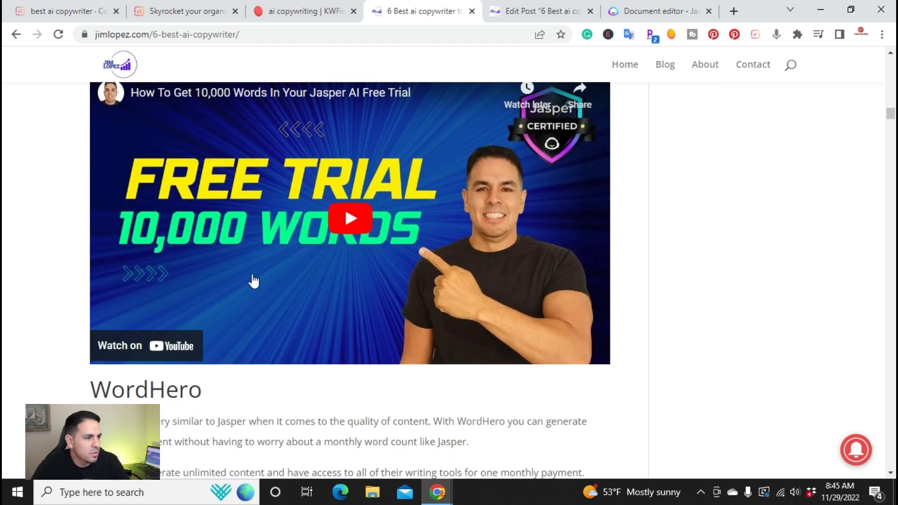
{"action": "scroll", "scroll_direction": "down", "scroll_amount": 3}
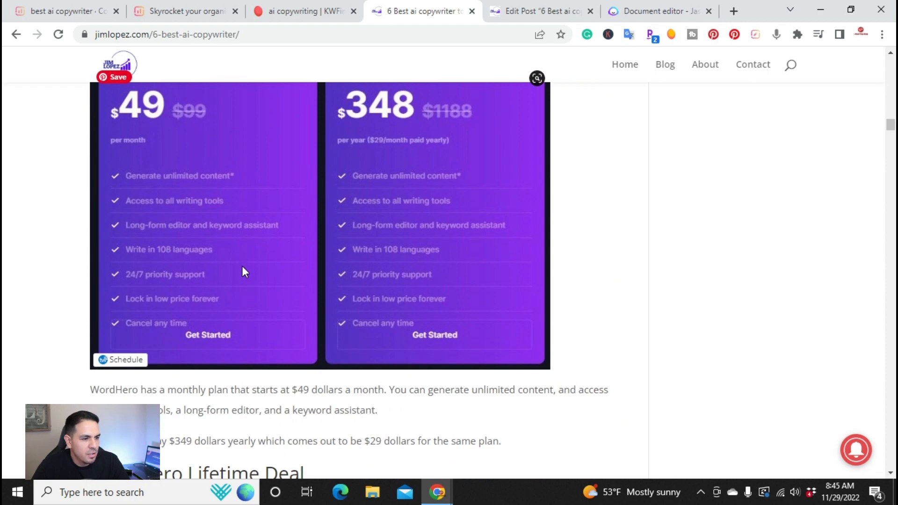
{"action": "scroll", "scroll_direction": "down", "scroll_amount": 3}
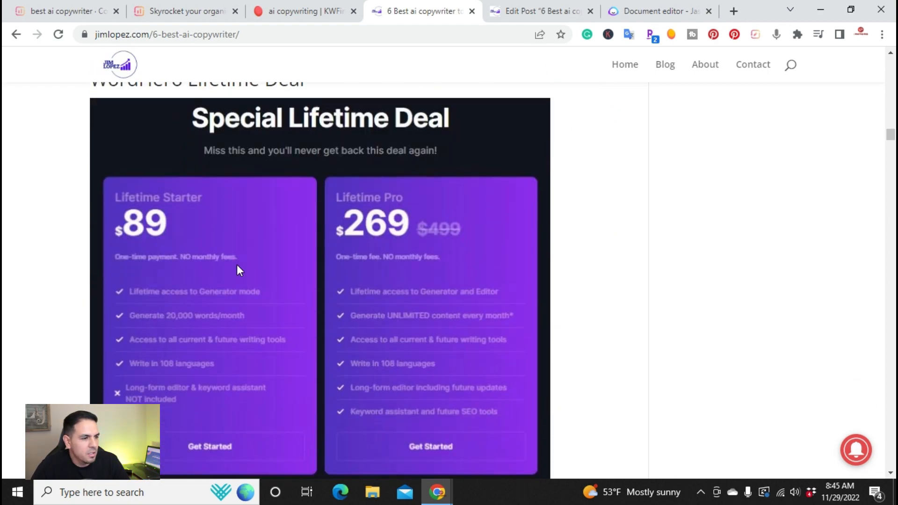
{"action": "scroll", "scroll_direction": "down", "scroll_amount": 3}
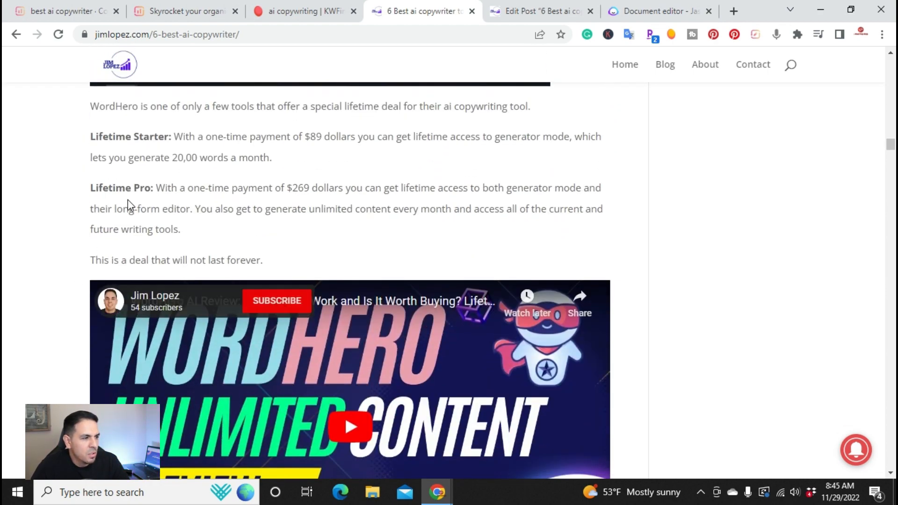
{"action": "scroll", "scroll_direction": "down", "scroll_amount": 3}
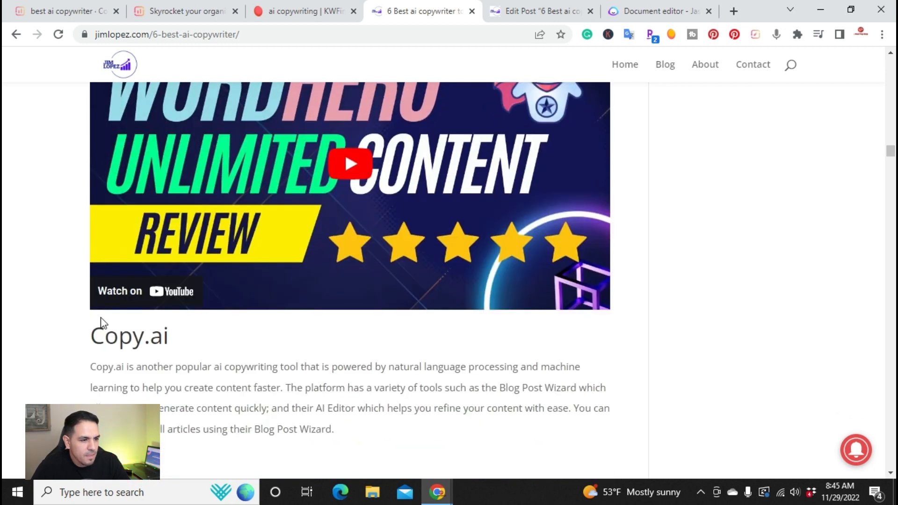
{"action": "scroll", "scroll_direction": "down", "scroll_amount": 3}
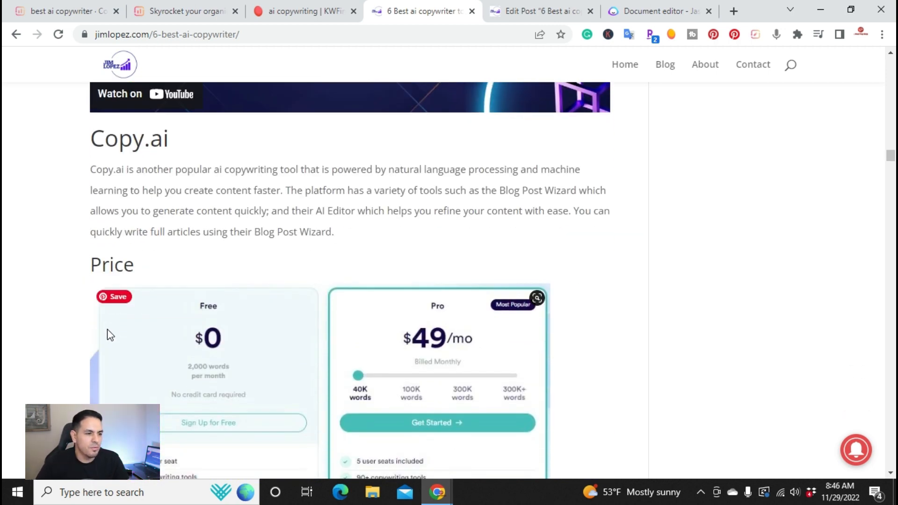
{"action": "mouse_move", "coordinate": [114, 274]}
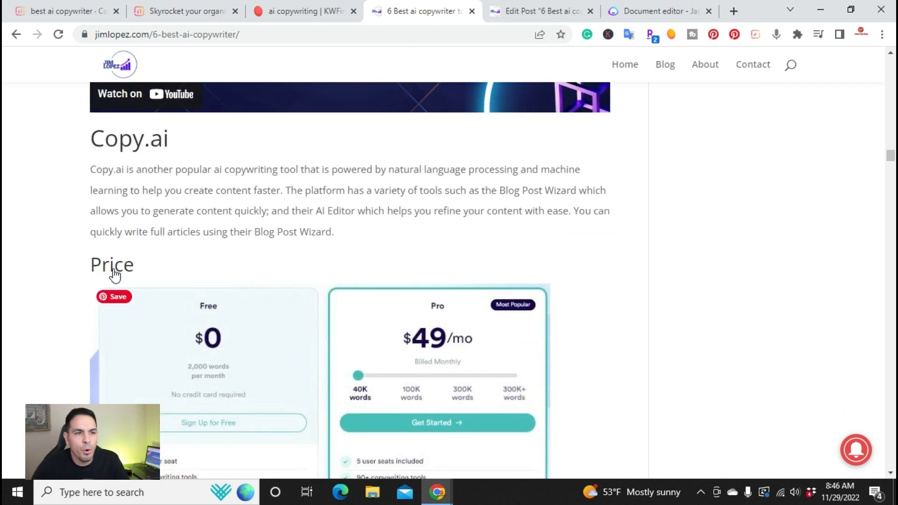
{"action": "scroll", "scroll_direction": "down", "scroll_amount": 3}
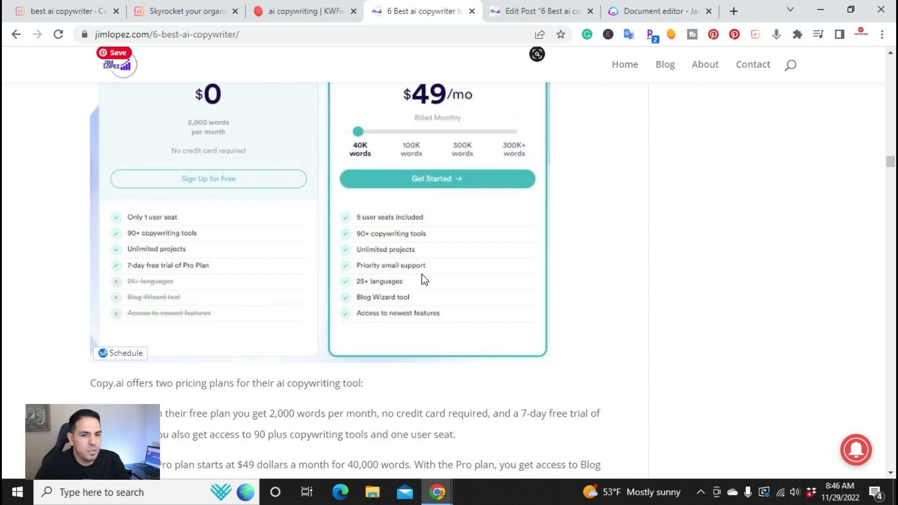
{"action": "scroll", "scroll_direction": "down", "scroll_amount": 3}
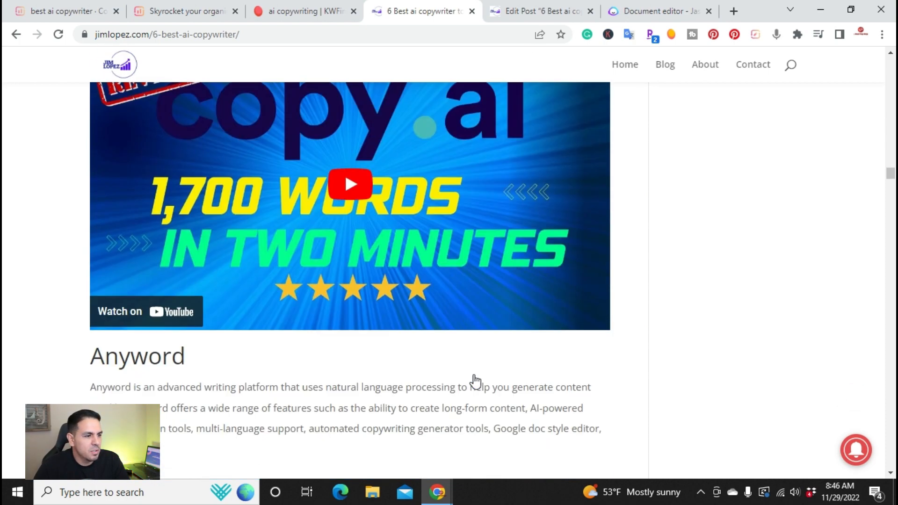
{"action": "scroll", "scroll_direction": "down", "scroll_amount": 3}
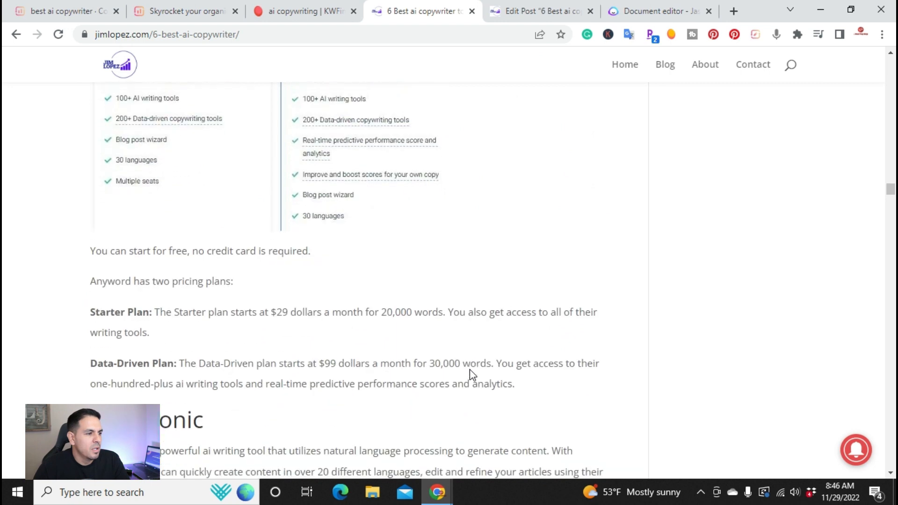
Check 'best ai copywriter' in KWFinder (difficulty 26, 260 searches), then return to the Jasper draft
{"action": "left_click", "coordinate": [303, 11]}
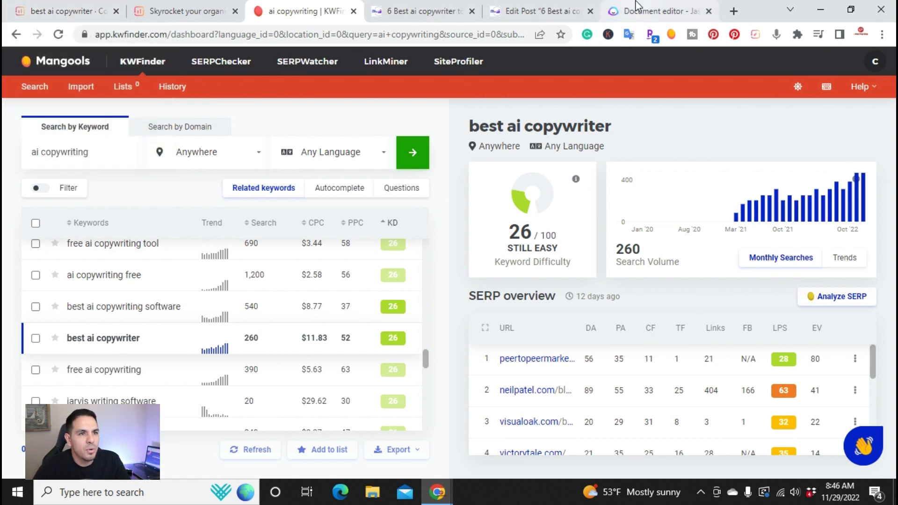
{"action": "left_click", "coordinate": [659, 11]}
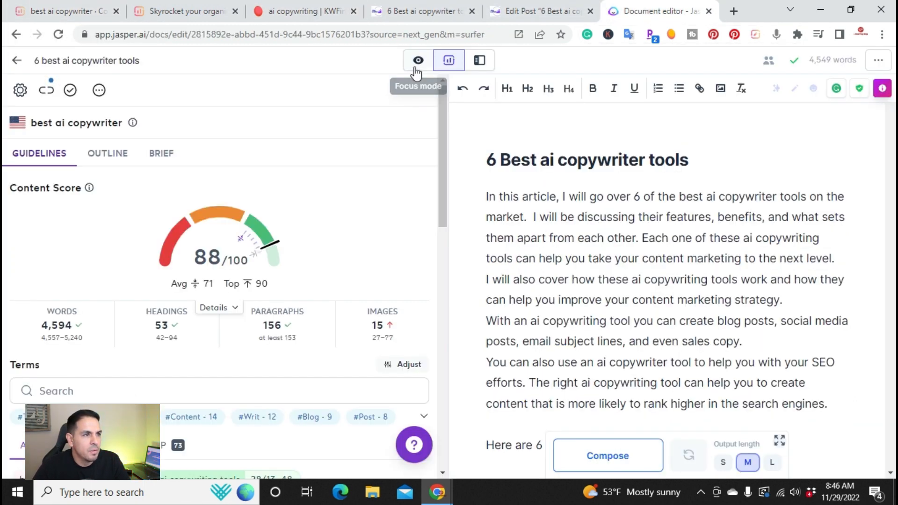
Switch to Focus mode and scroll past the Jasper ai and WordHero sections to Copy.ai
{"action": "left_click", "coordinate": [417, 60]}
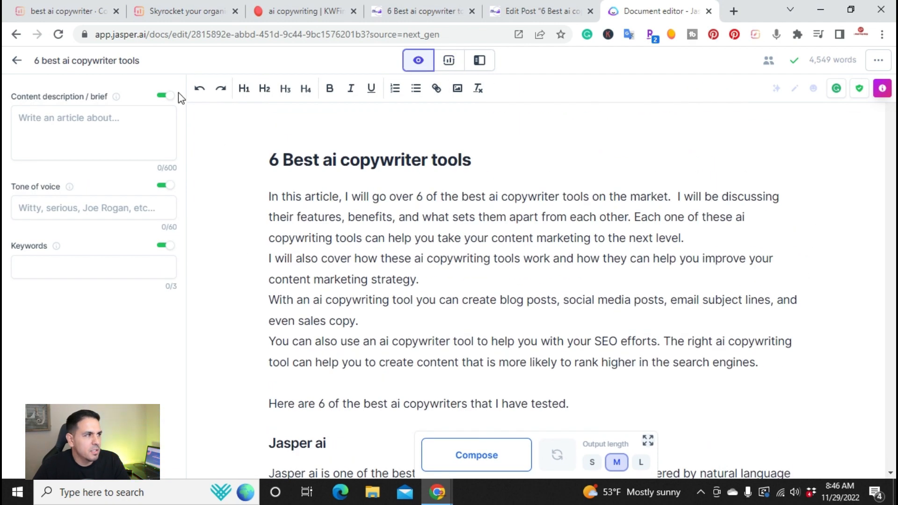
{"action": "scroll", "scroll_direction": "down", "scroll_amount": 3}
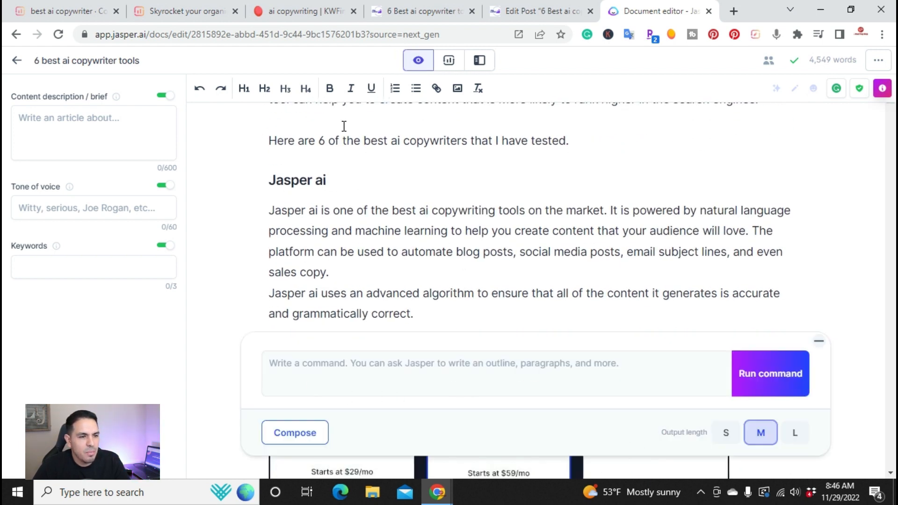
{"action": "scroll", "scroll_direction": "down", "scroll_amount": 3}
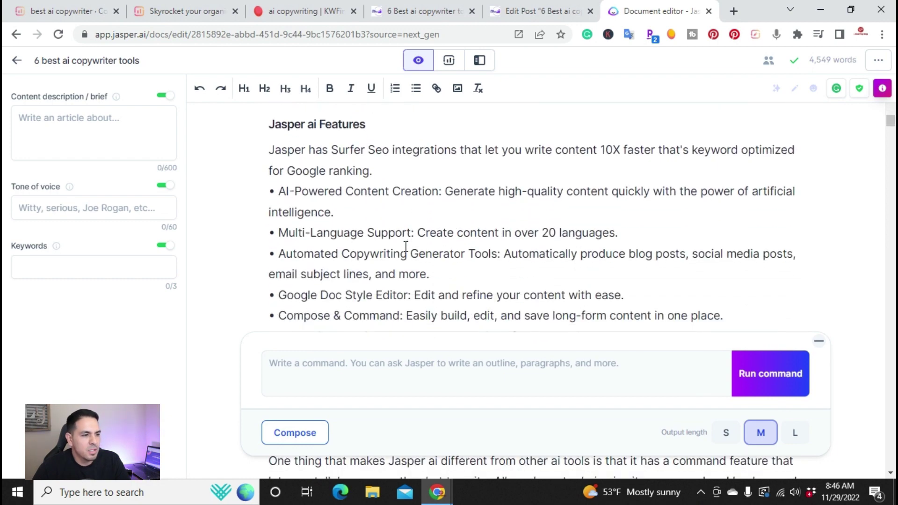
{"action": "scroll", "scroll_direction": "down", "scroll_amount": 3}
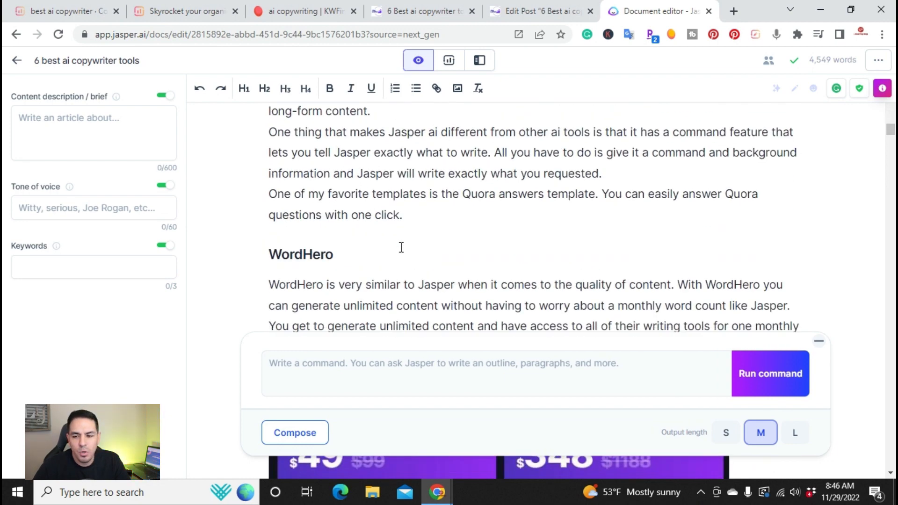
{"action": "scroll", "scroll_direction": "down", "scroll_amount": 3}
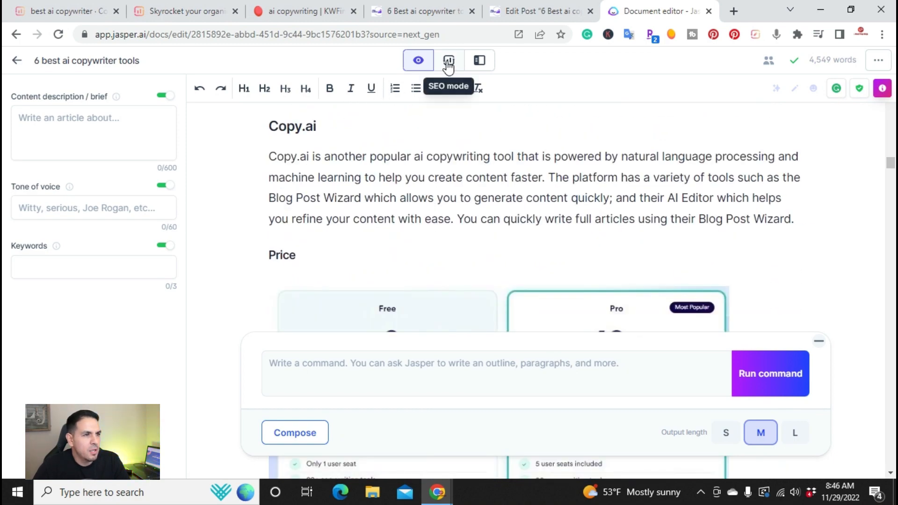
Show SEO mode with Surfer guidelines, then Power mode's template and workflow library
{"action": "left_click", "coordinate": [448, 59]}
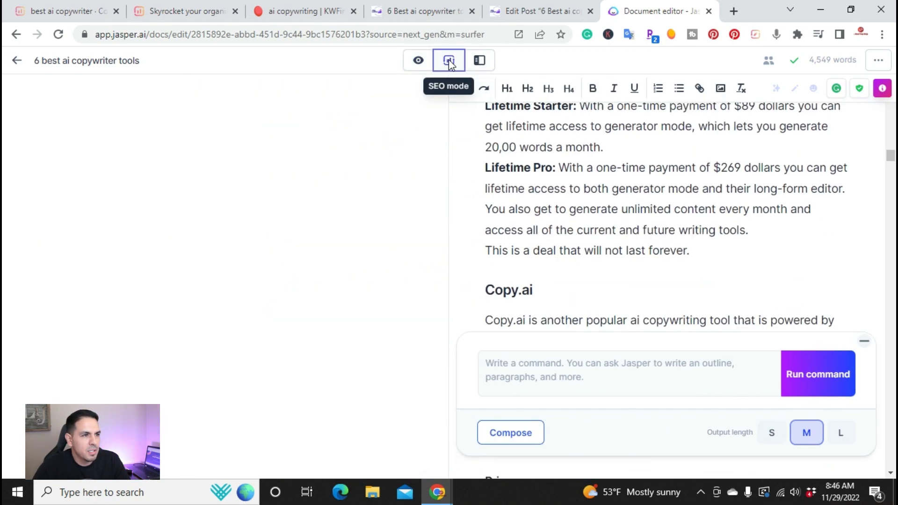
{"action": "left_click", "coordinate": [448, 59]}
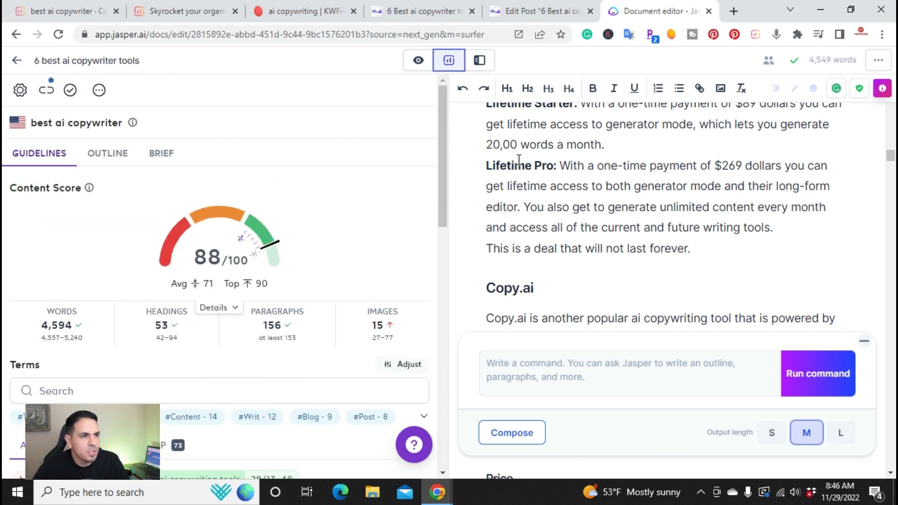
{"action": "left_click", "coordinate": [478, 60]}
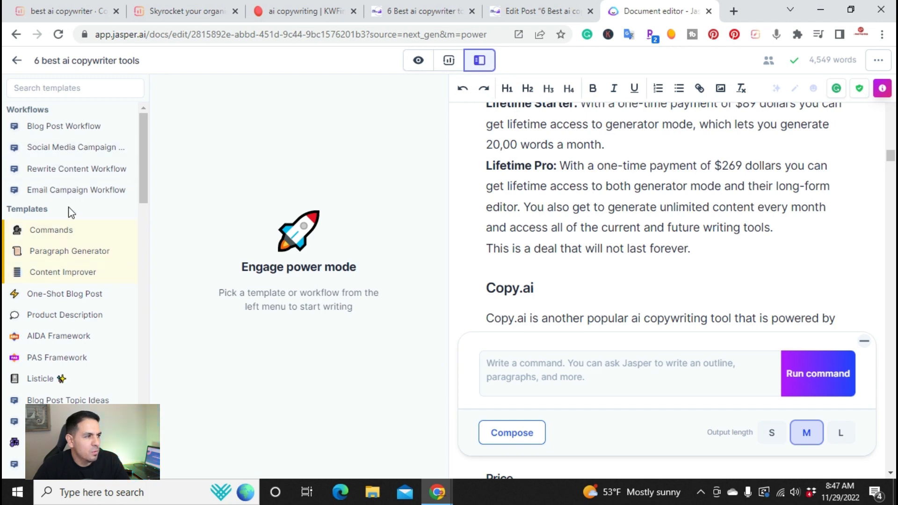
{"action": "mouse_move", "coordinate": [563, 267]}
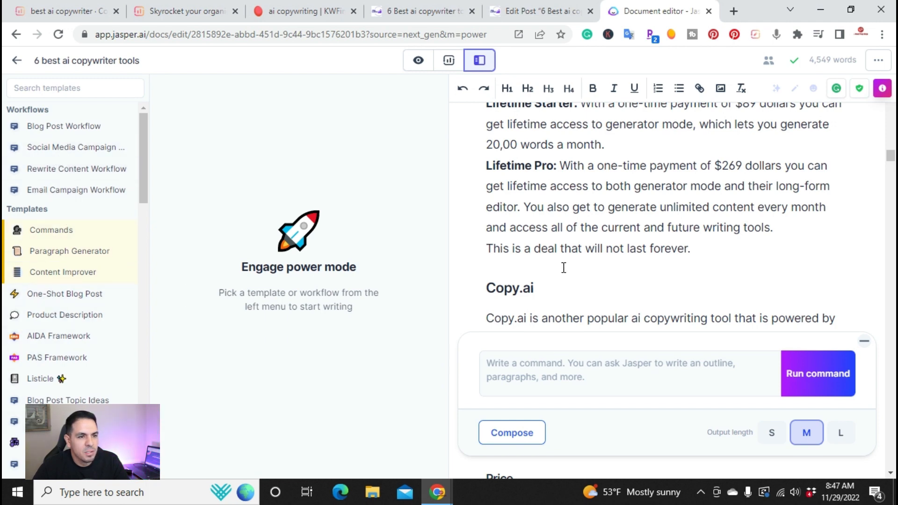
{"action": "scroll", "scroll_direction": "down", "scroll_amount": 3}
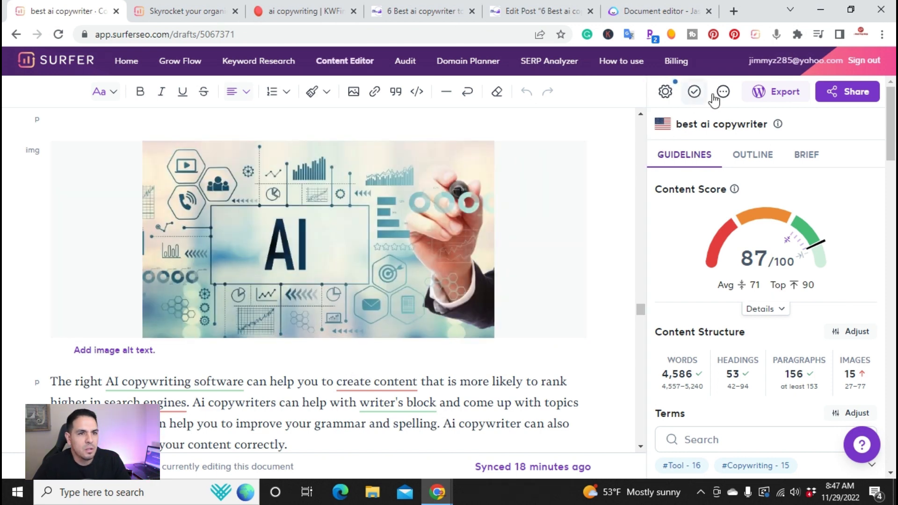
Run the Plagiarism Checker on the draft: 90% plagiarized, traced to the jimlopez.com post
{"action": "left_click", "coordinate": [722, 92]}
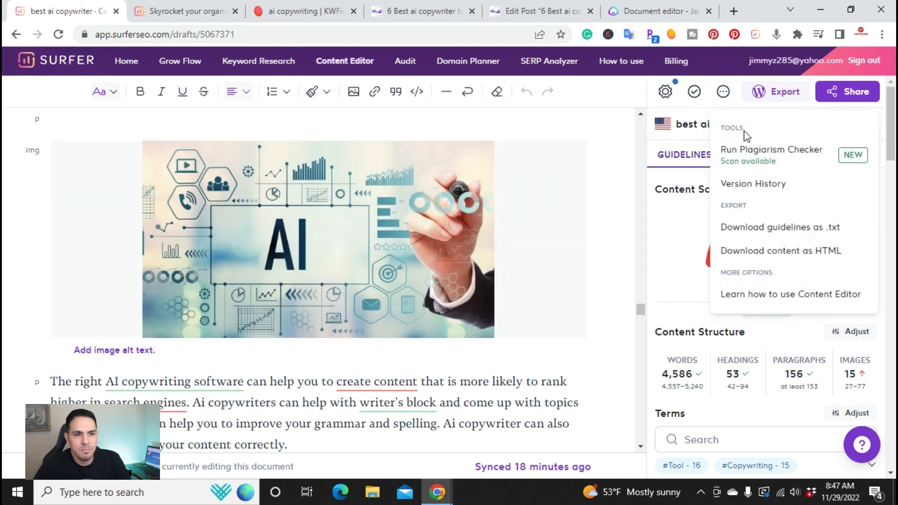
{"action": "mouse_move", "coordinate": [729, 167]}
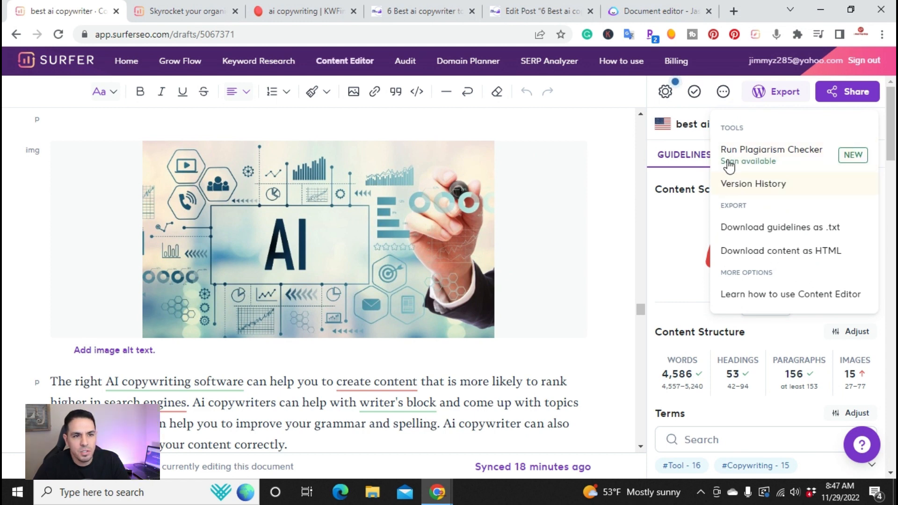
{"action": "left_click", "coordinate": [771, 149]}
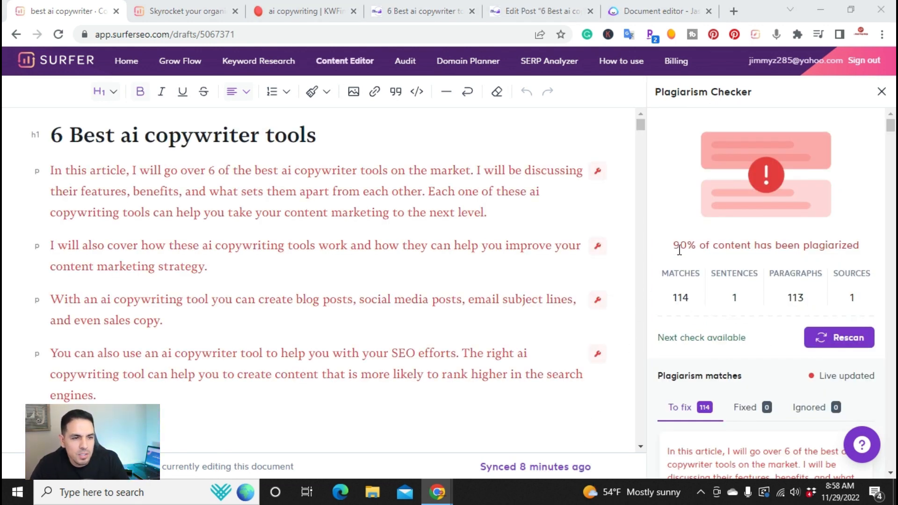
{"action": "mouse_move", "coordinate": [838, 241]}
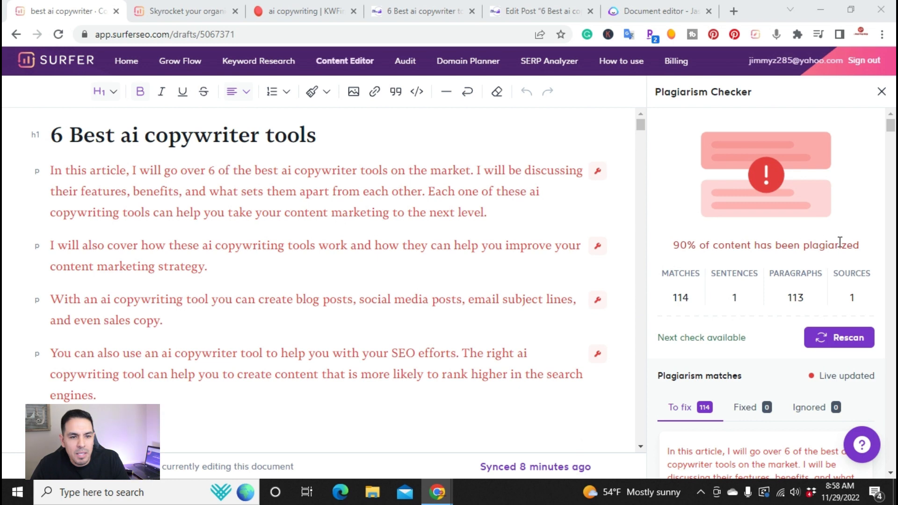
{"action": "mouse_move", "coordinate": [848, 243]}
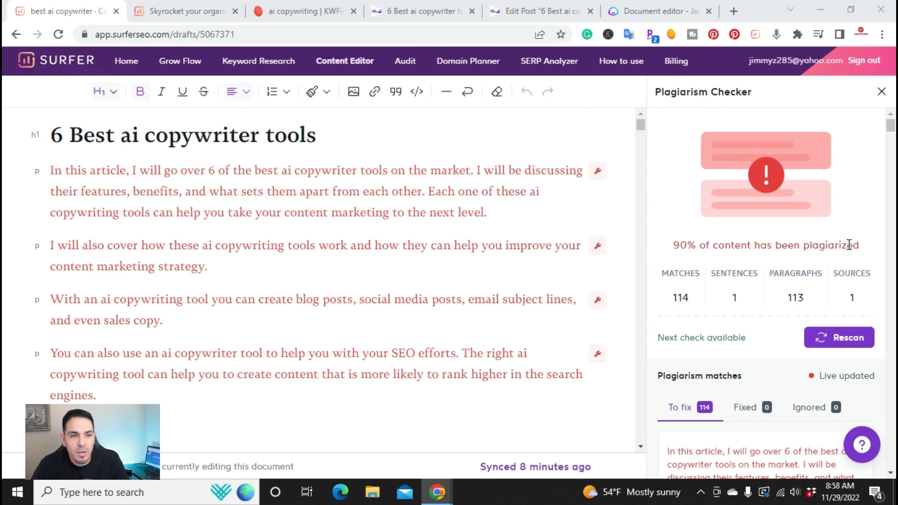
{"action": "scroll", "scroll_direction": "down", "scroll_amount": 3}
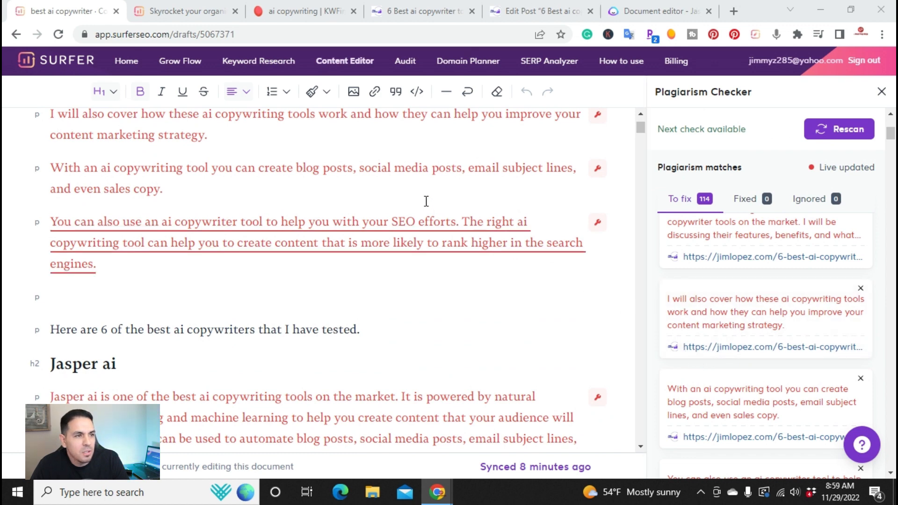
{"action": "scroll", "scroll_direction": "down", "scroll_amount": 3}
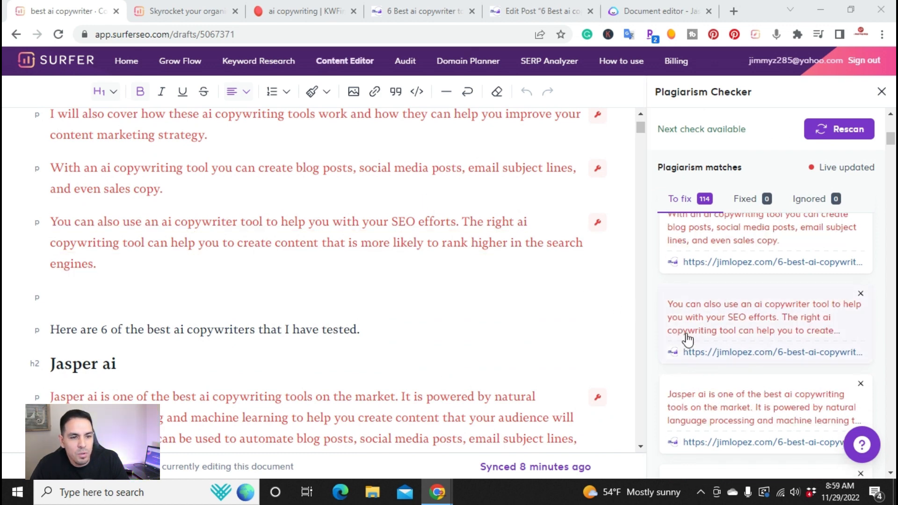
{"action": "scroll", "scroll_direction": "up", "scroll_amount": 3}
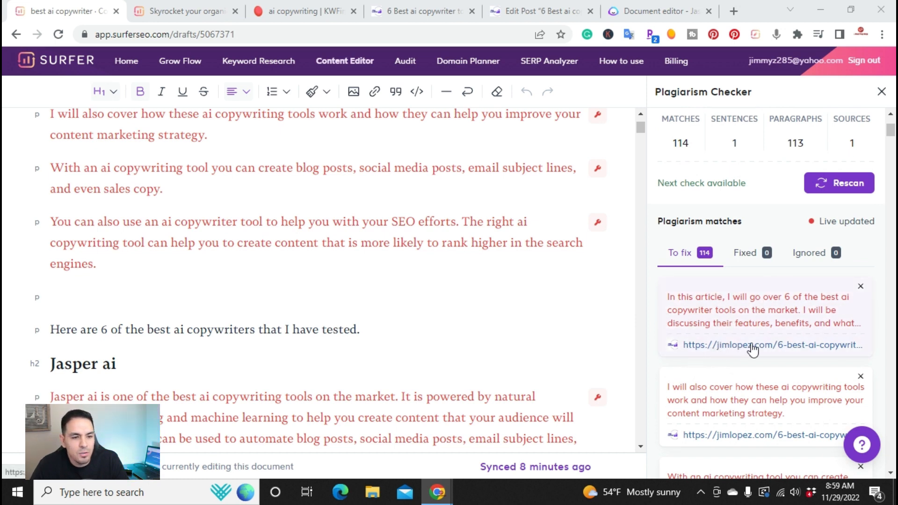
{"action": "mouse_move", "coordinate": [724, 354]}
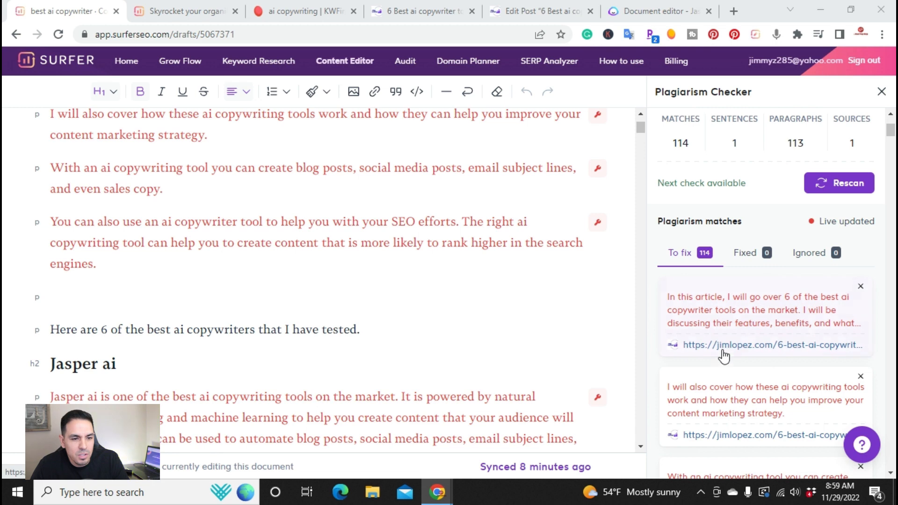
{"action": "mouse_move", "coordinate": [831, 355]}
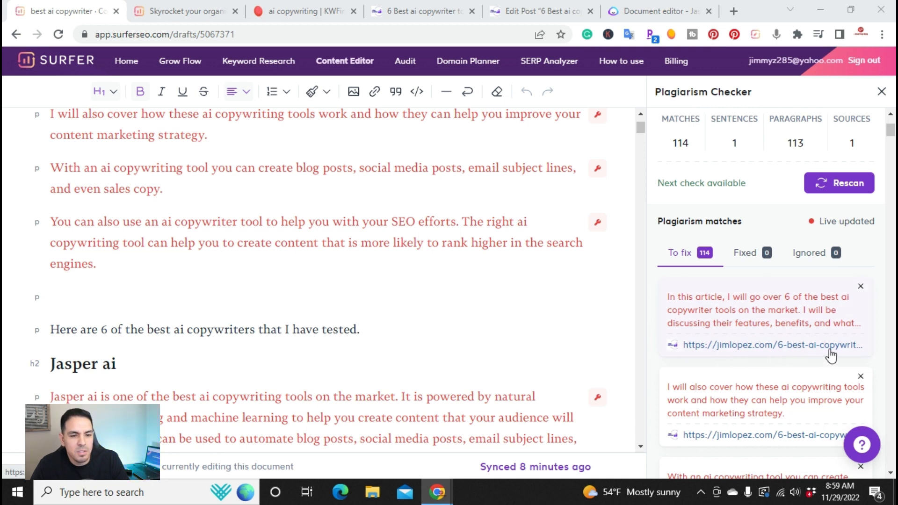
Scroll through the 114 'To fix' plagiarism matches listed
{"action": "scroll", "scroll_direction": "down", "scroll_amount": 3}
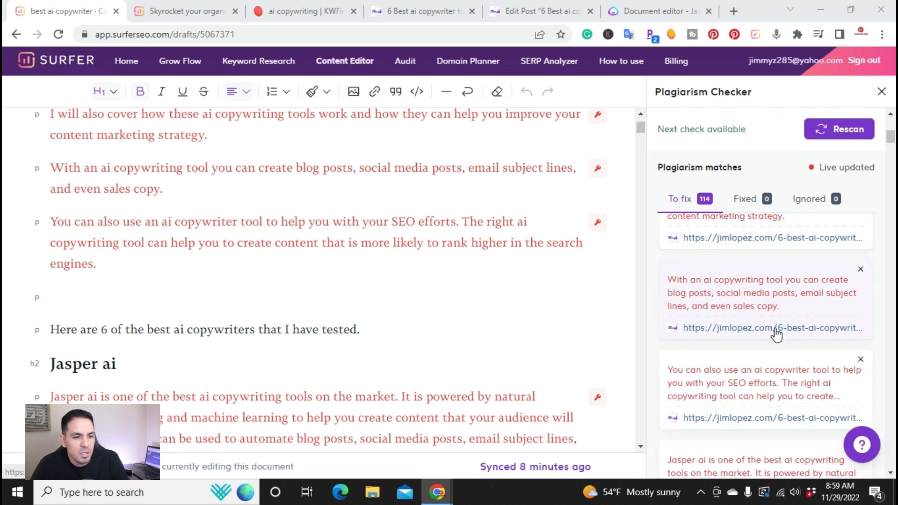
{"action": "scroll", "scroll_direction": "down", "scroll_amount": 3}
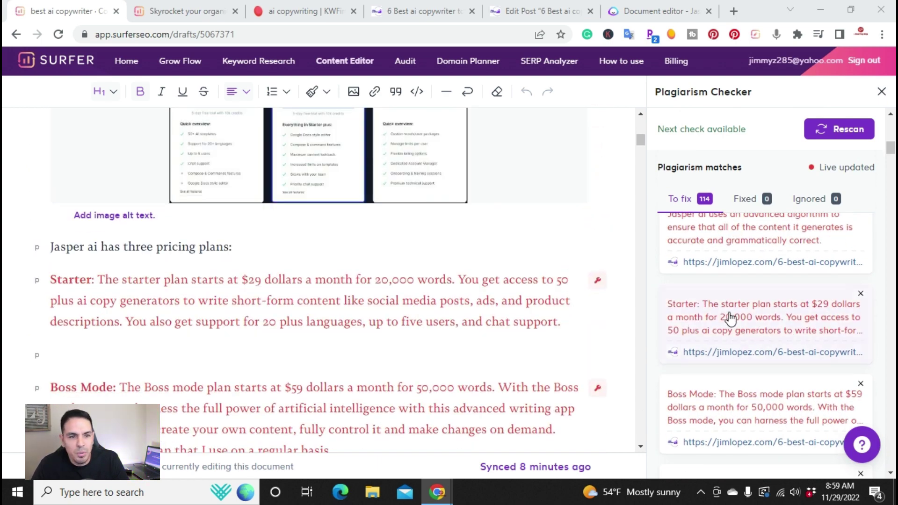
{"action": "scroll", "scroll_direction": "up", "scroll_amount": 3}
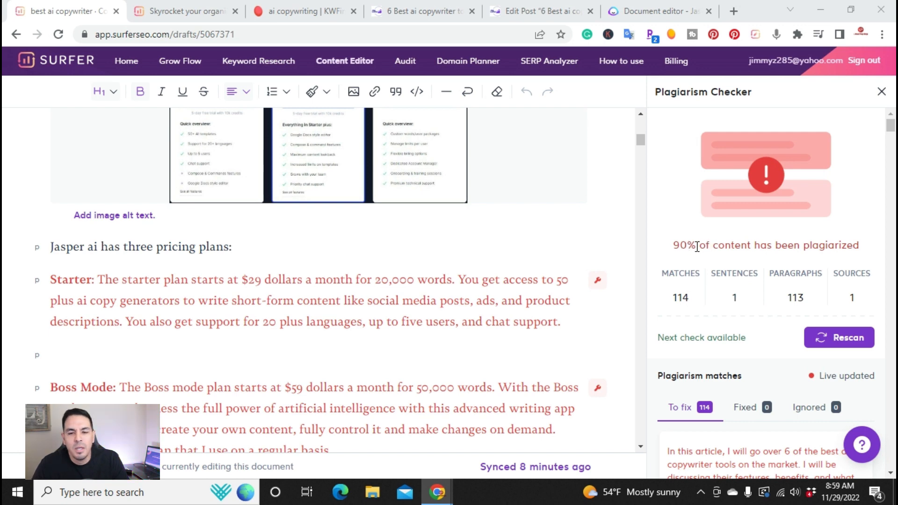
{"action": "scroll", "scroll_direction": "up", "scroll_amount": 3}
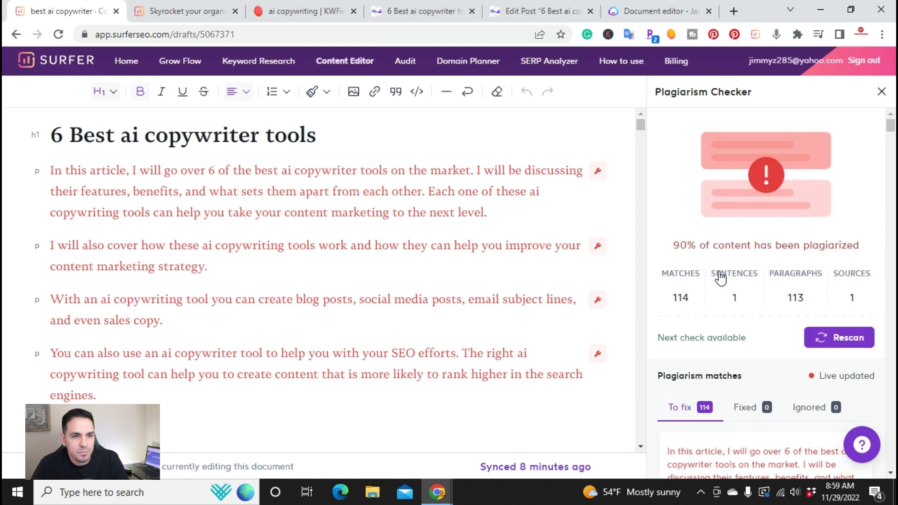
{"action": "mouse_move", "coordinate": [795, 272]}
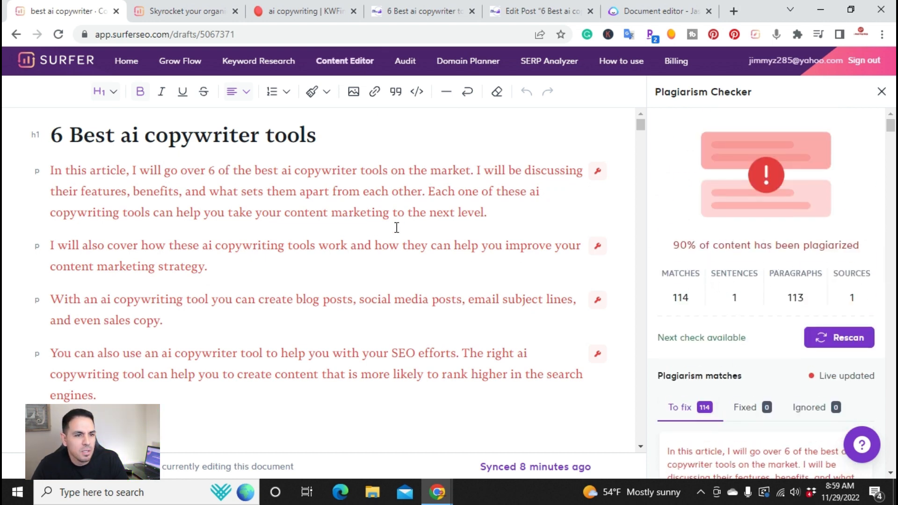
{"action": "scroll", "scroll_direction": "down", "scroll_amount": 3}
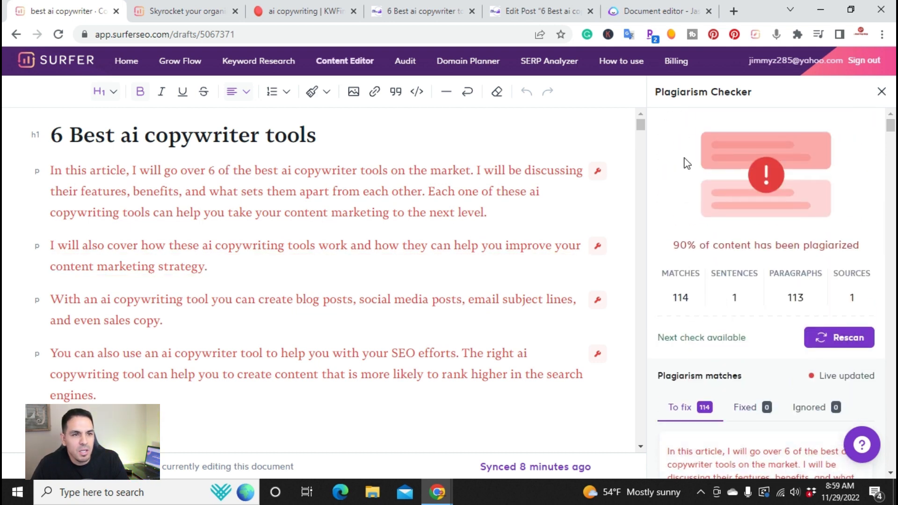
{"action": "mouse_move", "coordinate": [763, 218]}
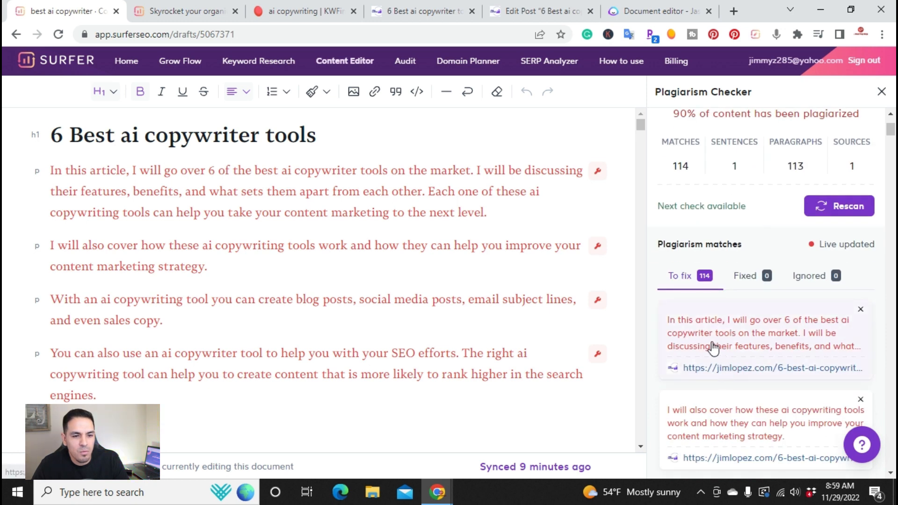
{"action": "mouse_move", "coordinate": [761, 389]}
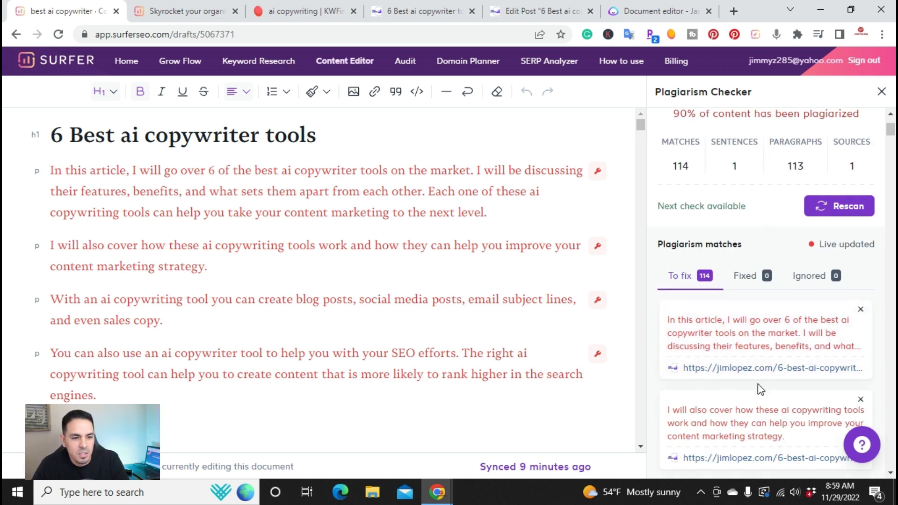
{"action": "scroll", "scroll_direction": "down", "scroll_amount": 3}
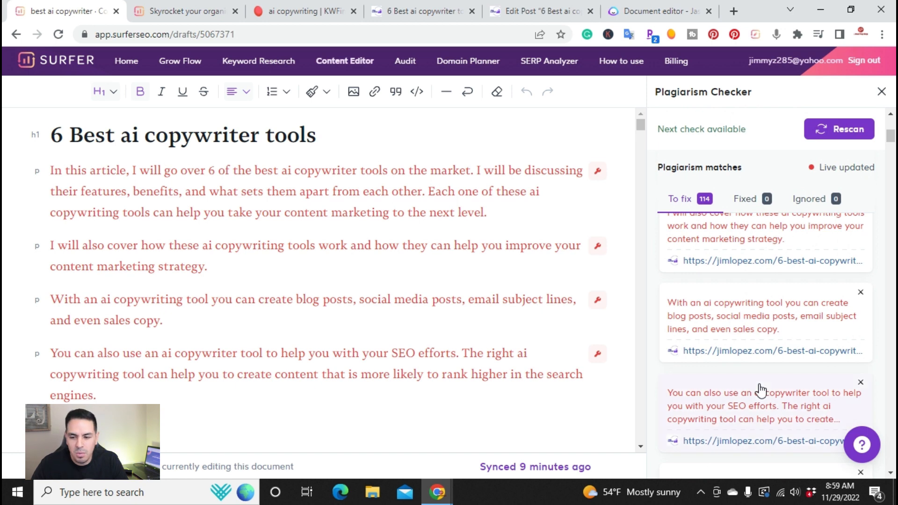
{"action": "scroll", "scroll_direction": "down", "scroll_amount": 3}
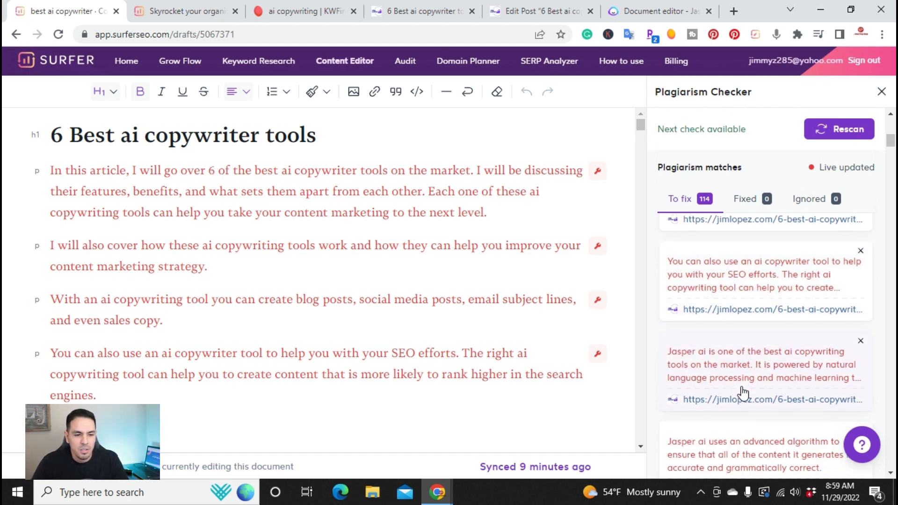
{"action": "scroll", "scroll_direction": "down", "scroll_amount": 3}
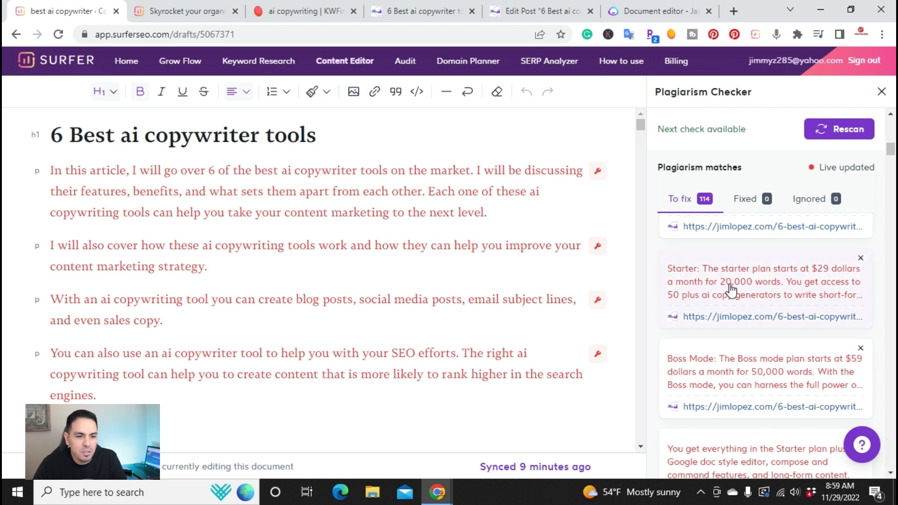
{"action": "scroll", "scroll_direction": "down", "scroll_amount": 3}
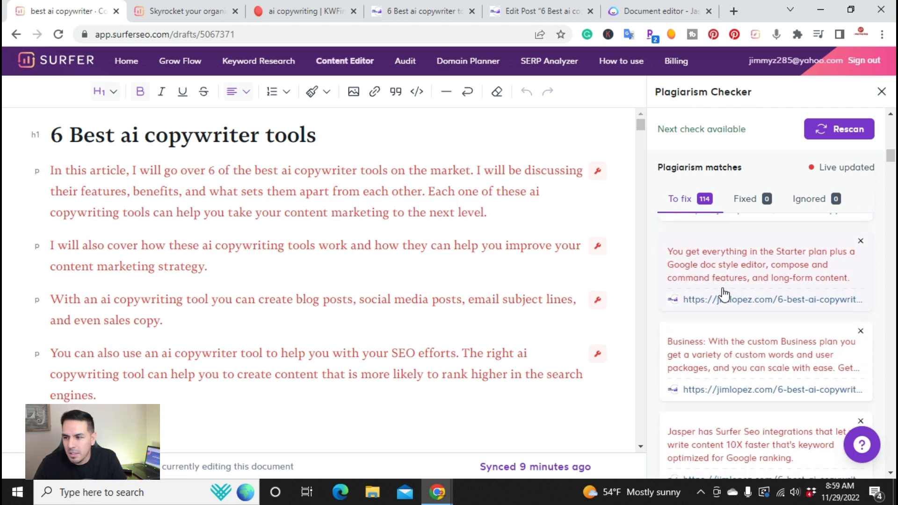
{"action": "mouse_move", "coordinate": [706, 376]}
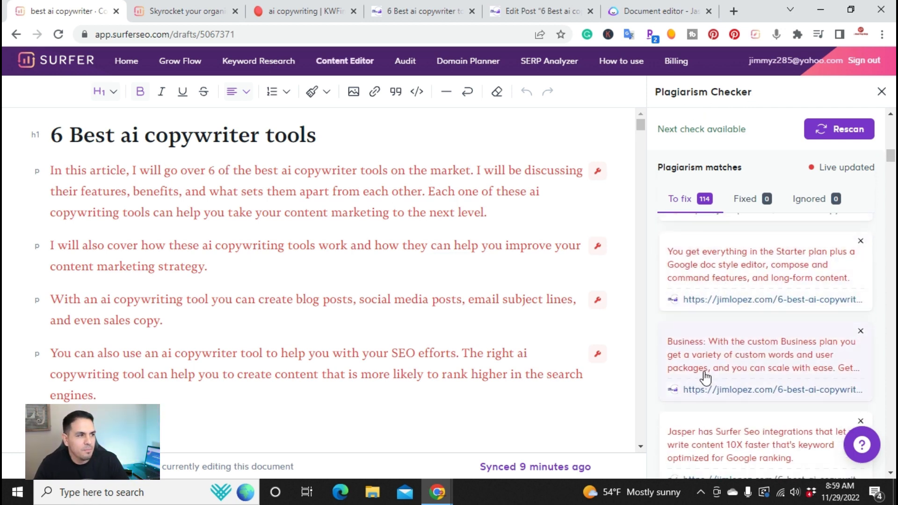
{"action": "scroll", "scroll_direction": "up", "scroll_amount": 3}
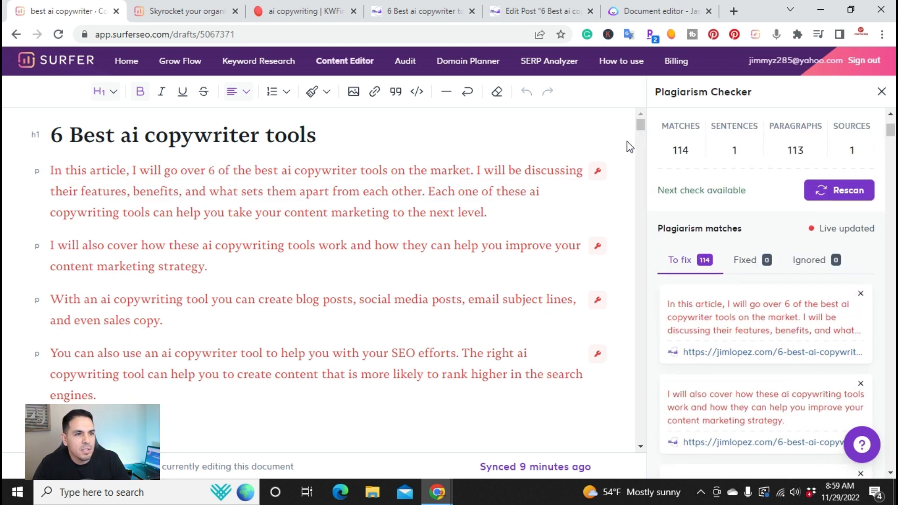
{"action": "mouse_move", "coordinate": [620, 178]}
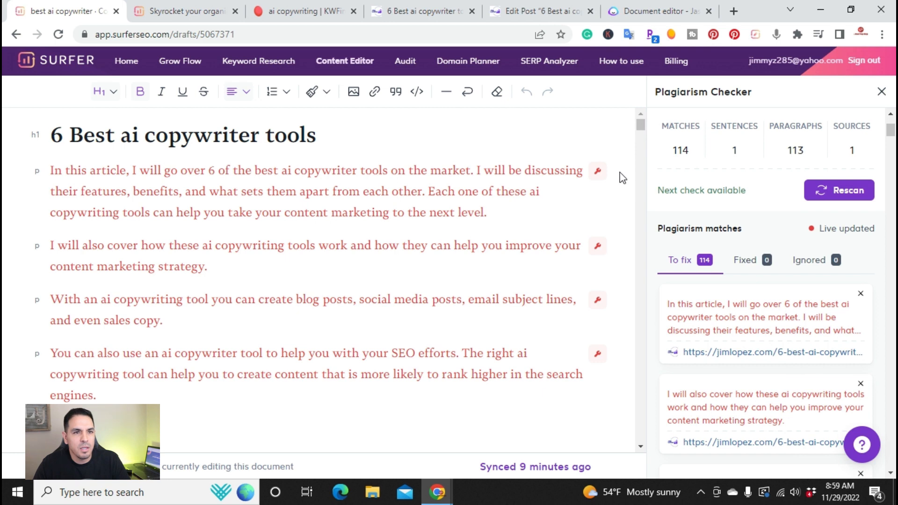
{"action": "mouse_move", "coordinate": [622, 181]}
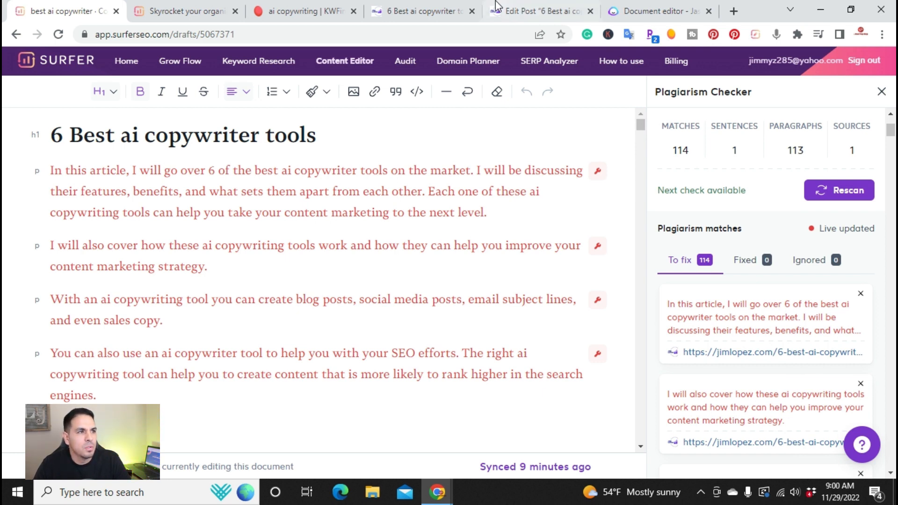
Glance at the live post's pricing plans, then switch to the Surfer homepage
{"action": "left_click", "coordinate": [422, 12]}
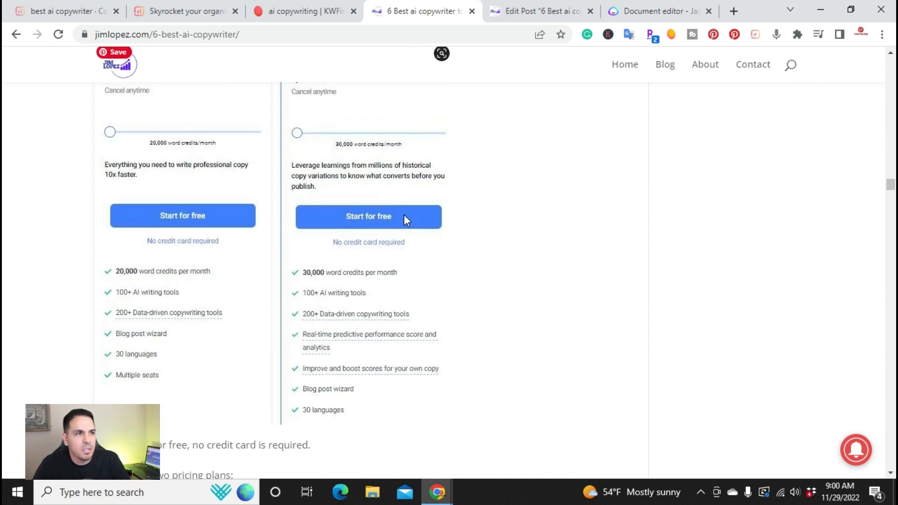
{"action": "mouse_move", "coordinate": [322, 124]}
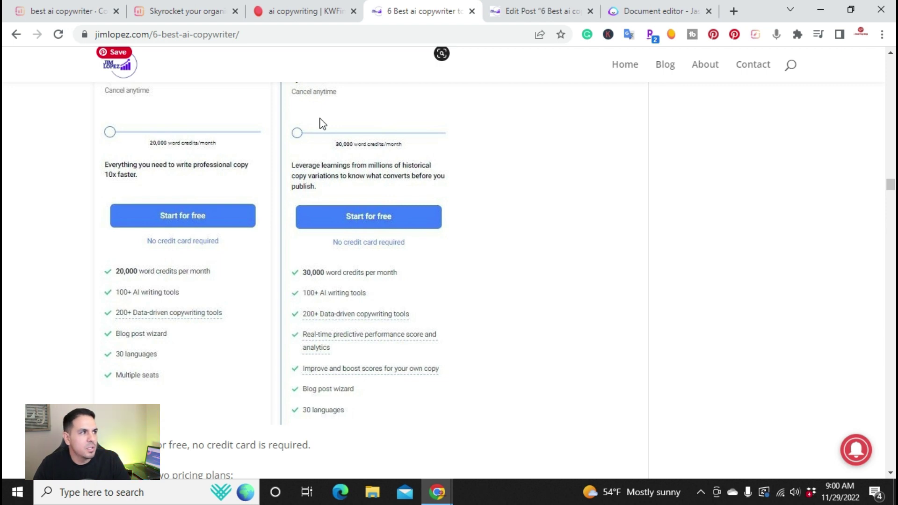
{"action": "mouse_move", "coordinate": [342, 122]}
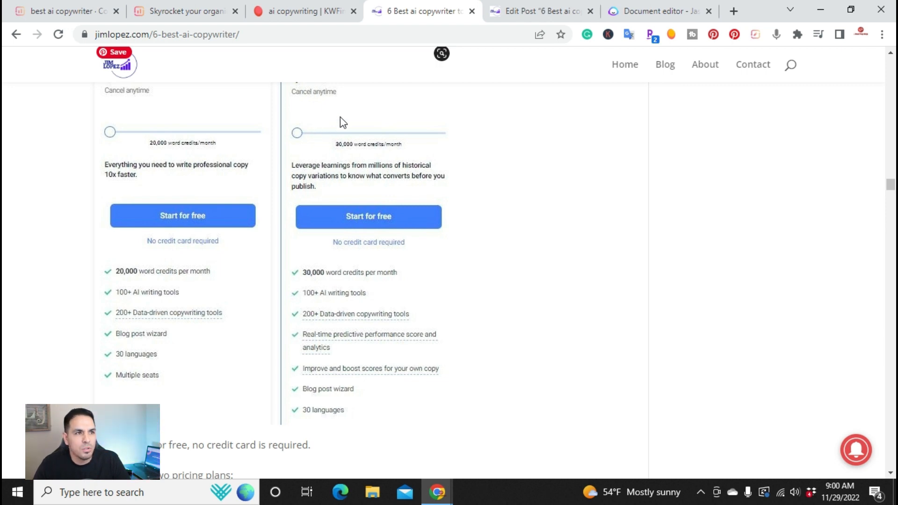
{"action": "mouse_move", "coordinate": [241, 75]}
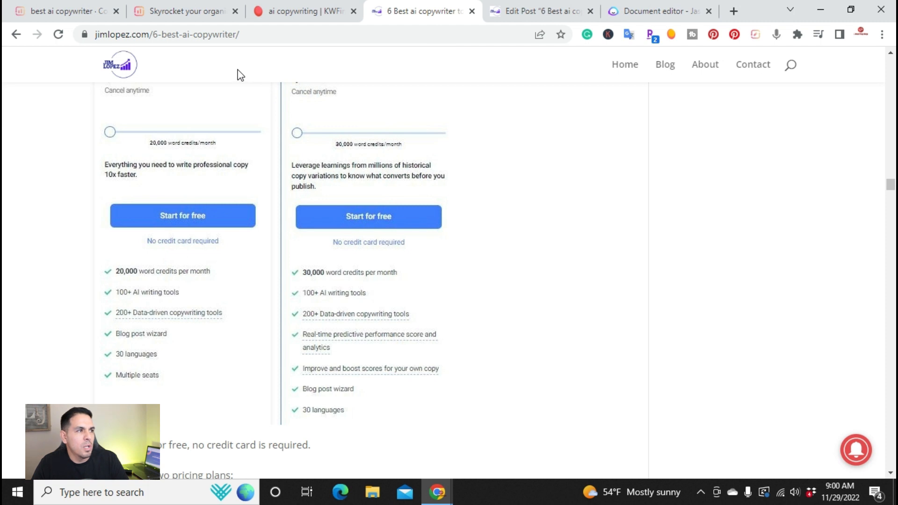
{"action": "mouse_move", "coordinate": [157, 54]}
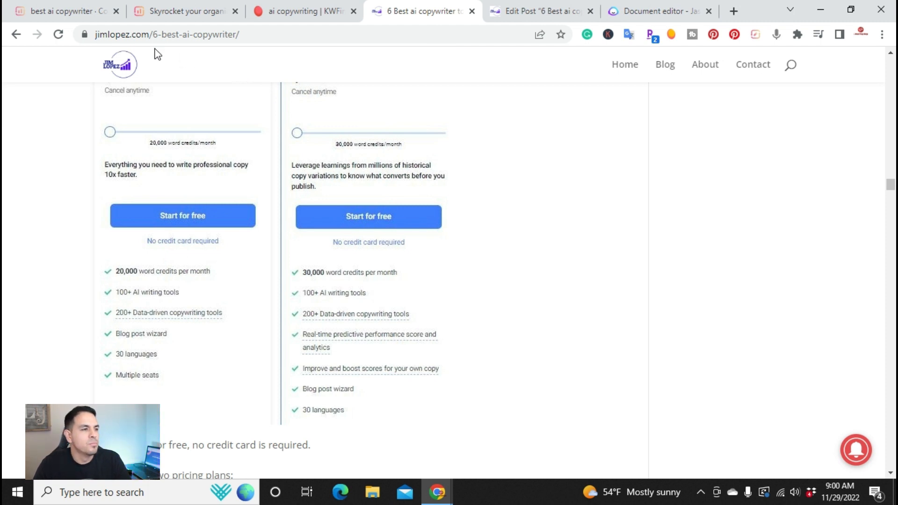
{"action": "left_click", "coordinate": [183, 11]}
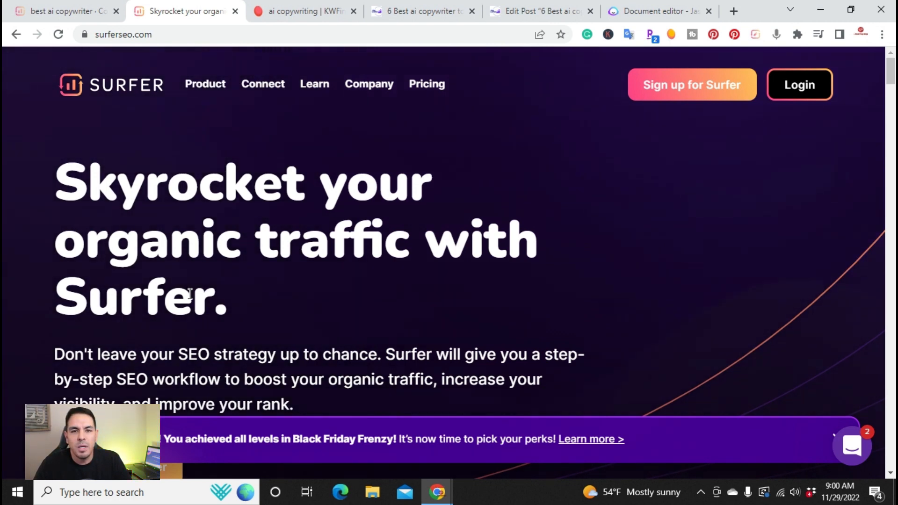
{"action": "mouse_move", "coordinate": [141, 143]}
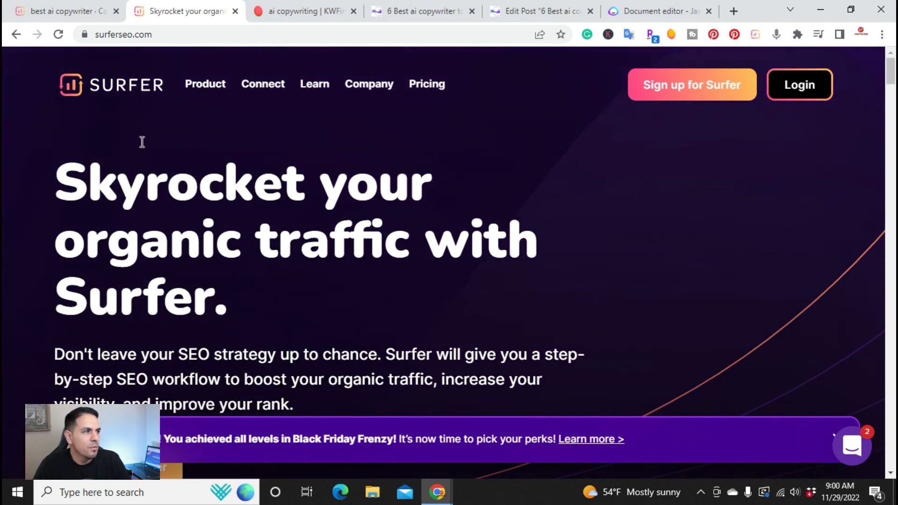
{"action": "mouse_move", "coordinate": [212, 113]}
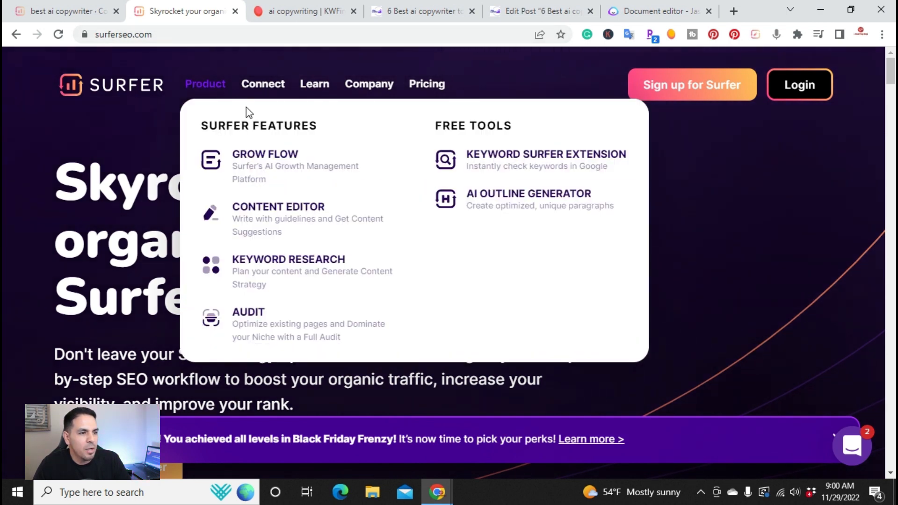
{"action": "mouse_move", "coordinate": [414, 206]}
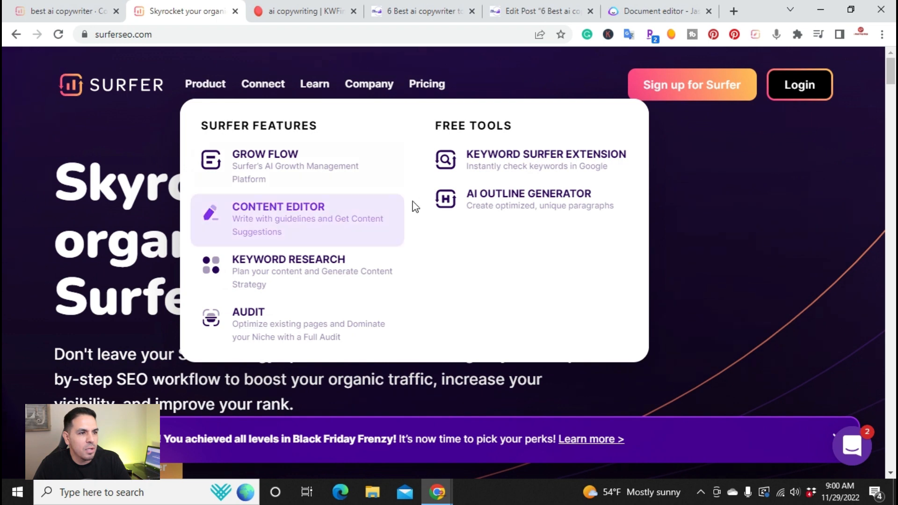
{"action": "mouse_move", "coordinate": [504, 200]}
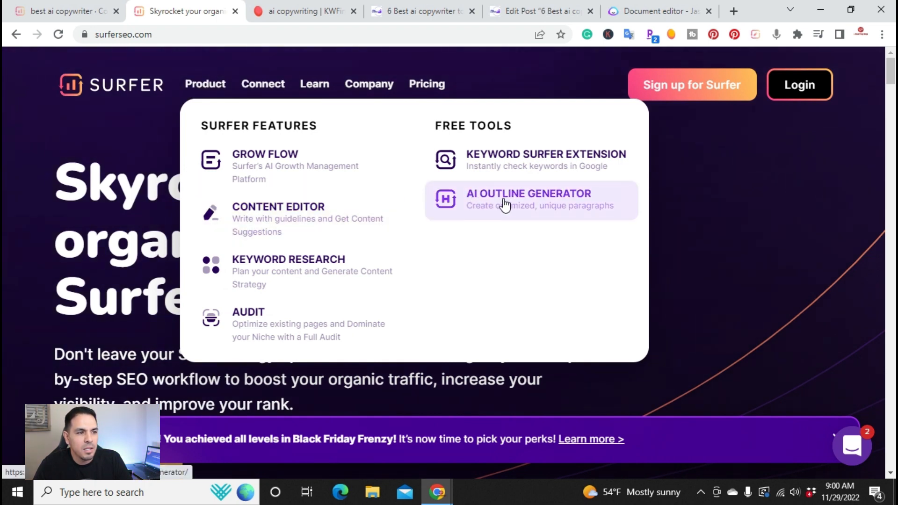
Go to the free AI Outline Generator under Product > Free Tools
{"action": "left_click", "coordinate": [527, 198]}
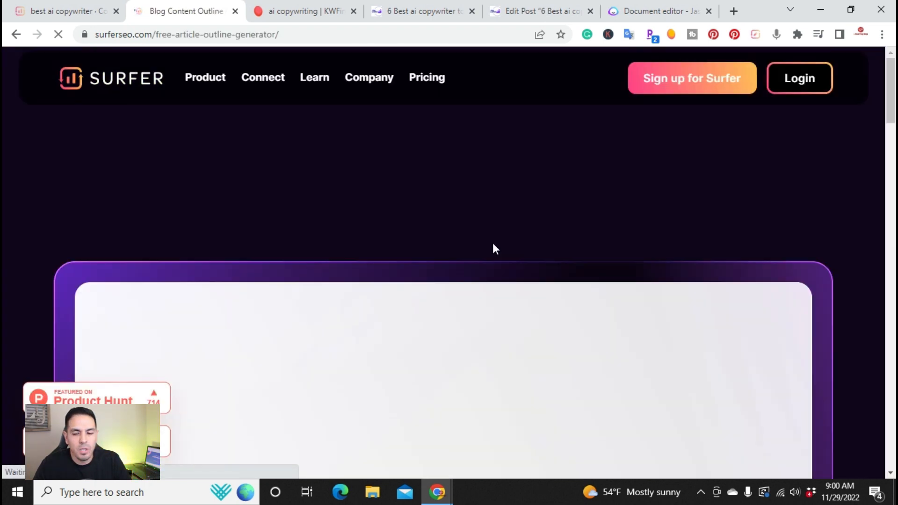
{"action": "scroll", "scroll_direction": "down", "scroll_amount": 3}
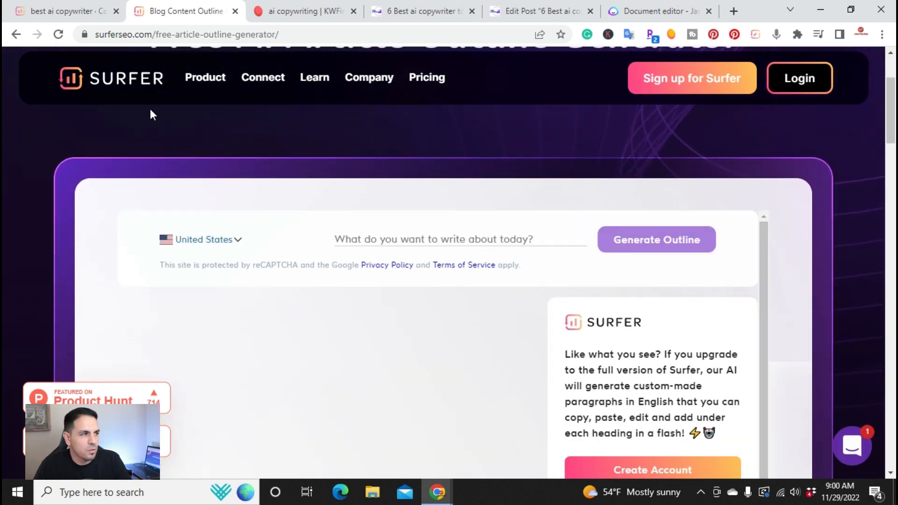
{"action": "scroll", "scroll_direction": "down", "scroll_amount": 3}
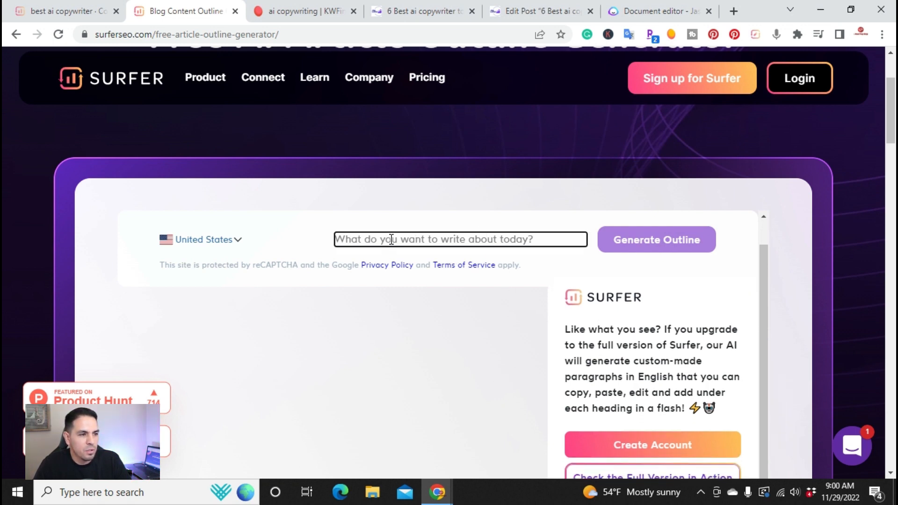
{"action": "mouse_move", "coordinate": [597, 246]}
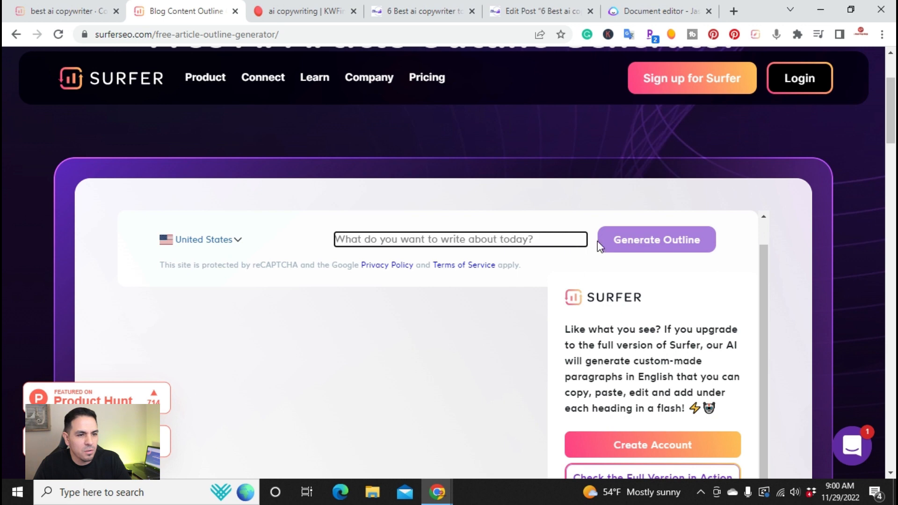
{"action": "mouse_move", "coordinate": [494, 342]}
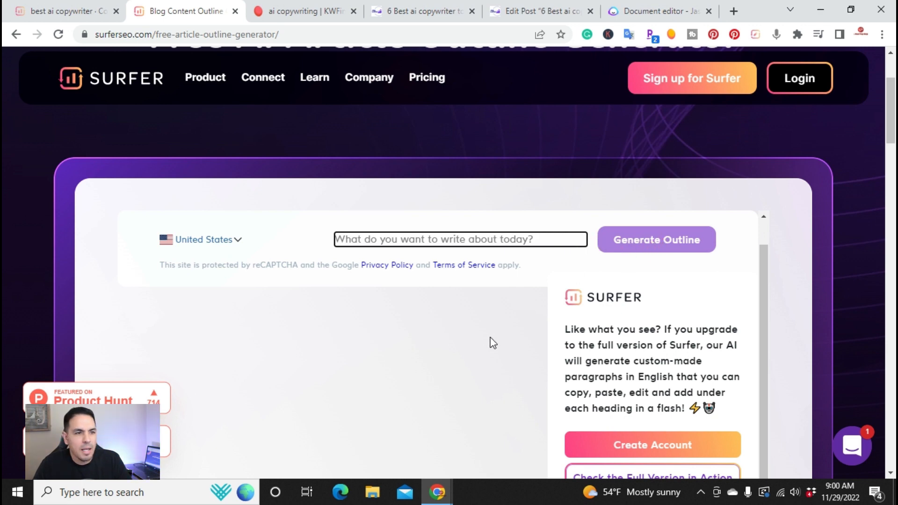
{"action": "scroll", "scroll_direction": "down", "scroll_amount": 3}
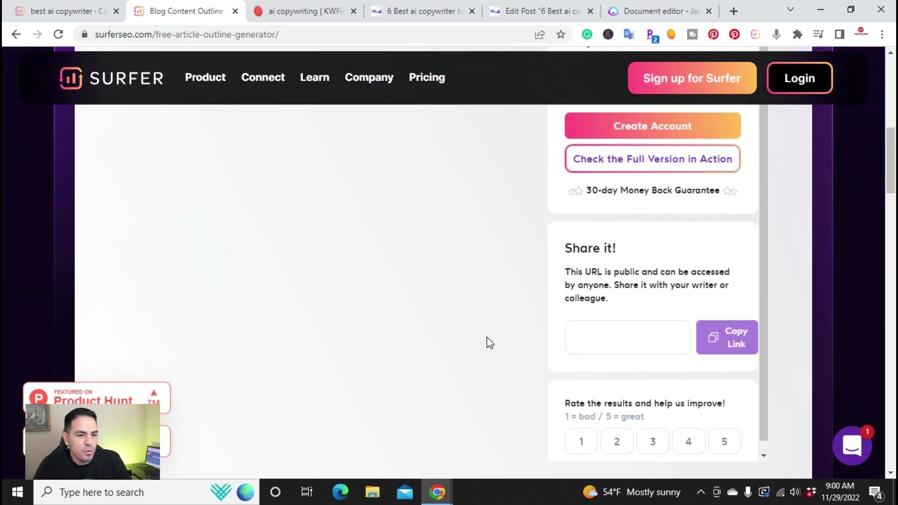
{"action": "scroll", "scroll_direction": "down", "scroll_amount": 3}
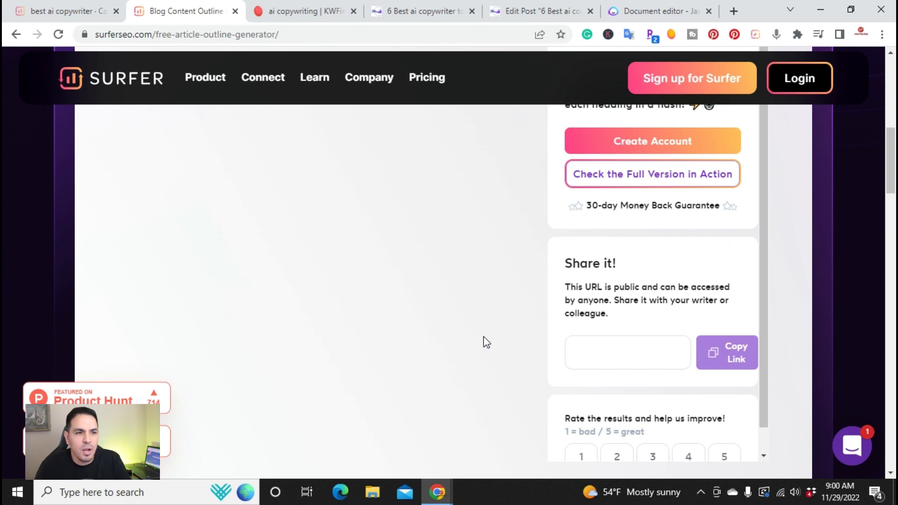
{"action": "mouse_move", "coordinate": [410, 311]}
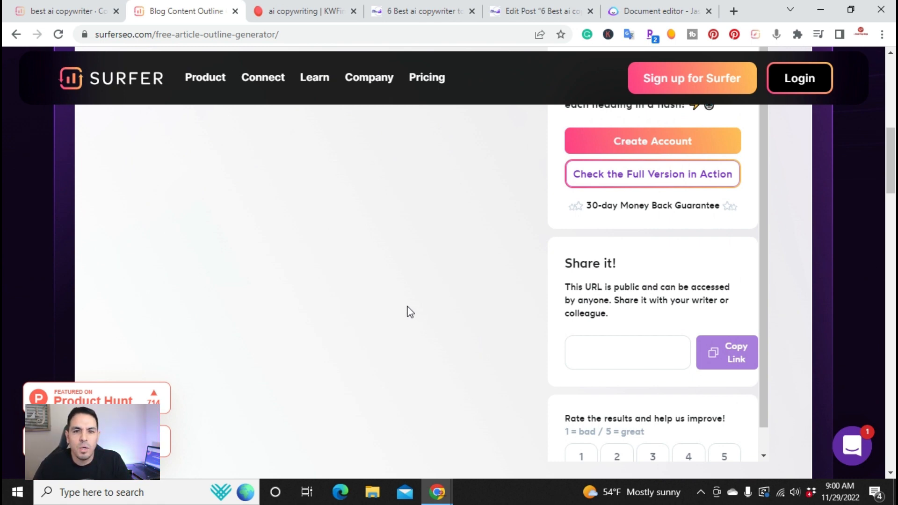